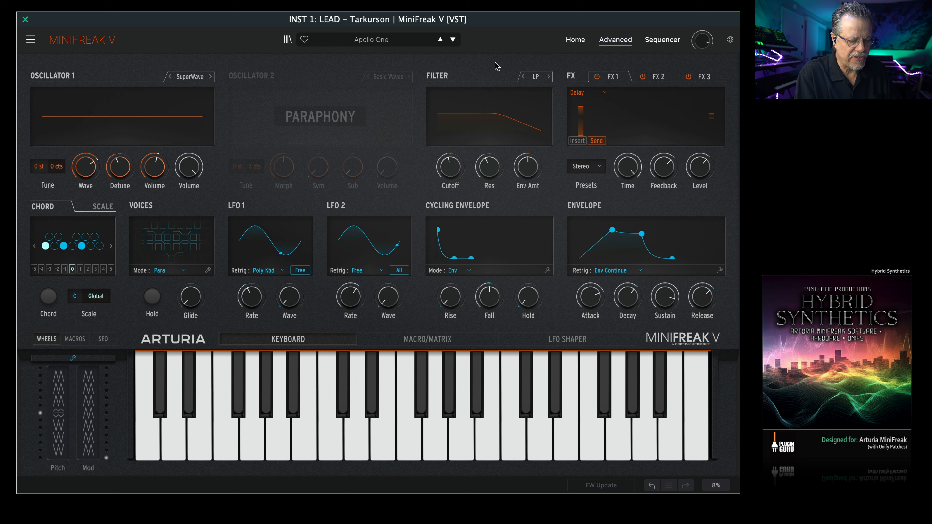
Step: Step from the Apollo One preset to the next patch using the preset browser arrows
click(328, 411)
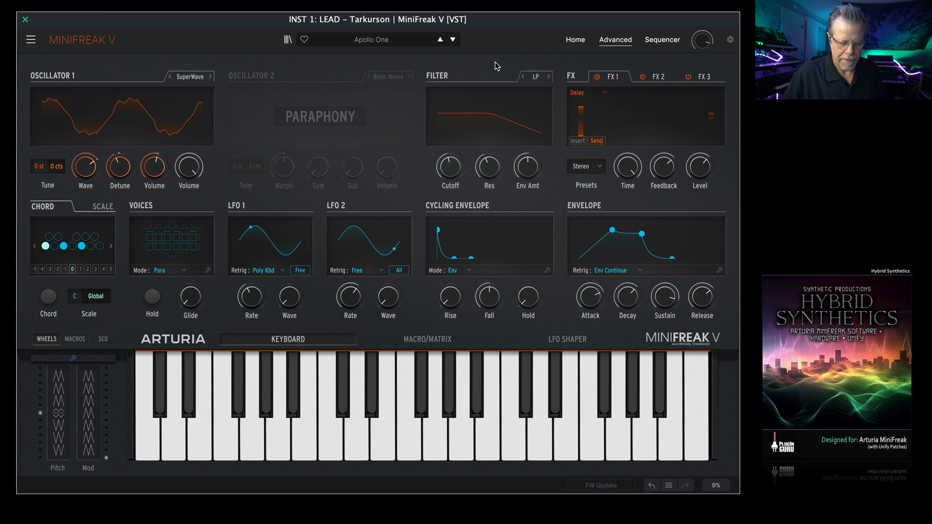
click(452, 39)
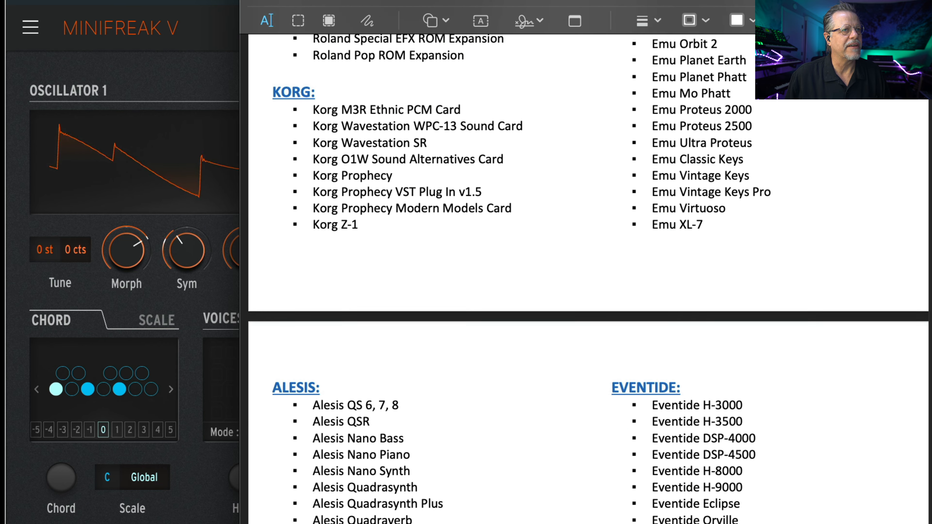
Step: Scroll down through the credits PDF in Preview to its awards section
scroll(down, 3)
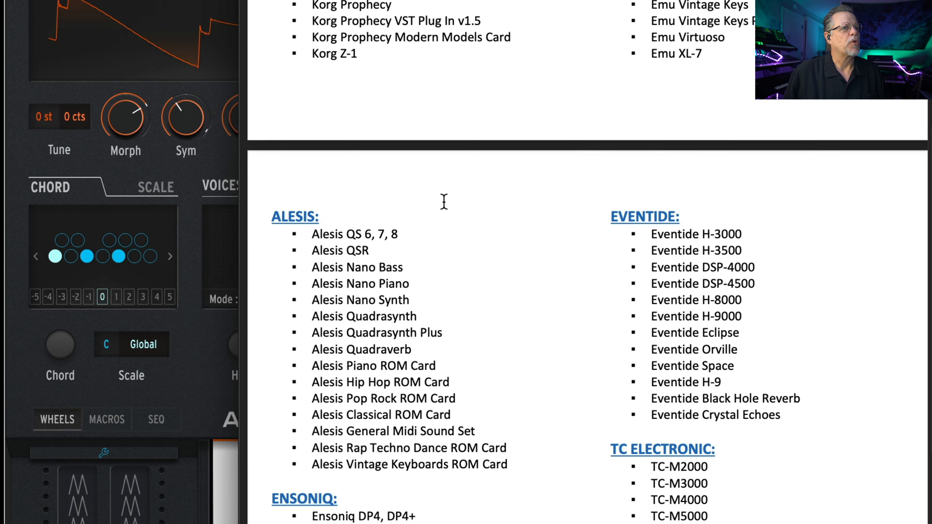
scroll(down, 3)
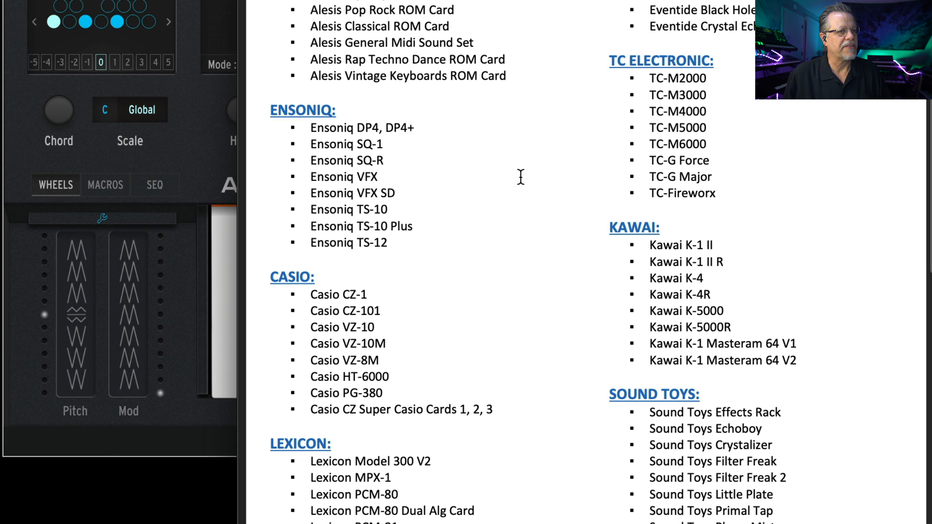
scroll(down, 3)
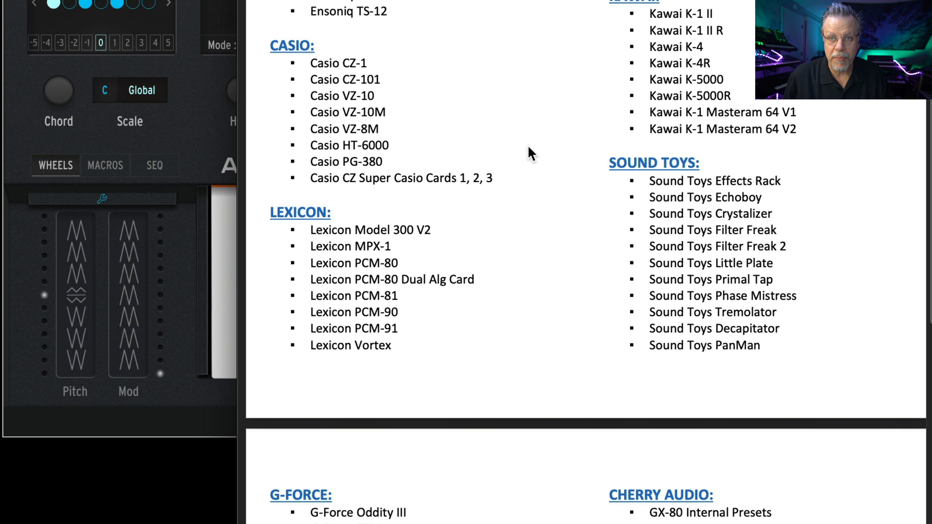
scroll(down, 3)
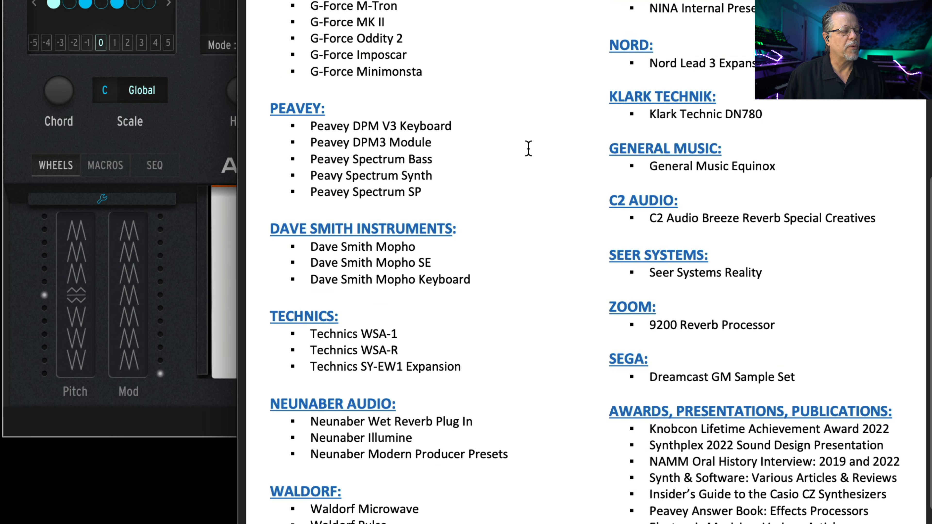
scroll(down, 3)
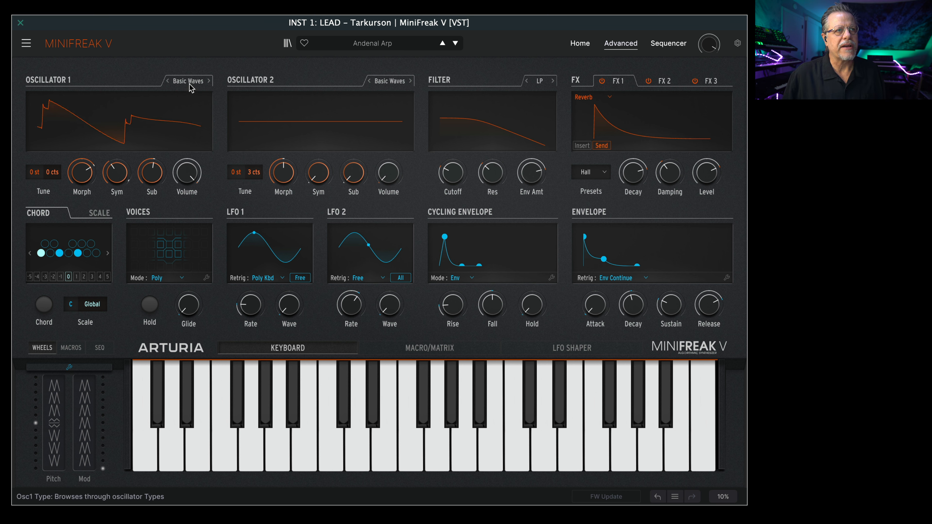
Step: Show the Oscillator 1 type dropdown for Andenal Arp, with Basic Waves selected
click(189, 80)
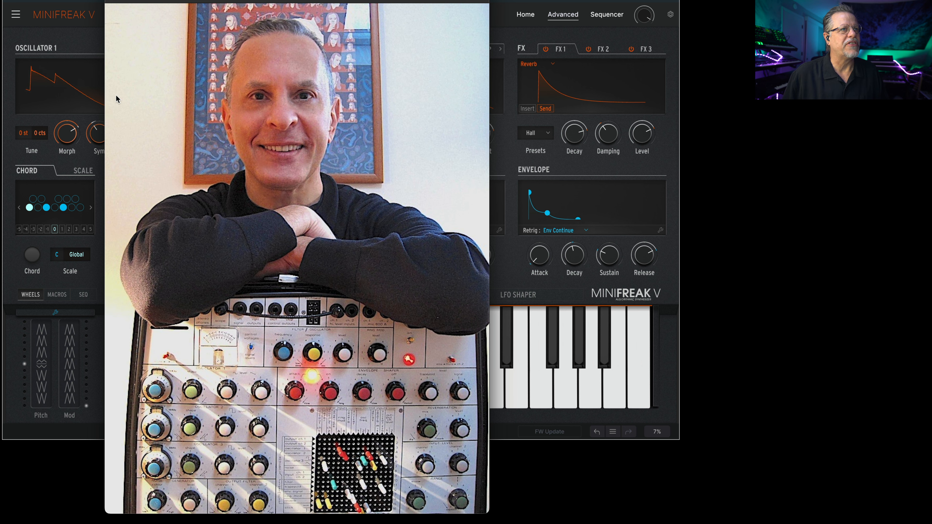
click(164, 48)
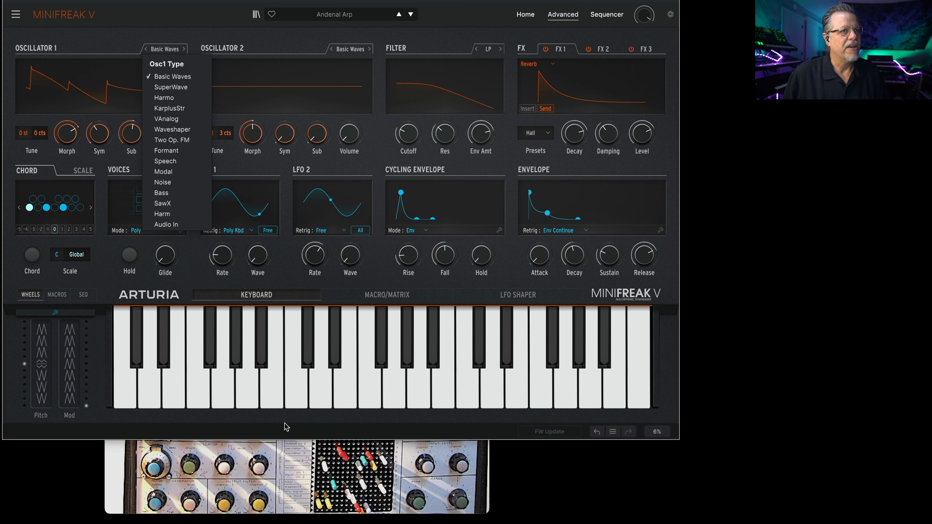
mouse_move(298, 465)
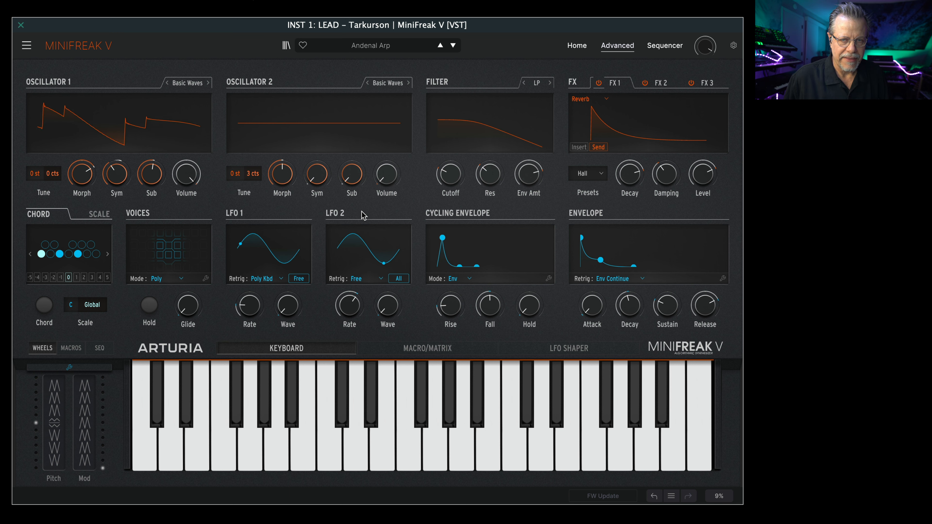
Step: Load Ambi Glass, show its macro strips, then bring up Unify's LEAD - Tarkurson patch
click(441, 45)
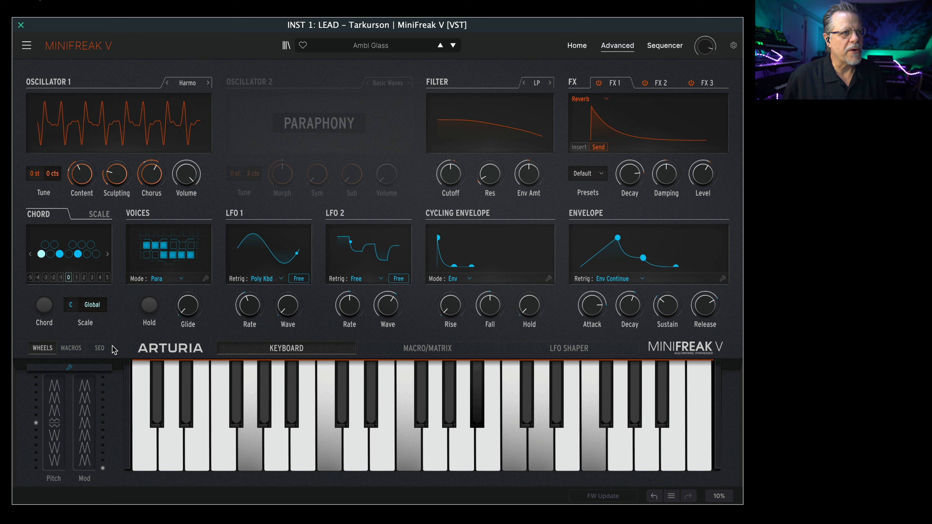
click(70, 348)
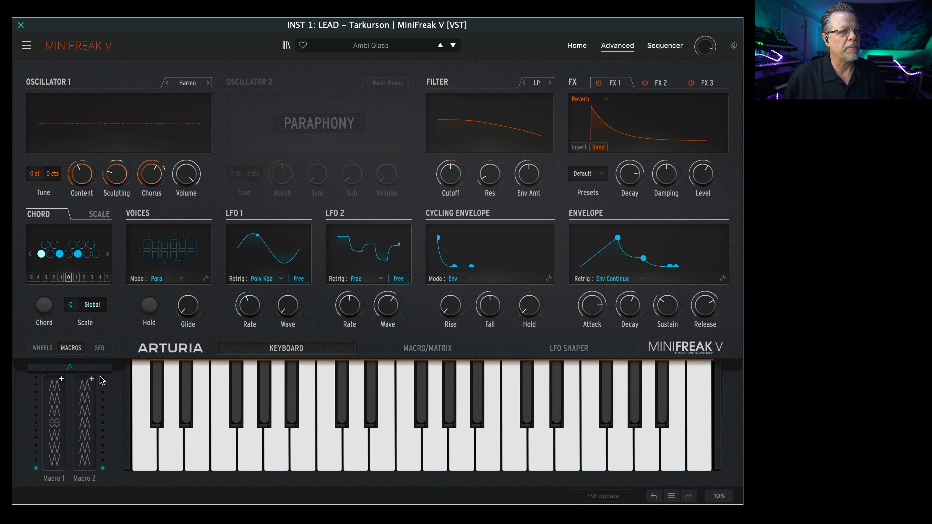
click(427, 348)
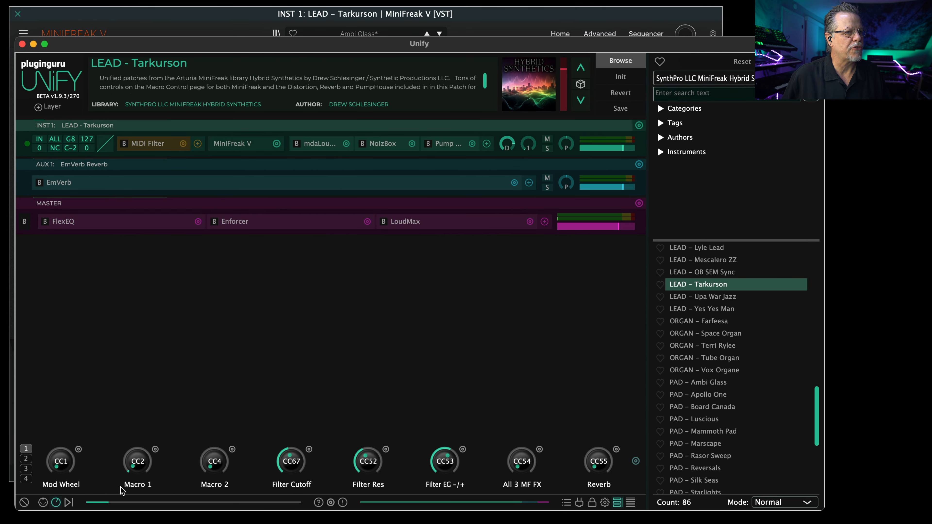
mouse_move(213, 460)
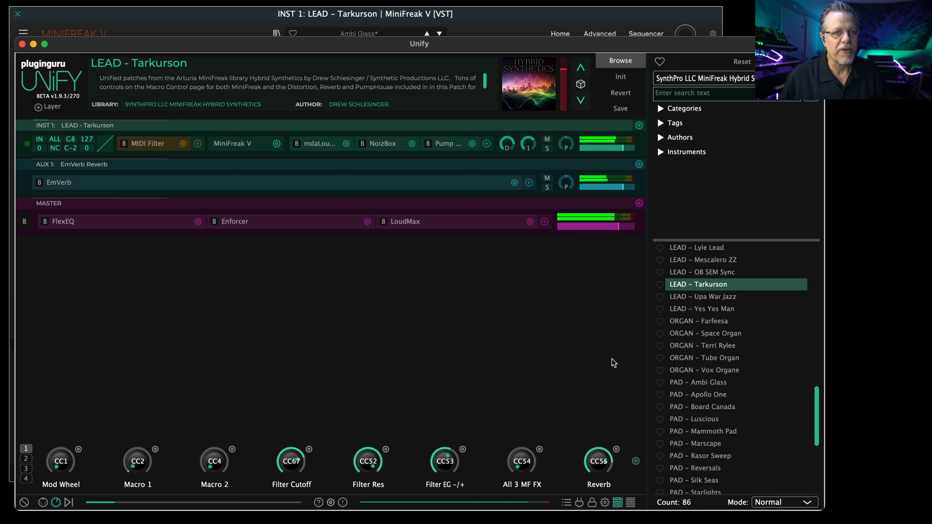
Step: Page through the Tarkurson macro knob sets to the distortion and pump controls
click(26, 459)
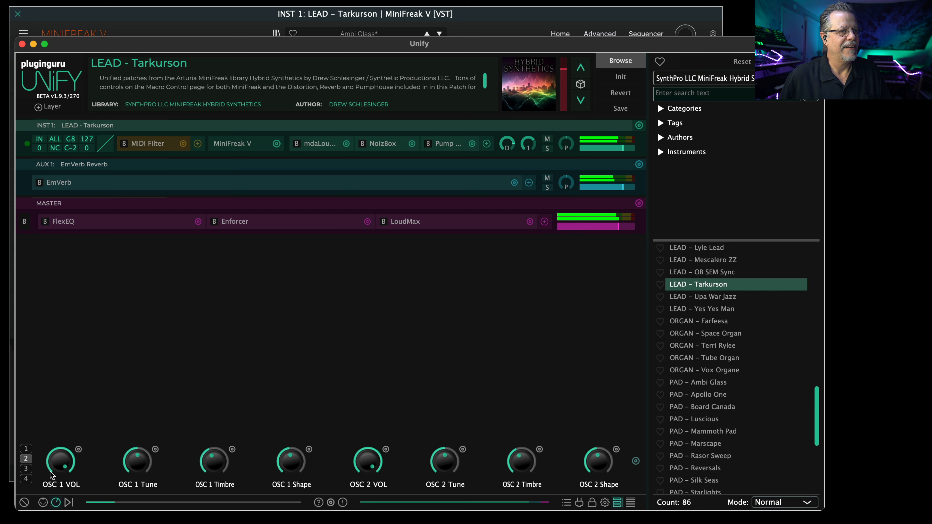
click(26, 469)
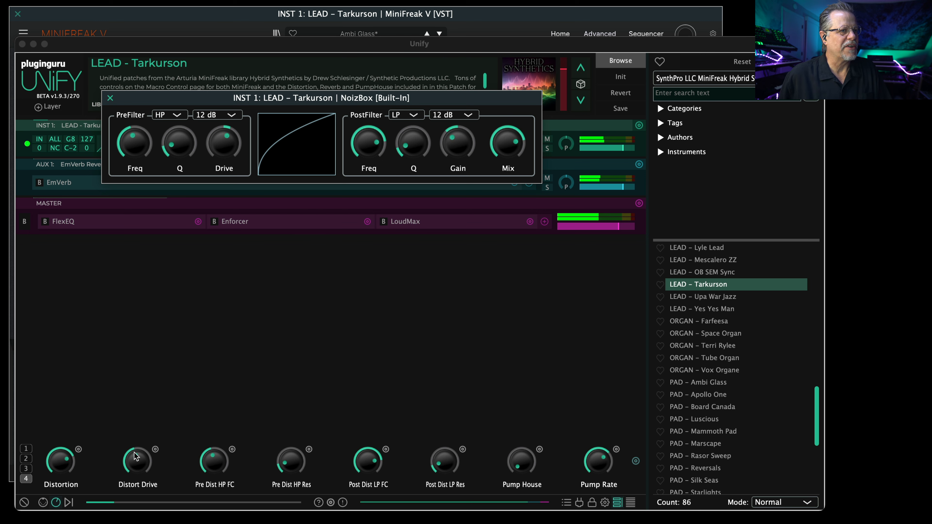
Step: Close the NoizBox editor so the MiniFreak V Tarkurson panel can be shown
click(110, 98)
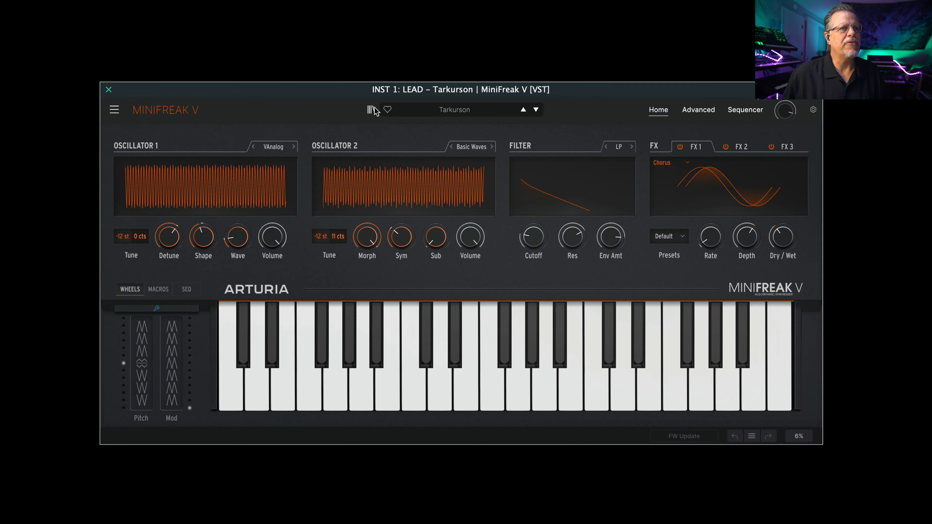
Step: Switch the patch browser to the Unified – Arturia MiniFreak V library of 228 patches
click(699, 109)
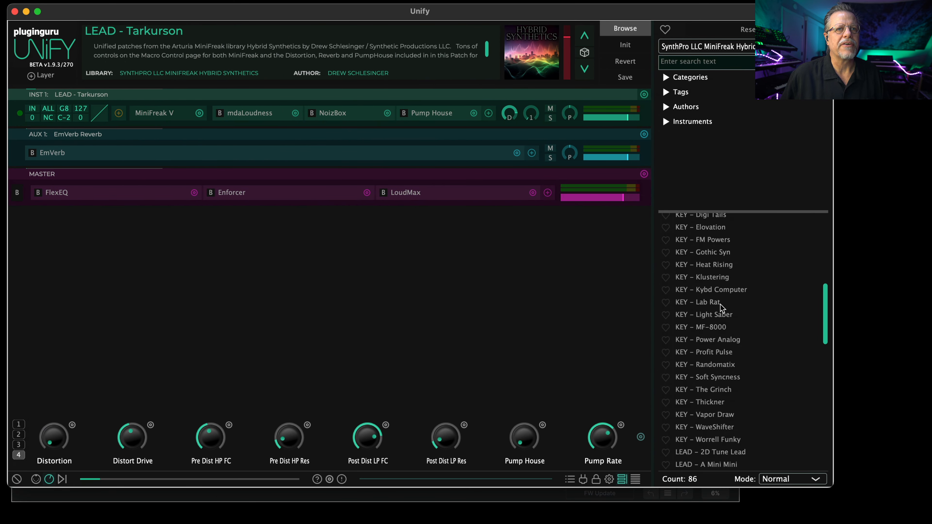
scroll(up, 3)
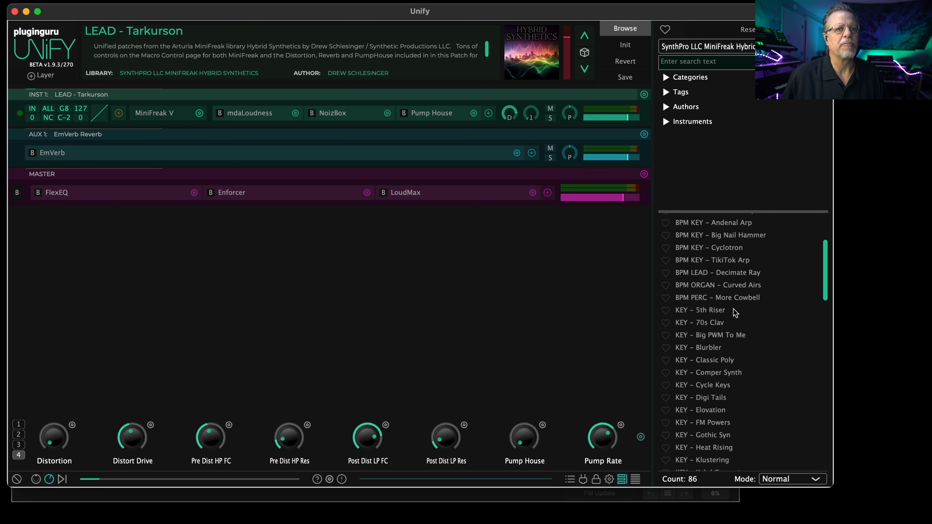
scroll(down, 3)
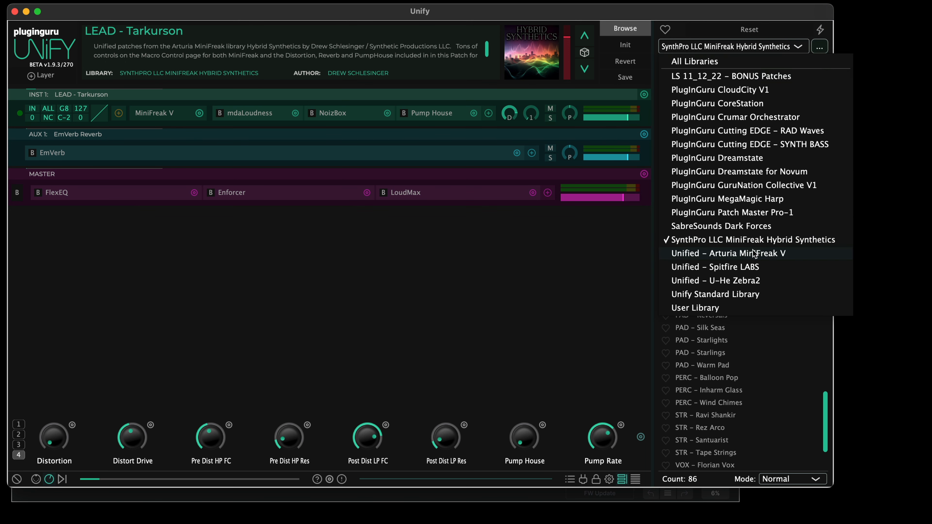
click(726, 254)
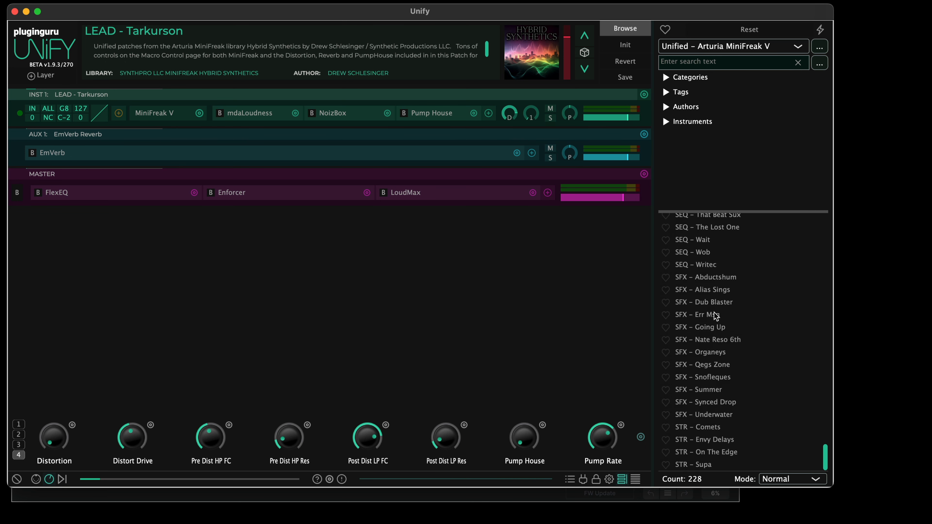
scroll(down, 3)
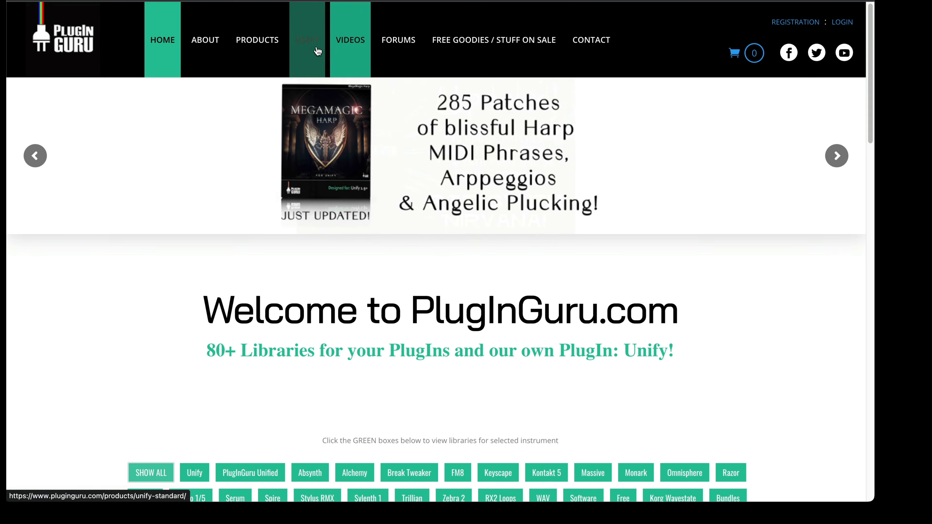
Step: Scroll the PlugInGuru Unify page down through its master list of free Unified libraries
click(307, 40)
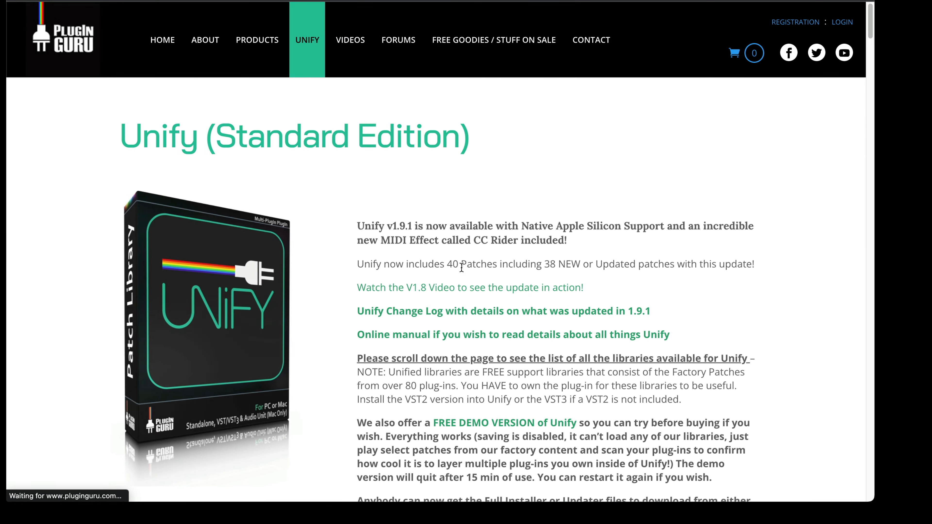
scroll(down, 3)
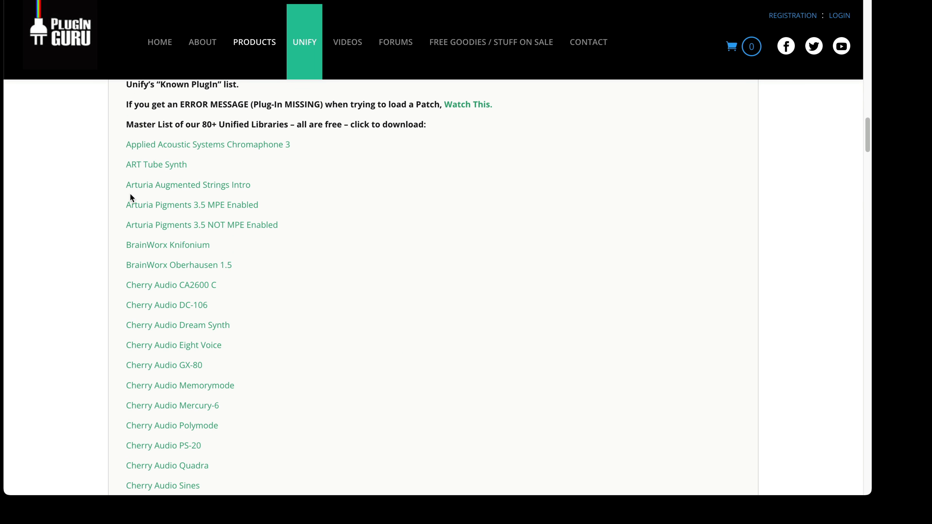
mouse_move(320, 38)
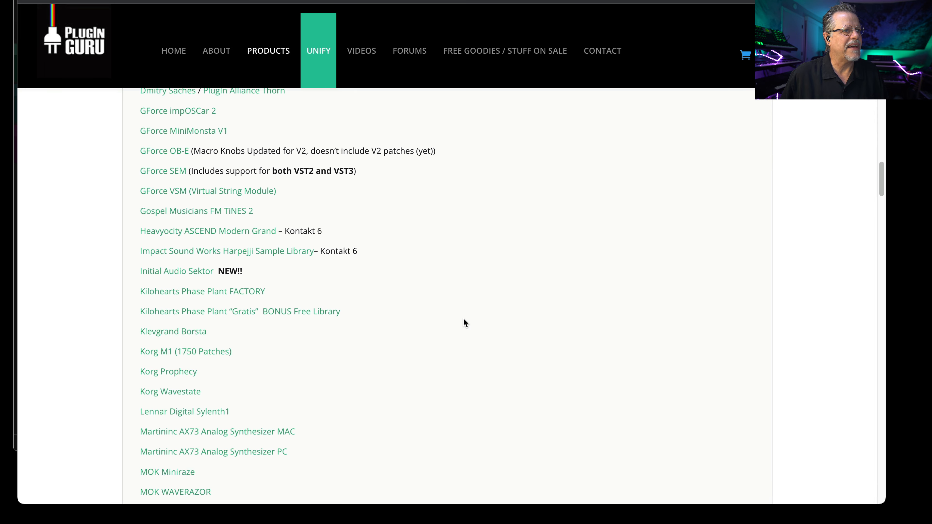
scroll(down, 3)
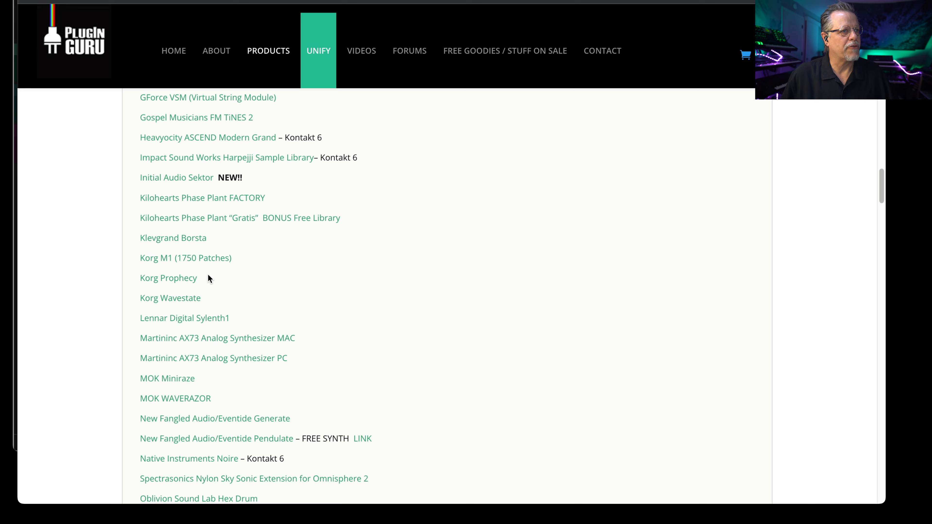
scroll(down, 3)
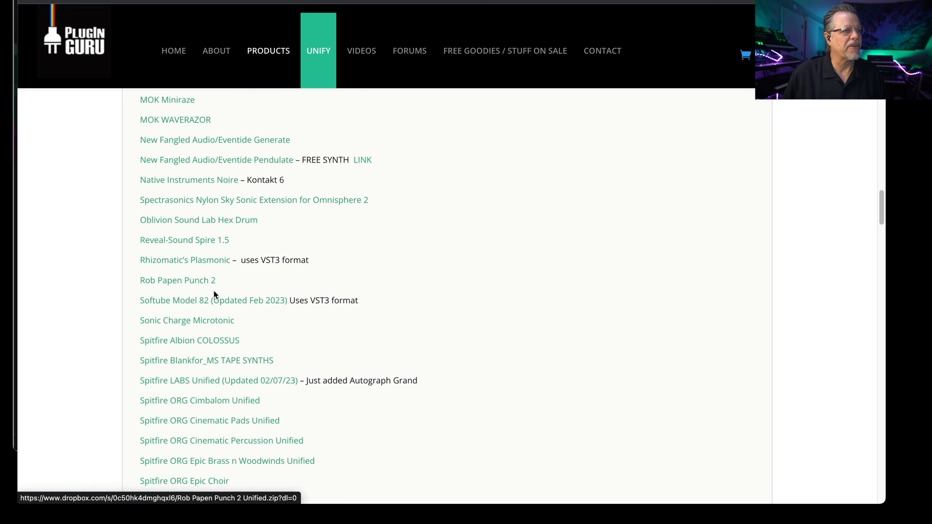
scroll(down, 3)
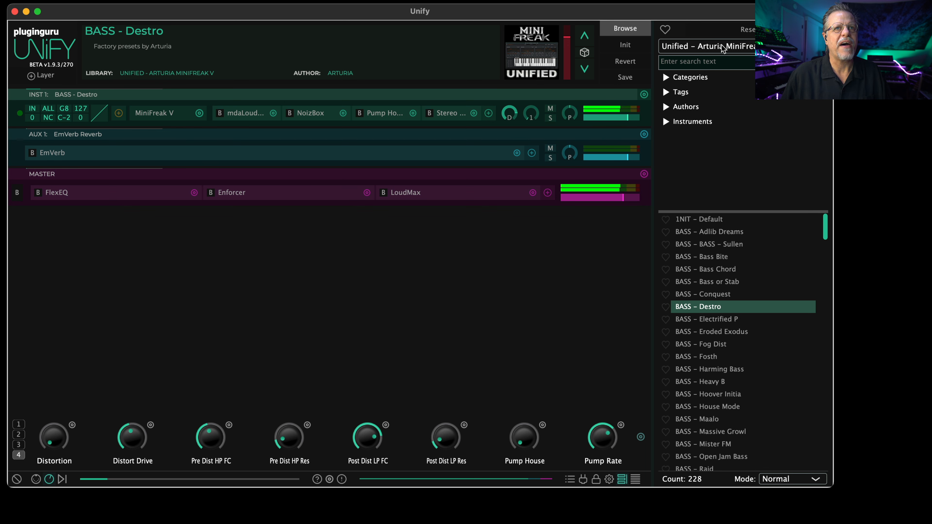
Step: Choose the SynthPro MiniFreak Hybrid Synthetics library with patches loading as Unify layers
click(707, 47)
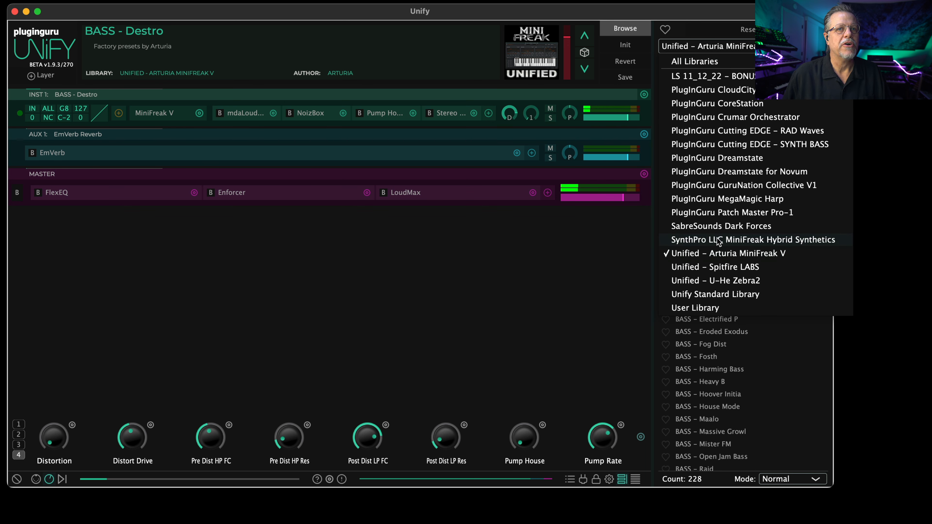
click(754, 239)
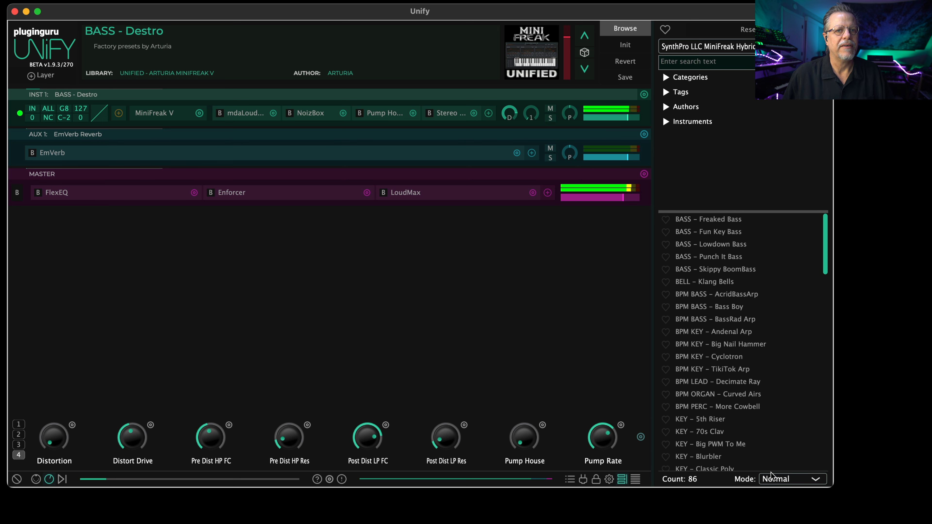
click(793, 479)
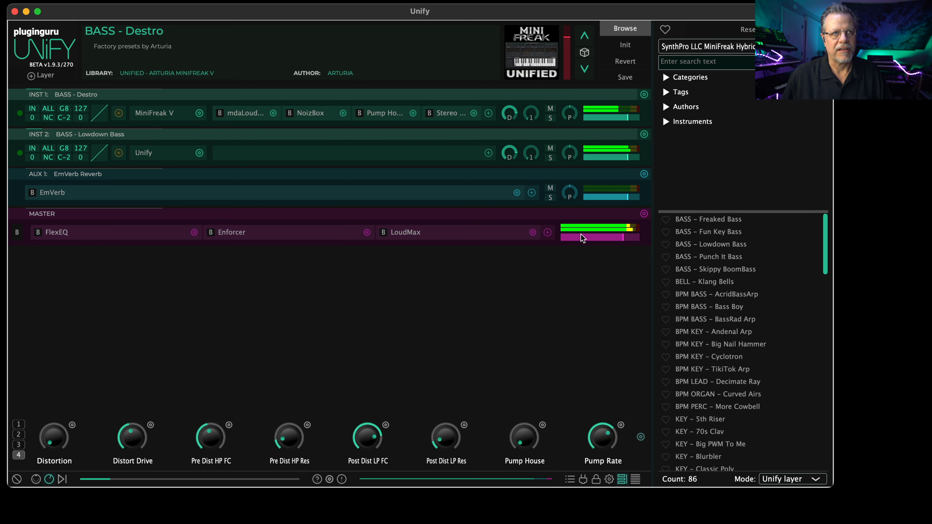
mouse_move(273, 185)
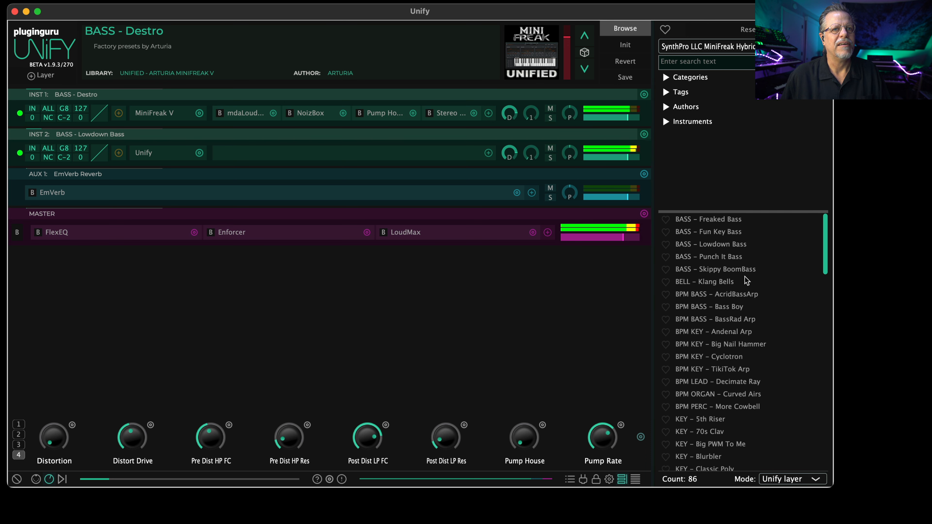
mouse_move(731, 281)
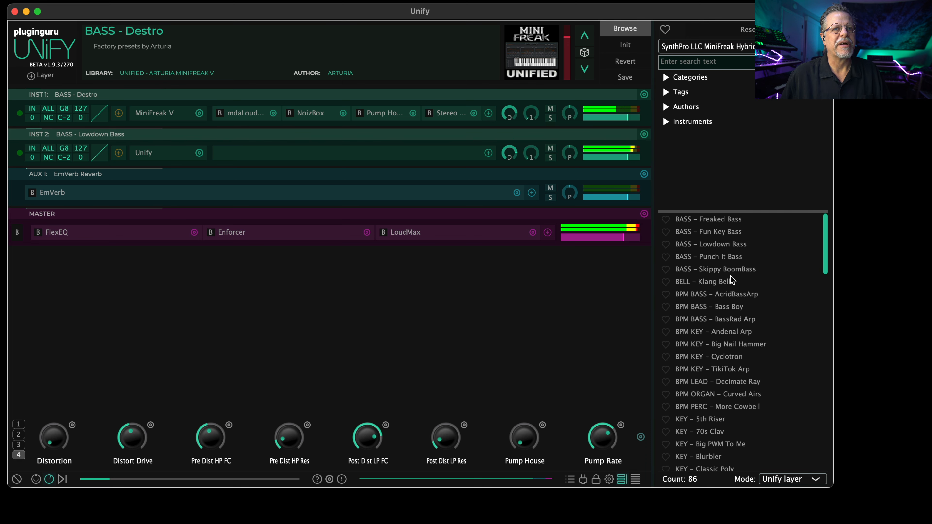
Step: Add Skippy BoomBass as another layer on BASS - Destro and solo it
double_click(718, 268)
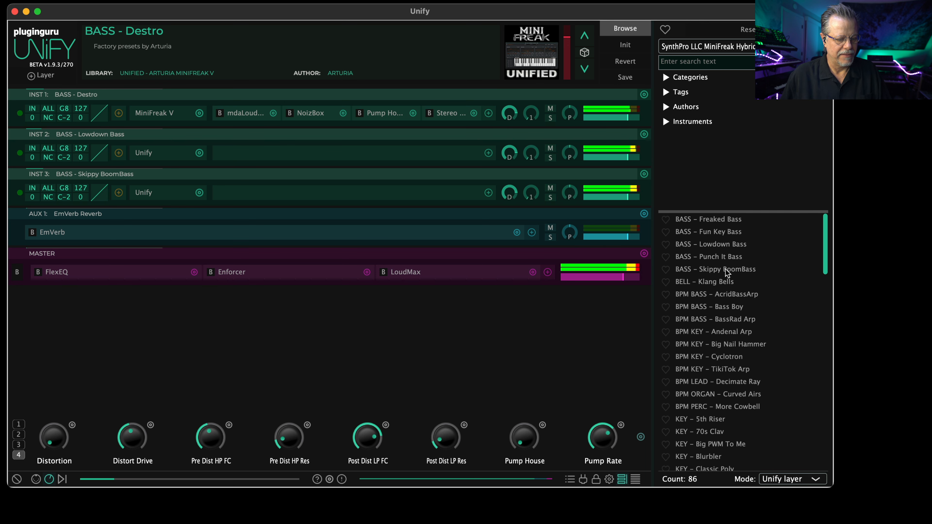
click(550, 196)
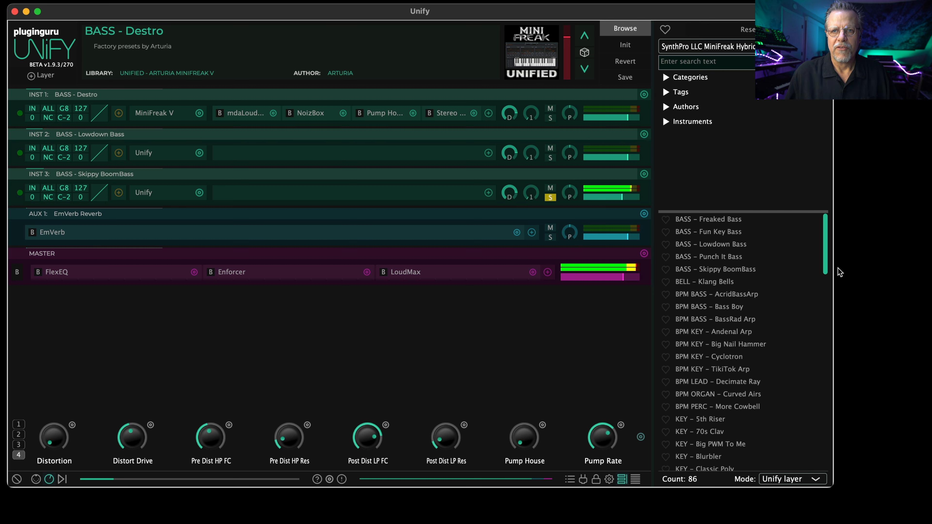
mouse_move(849, 279)
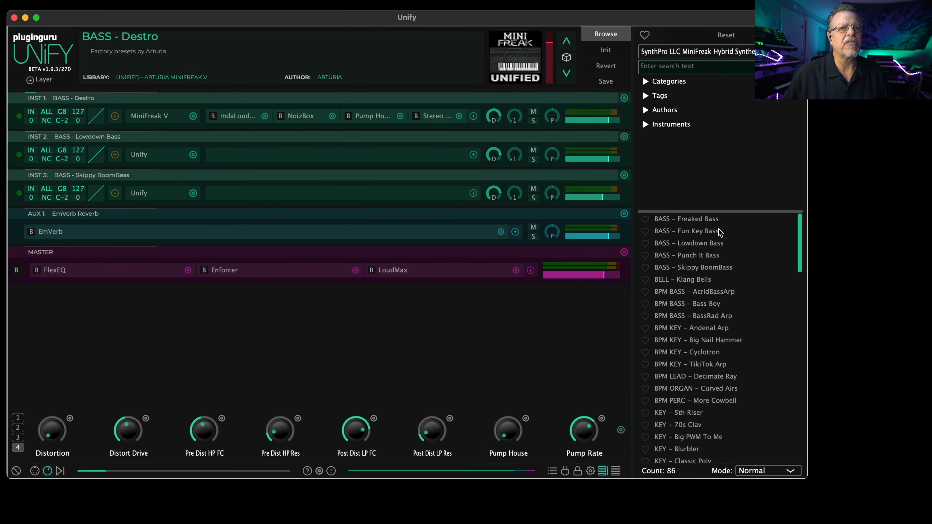
Step: Audition Freaked Bass, Fun Key Bass and Lowdown Bass one at a time, showing macro page 1
click(688, 219)
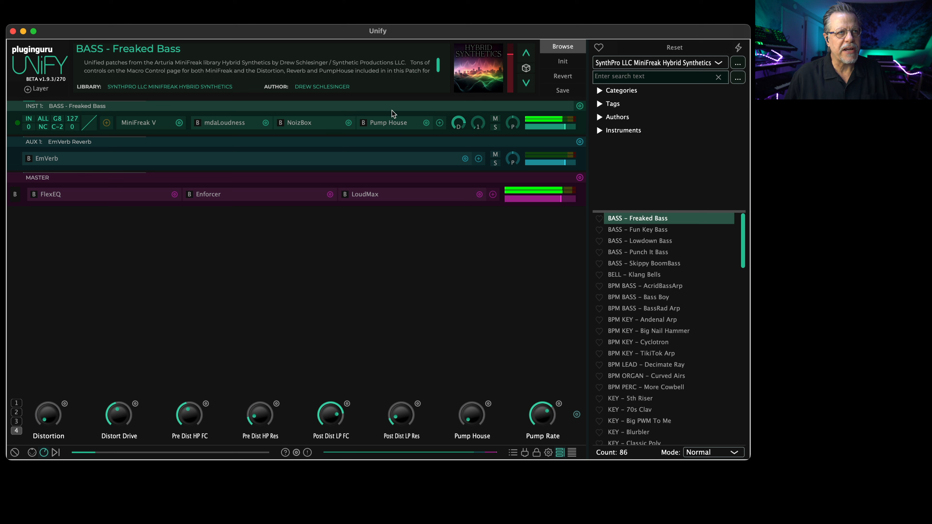
click(638, 229)
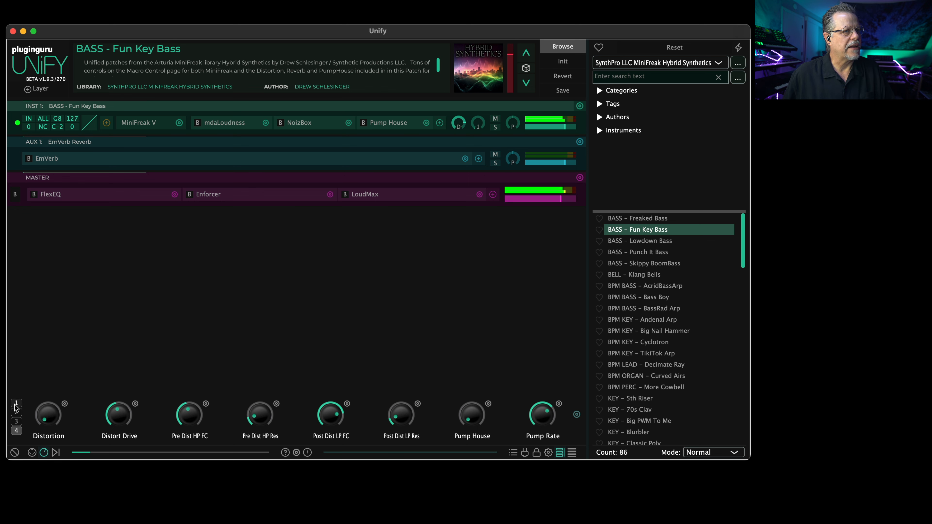
click(16, 403)
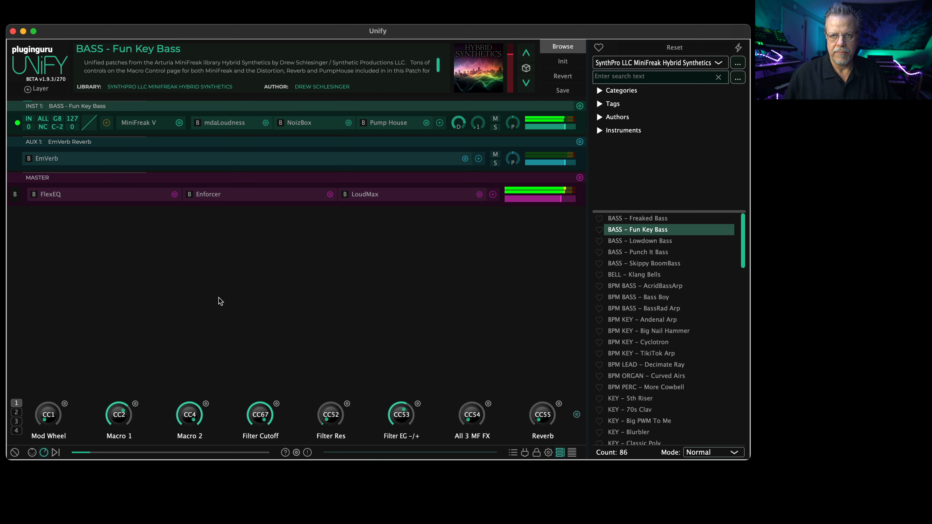
mouse_move(652, 260)
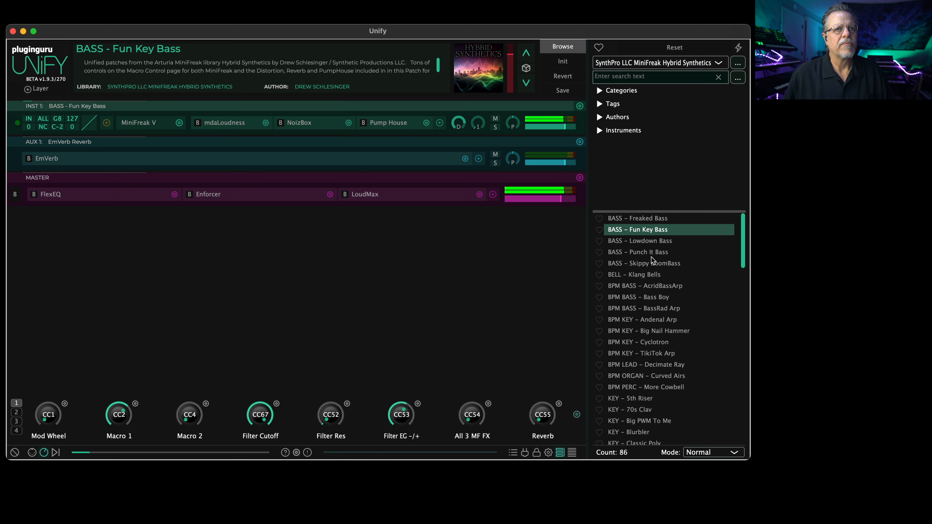
click(640, 240)
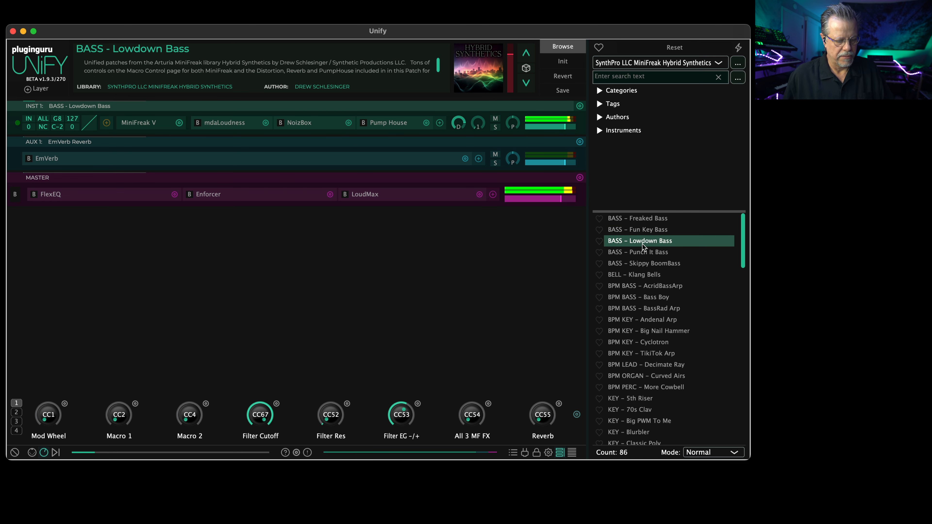
mouse_move(209, 423)
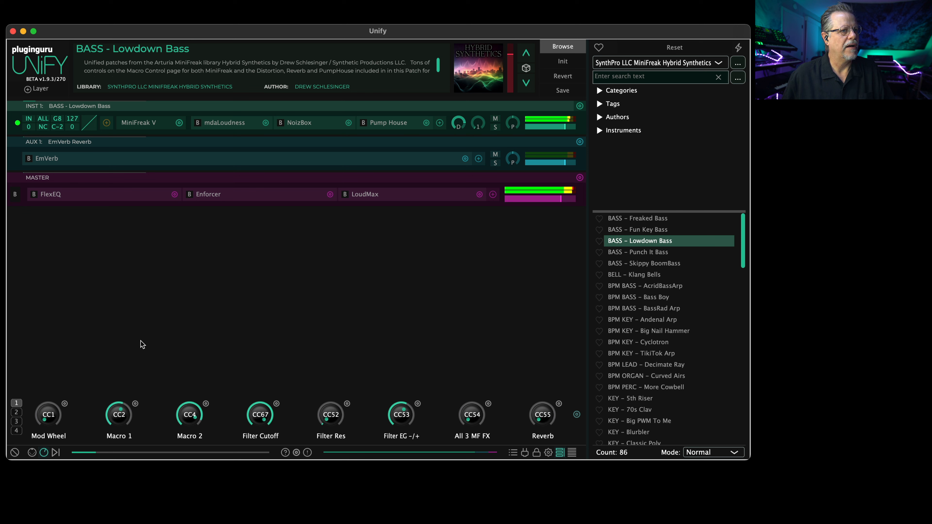
mouse_move(147, 331)
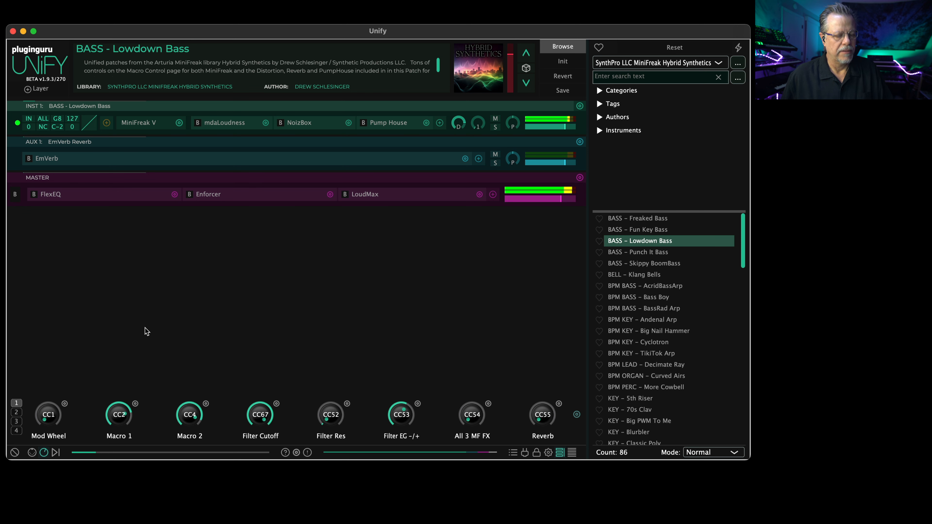
Step: Audition Punch It Bass and Skippy BoomBass, ending with BELL - Klang Bells loaded alone
click(642, 252)
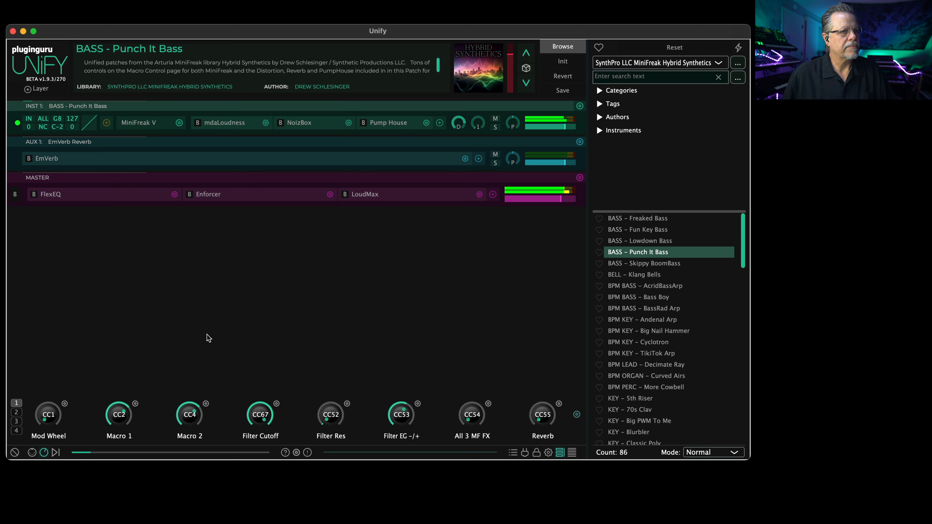
mouse_move(515, 284)
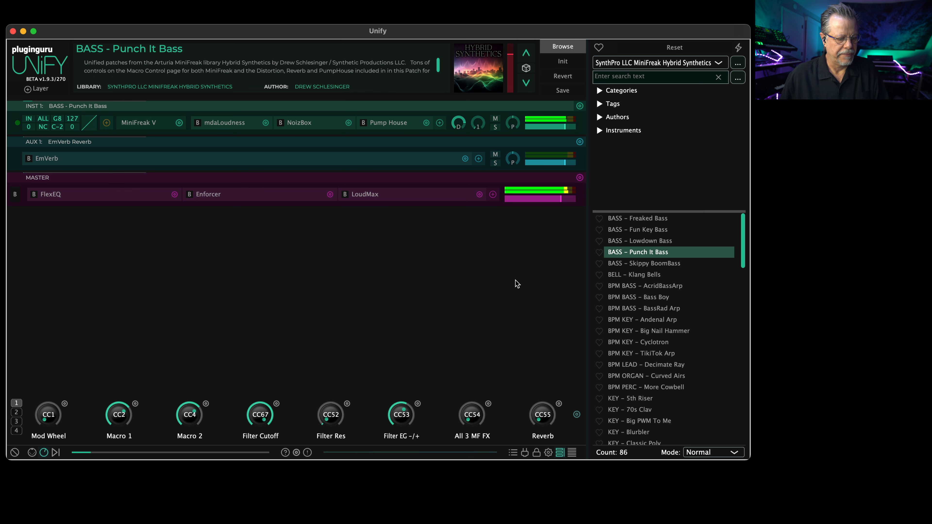
click(644, 263)
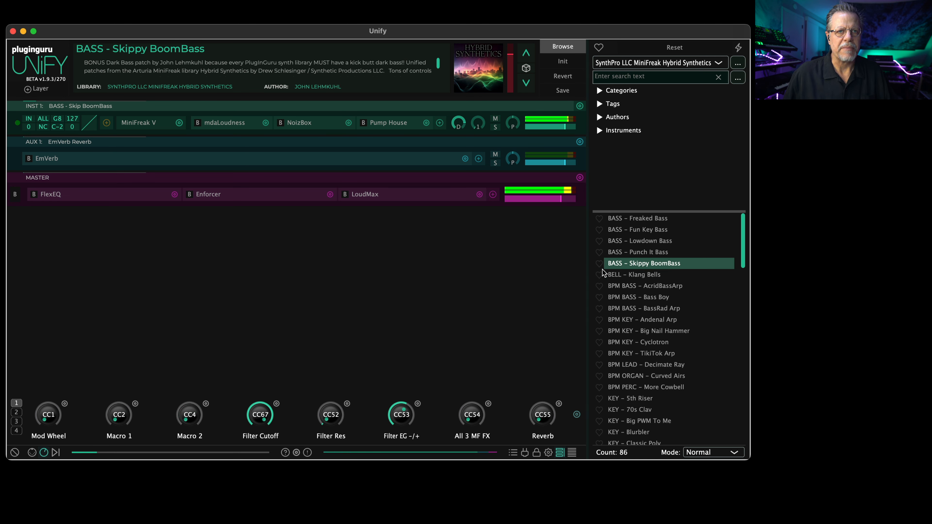
click(634, 274)
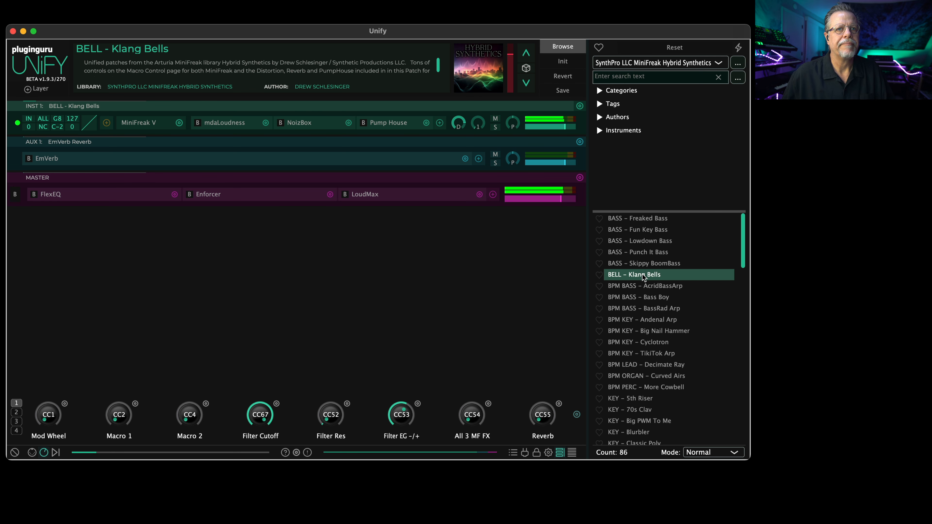
Step: Audition AcridBassArp, Bass Boy, BassRad Arp and Andenal Arp, then load BPM KEY - Big Nail Hammer
click(644, 285)
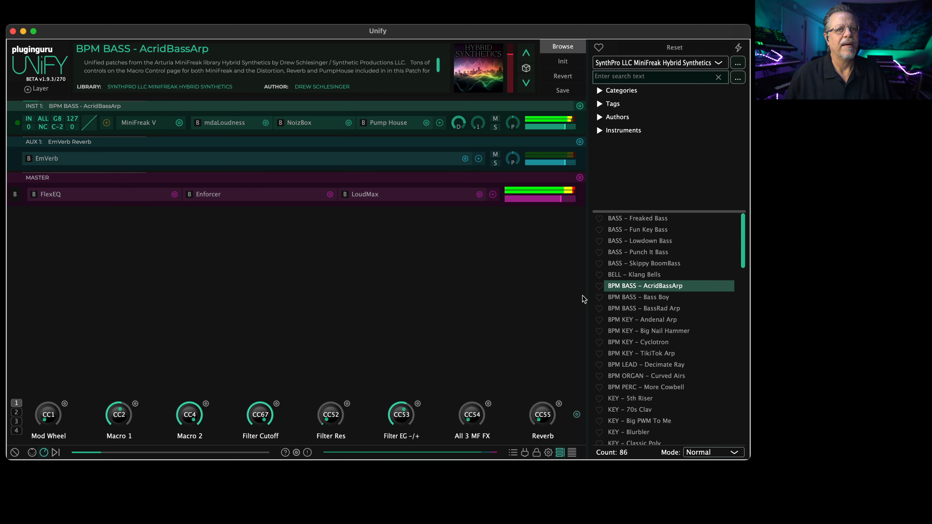
mouse_move(649, 300)
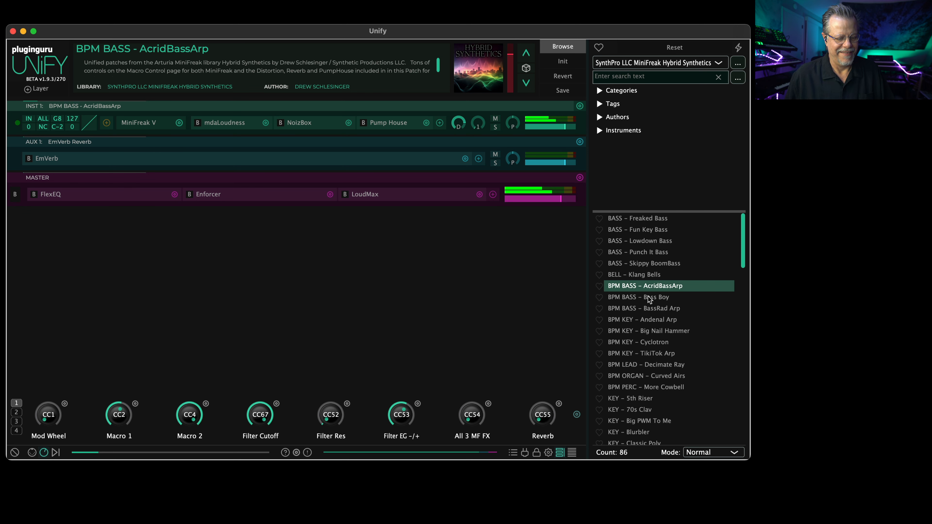
click(640, 297)
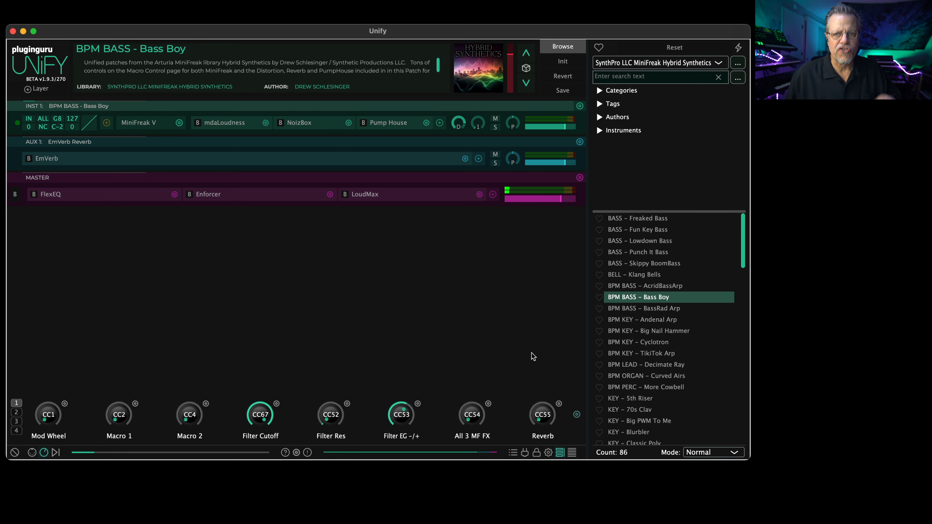
click(643, 308)
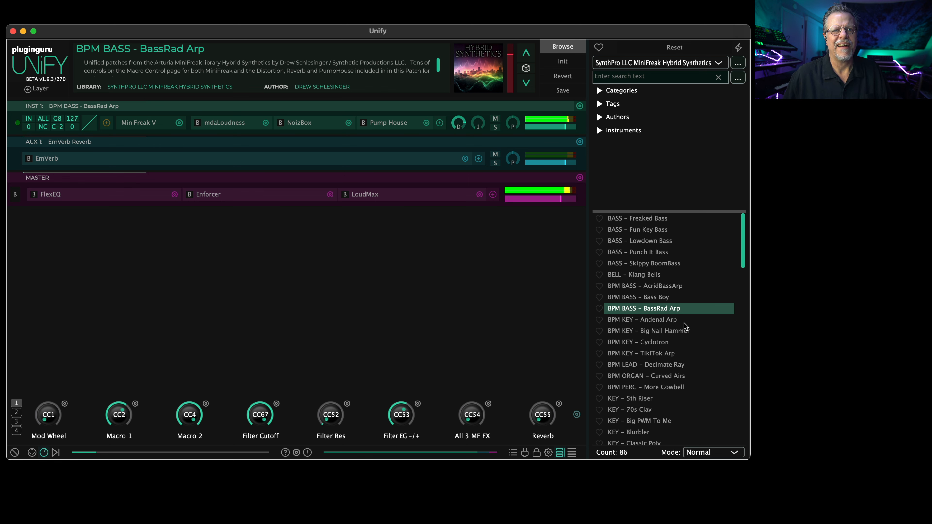
click(642, 319)
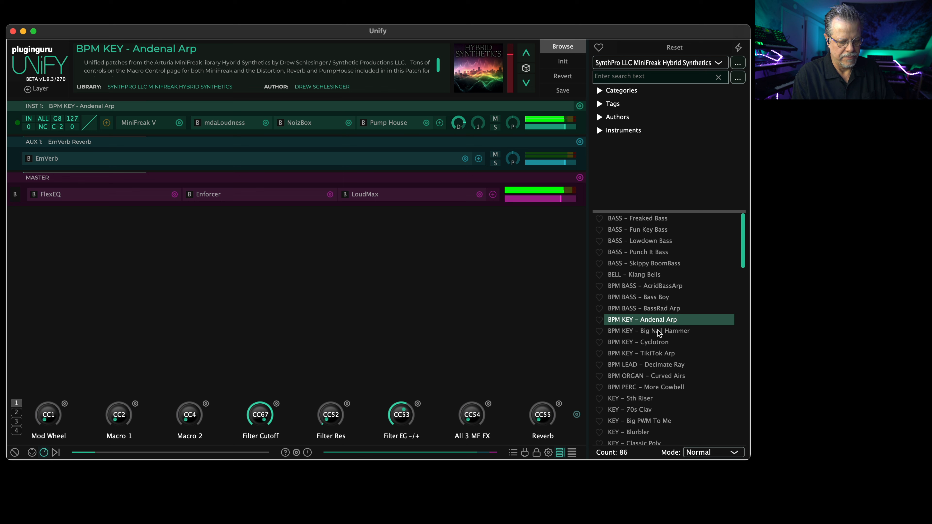
mouse_move(452, 408)
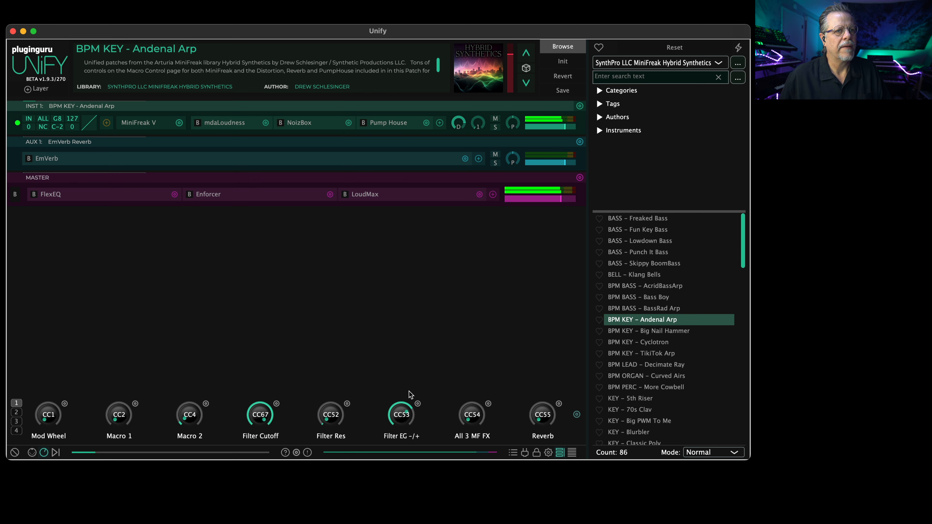
click(650, 331)
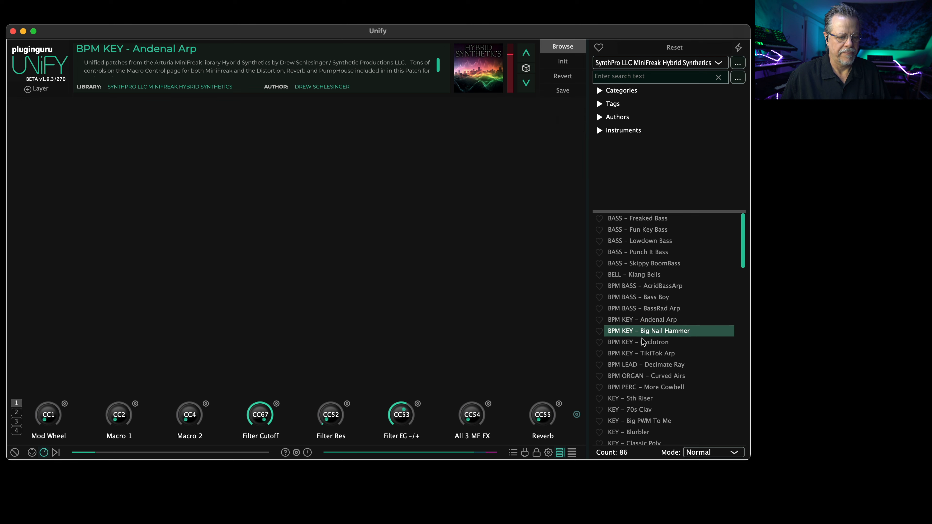
double_click(649, 331)
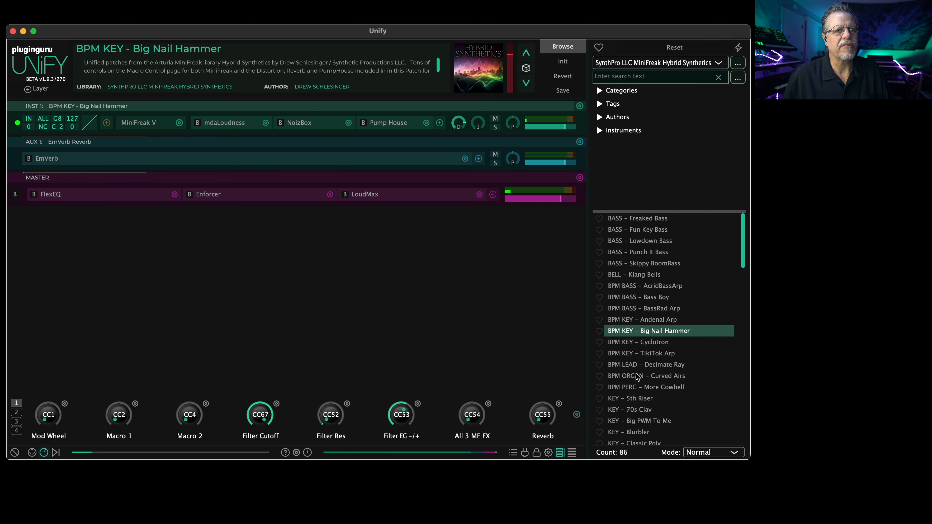
Step: Switch loading to layer mode and add the Unify Standard Library's Beast Kit (MIDIBox) drum layer
click(713, 453)
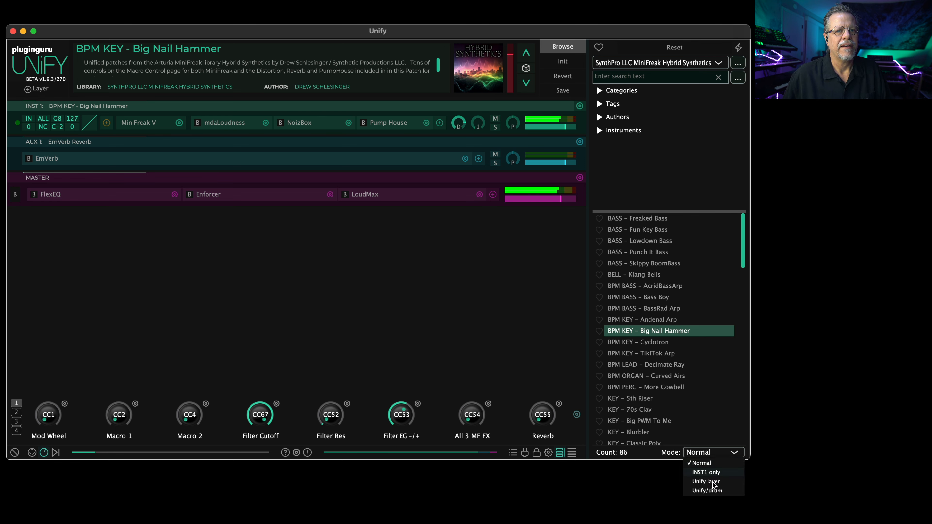
click(706, 482)
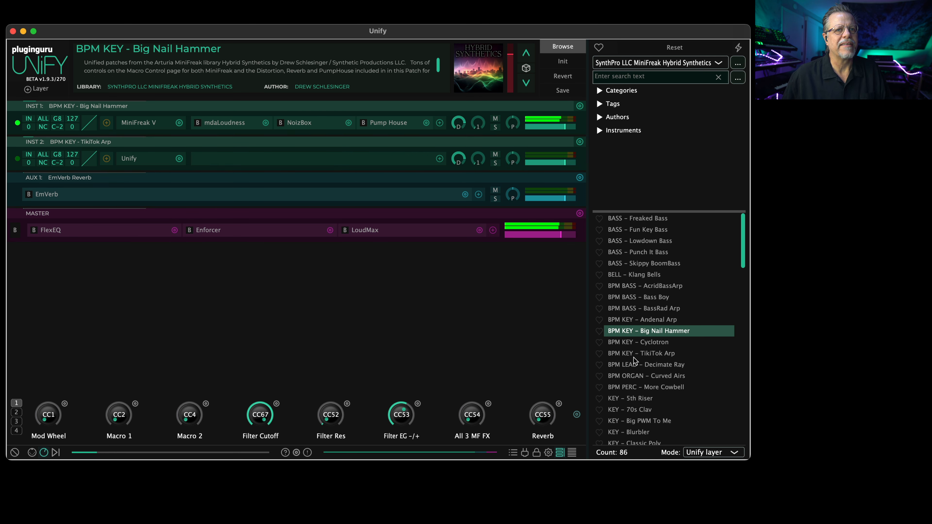
mouse_move(637, 302)
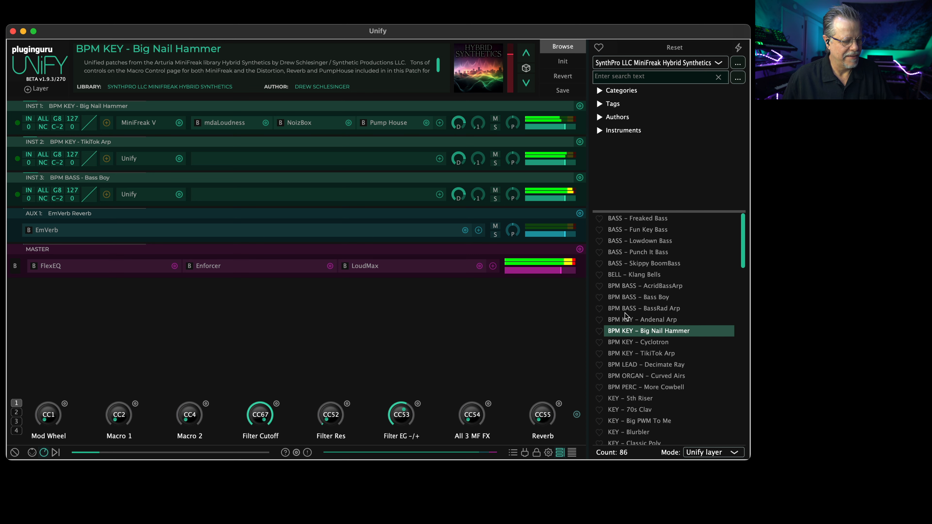
click(657, 63)
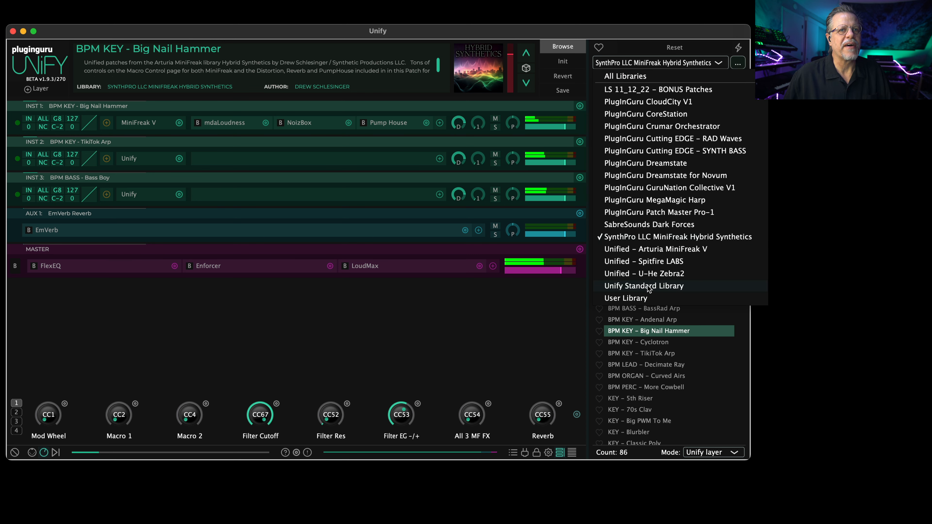
click(643, 286)
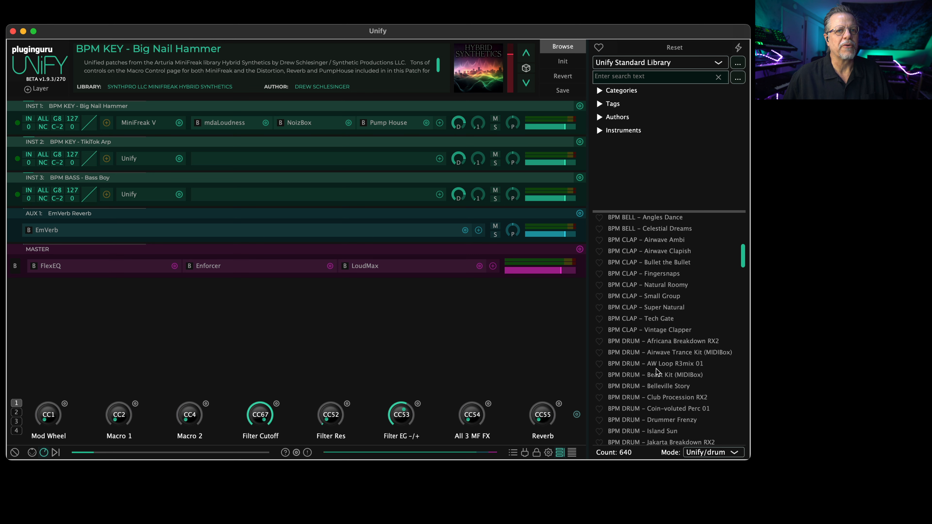
double_click(655, 374)
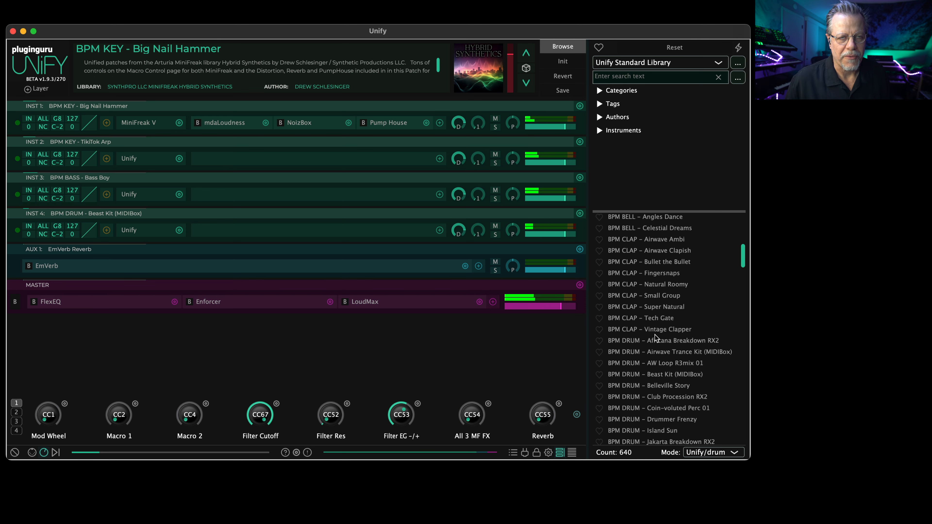
Step: Return to Normal load mode and switch back to the MiniFreak Hybrid Synthetics library
click(713, 452)
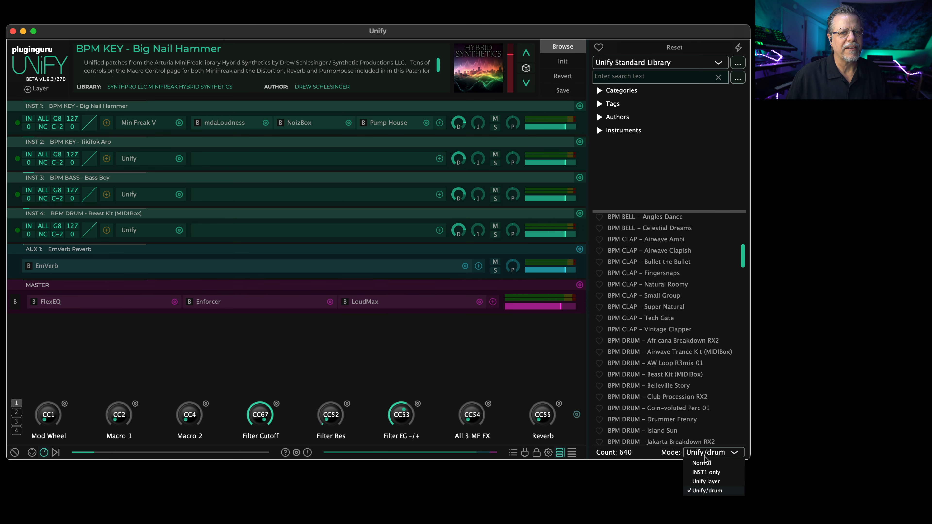
click(701, 463)
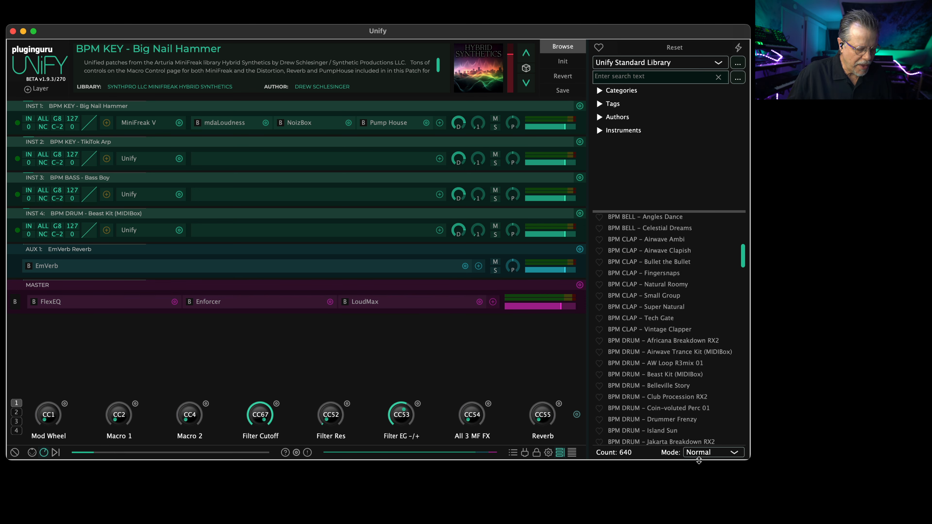
click(659, 63)
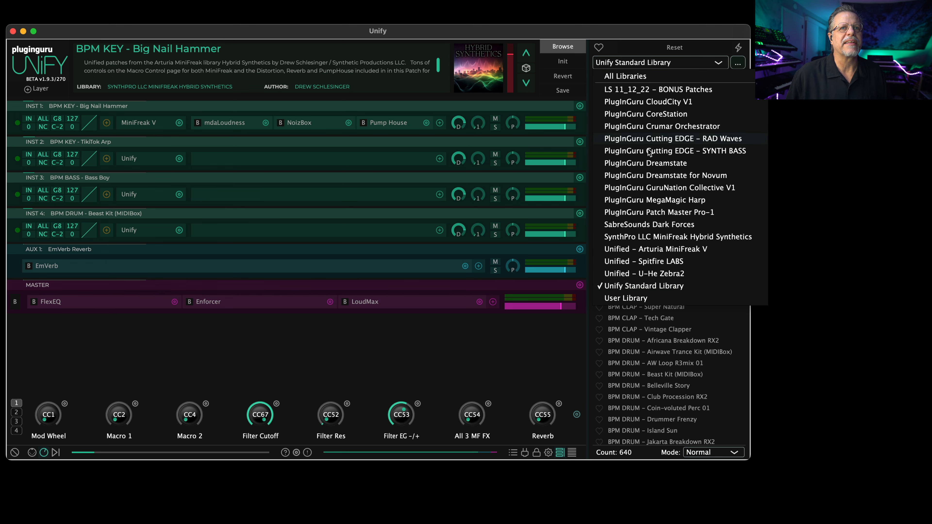
click(678, 237)
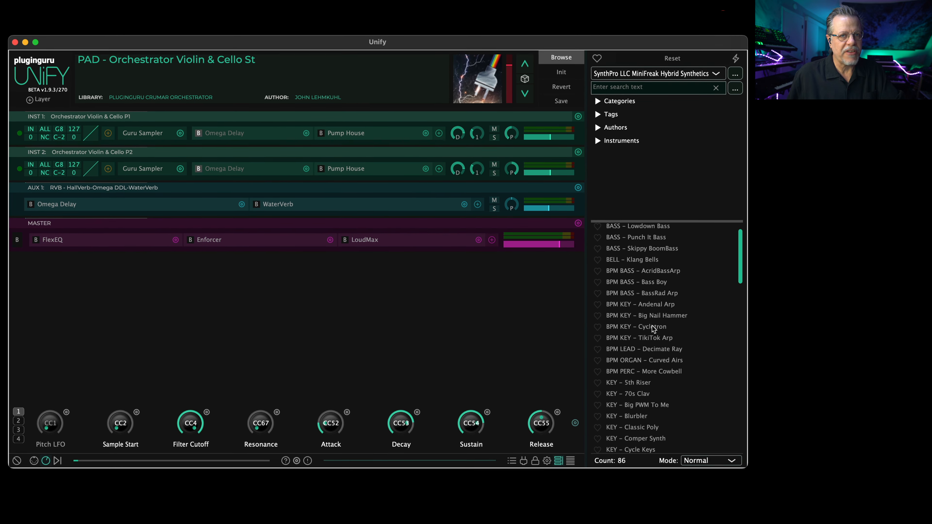
Step: Audition BPM ORGAN - Curved Airs and BPM PERC - More Cowbell, ending on KEY - 5th Riser
double_click(641, 359)
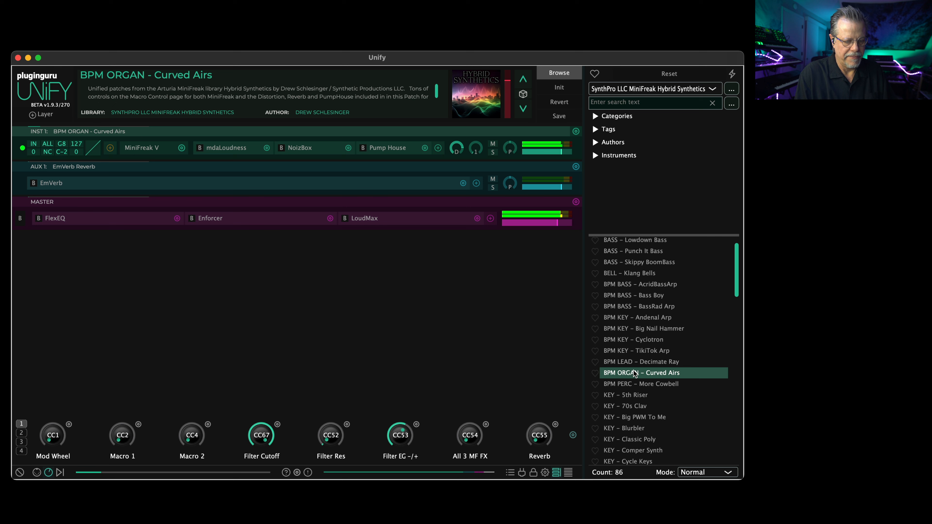
click(641, 383)
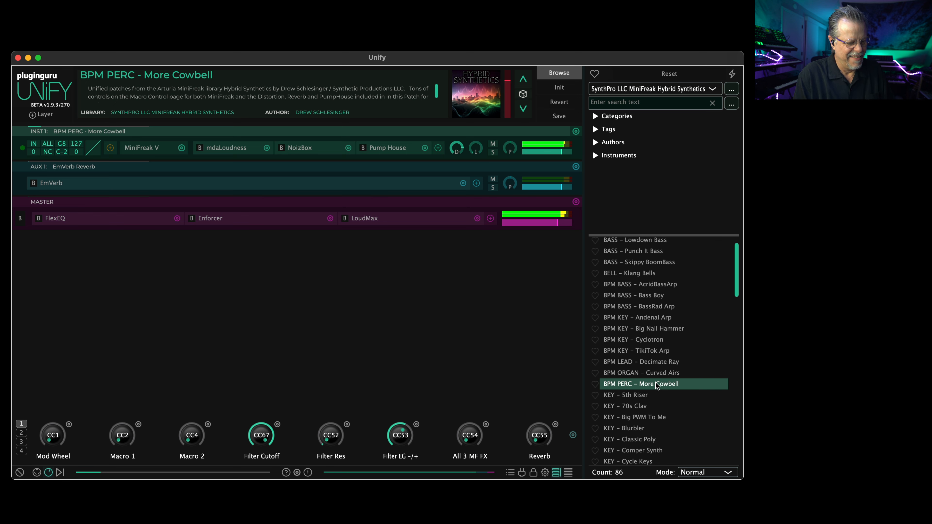
click(631, 395)
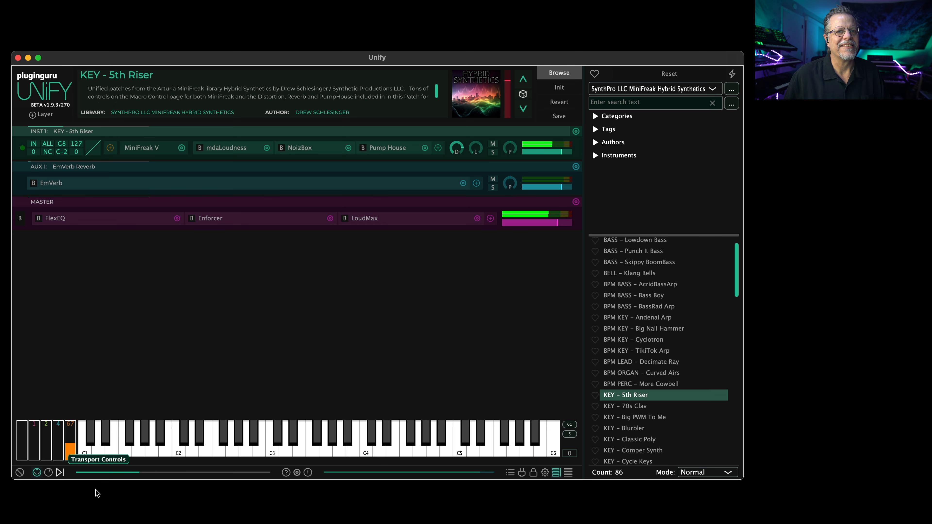
Step: Audition KEY - 70s Clav, Cycle Keys and Digi Tails, bringing up MiniFreak V's editor on Digi Tails
click(624, 406)
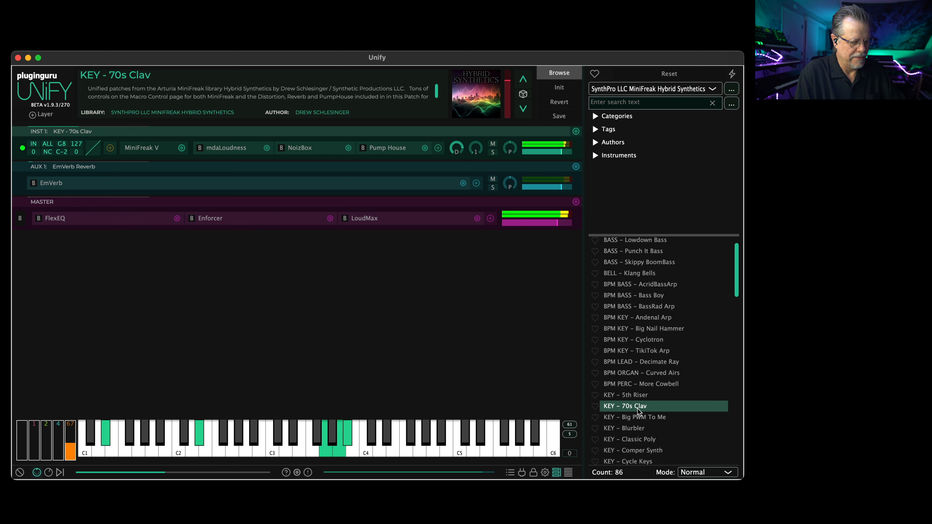
scroll(down, 3)
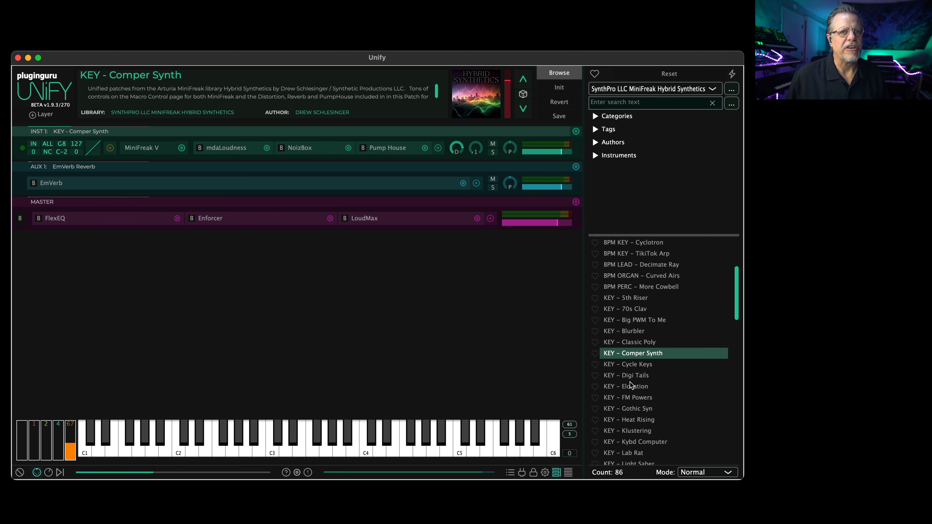
click(639, 364)
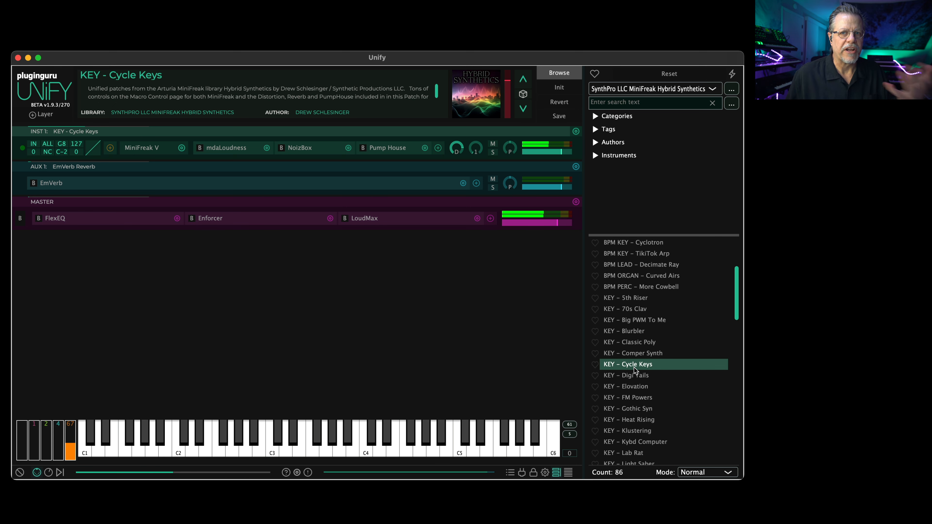
click(627, 375)
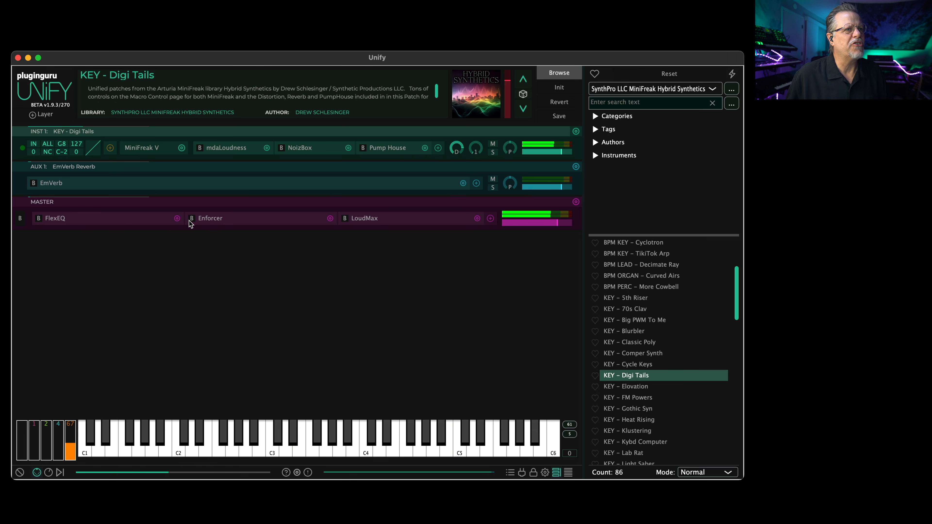
click(142, 148)
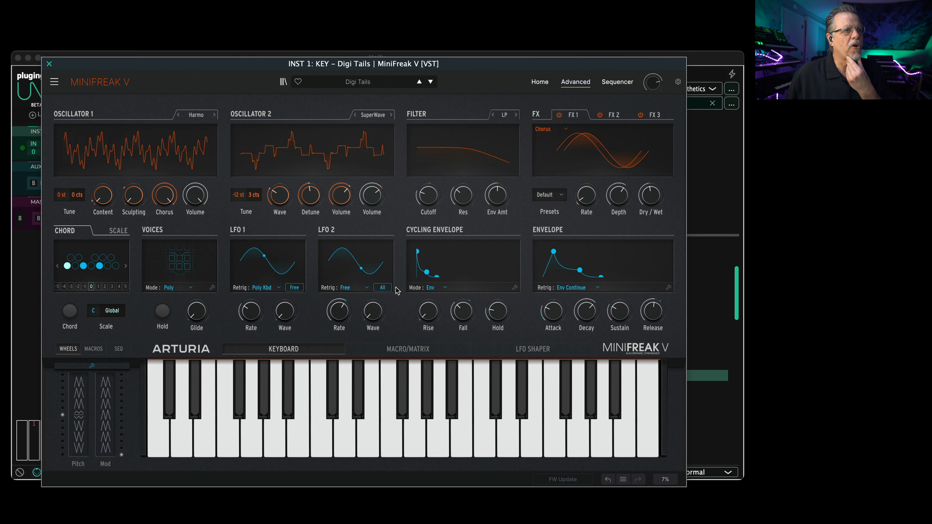
Step: In the Macro/Matrix view, assign the FX3 (Reverb) amount as a new Macro 1 destination
click(407, 349)
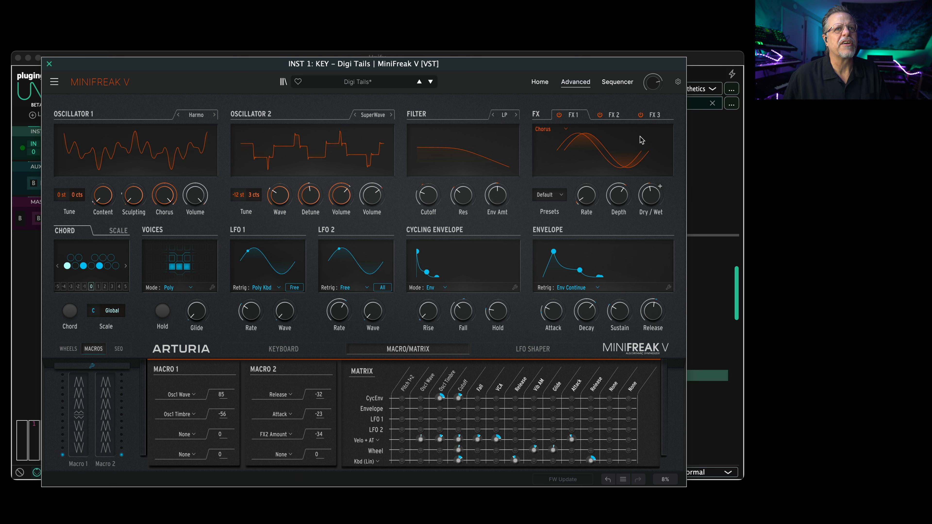
click(654, 114)
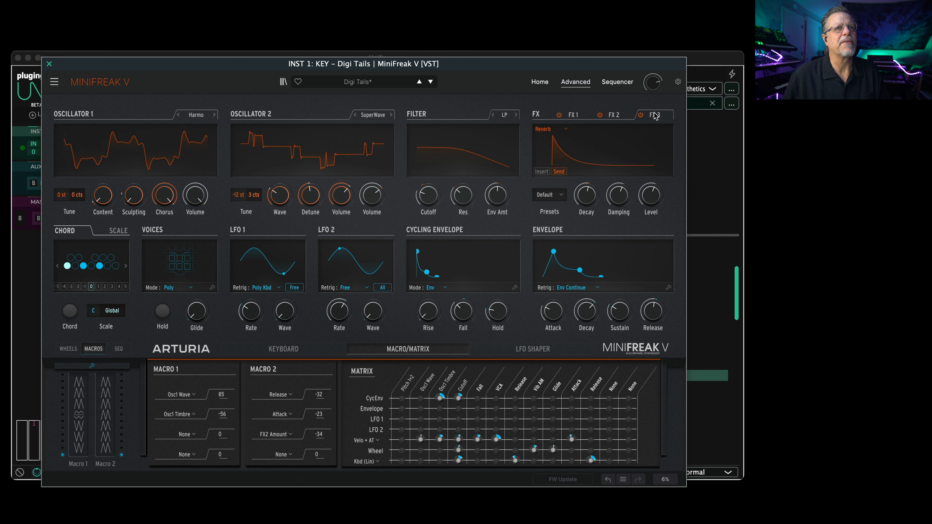
drag(651, 199, 651, 190)
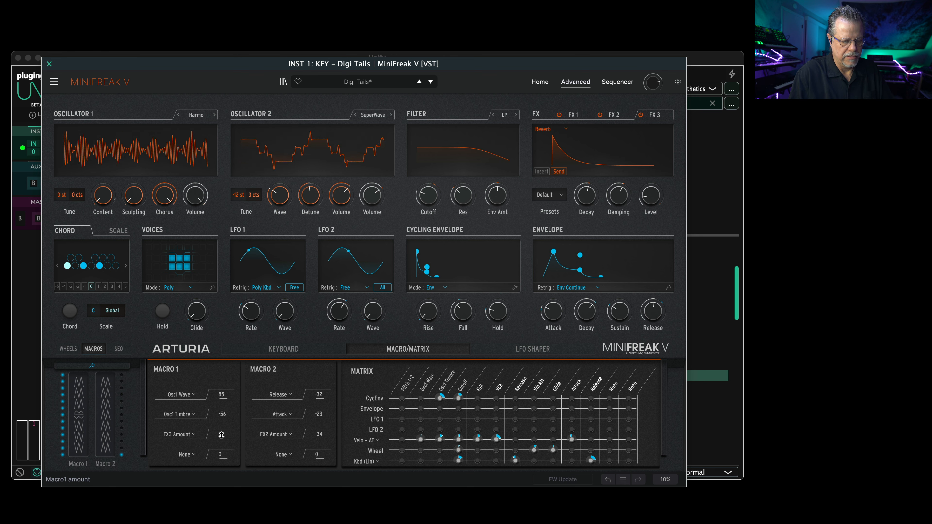
Step: Set Macro 1's FX3 Amount depth to 87 and play the result
click(162, 312)
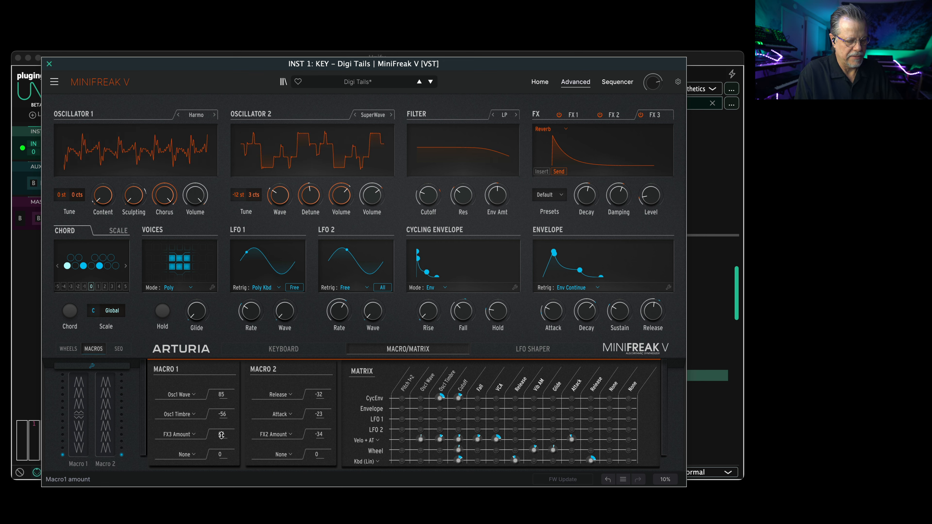
click(162, 313)
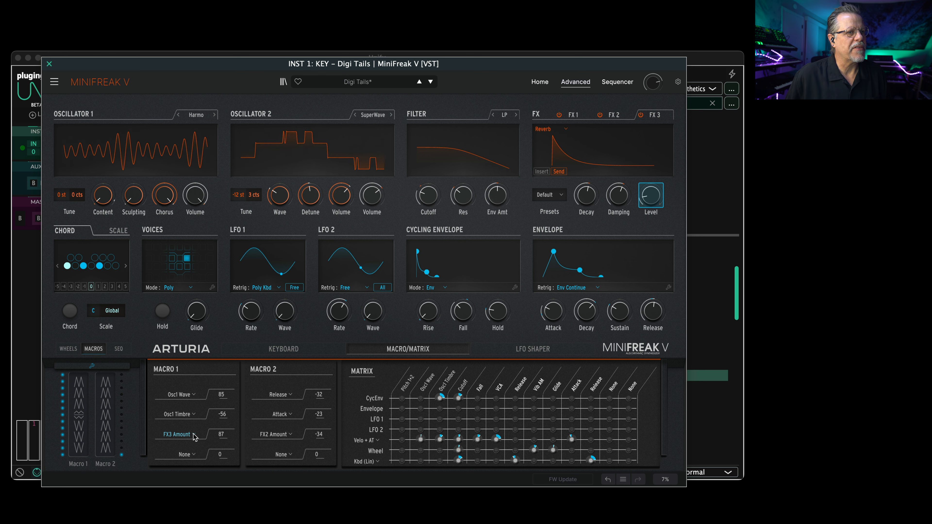
click(176, 434)
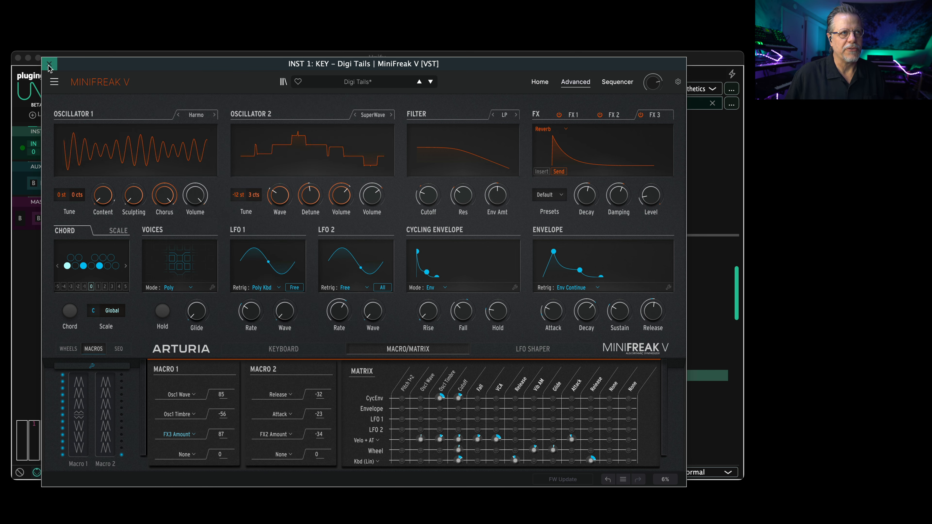
Step: Close the MiniFreak V editor and audition KEY - Elovation and Heat Rising in Unify
click(48, 63)
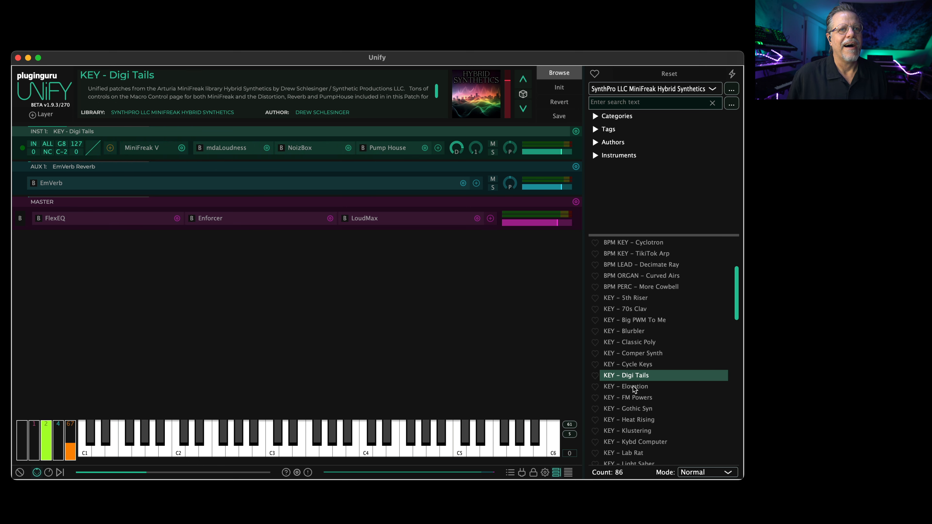
click(632, 387)
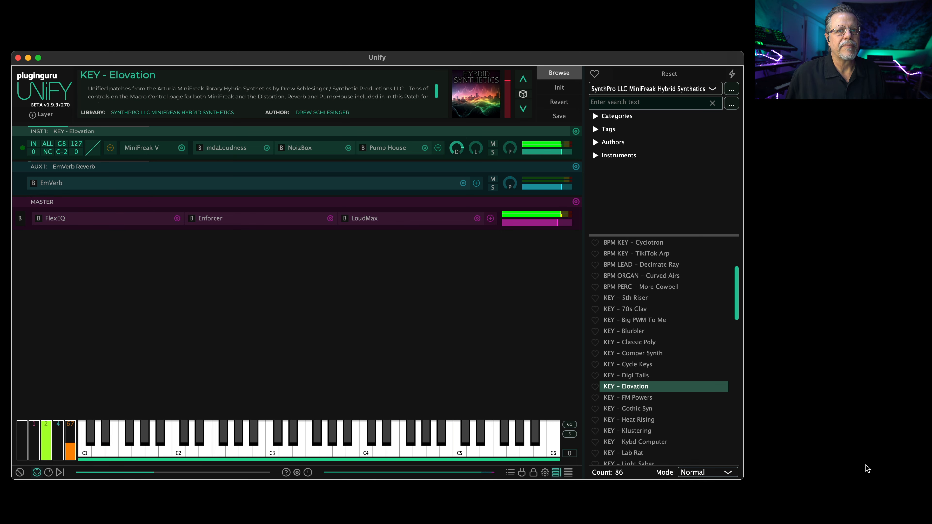
click(634, 419)
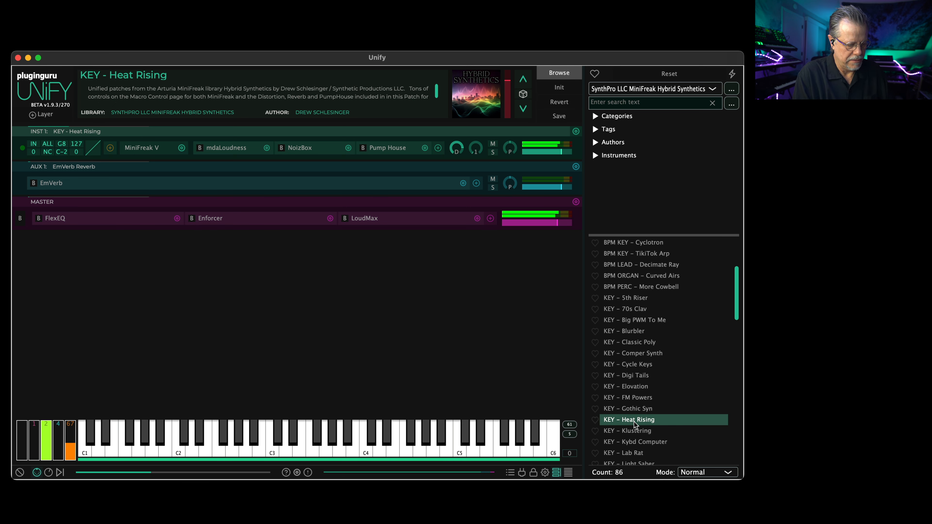
click(486, 437)
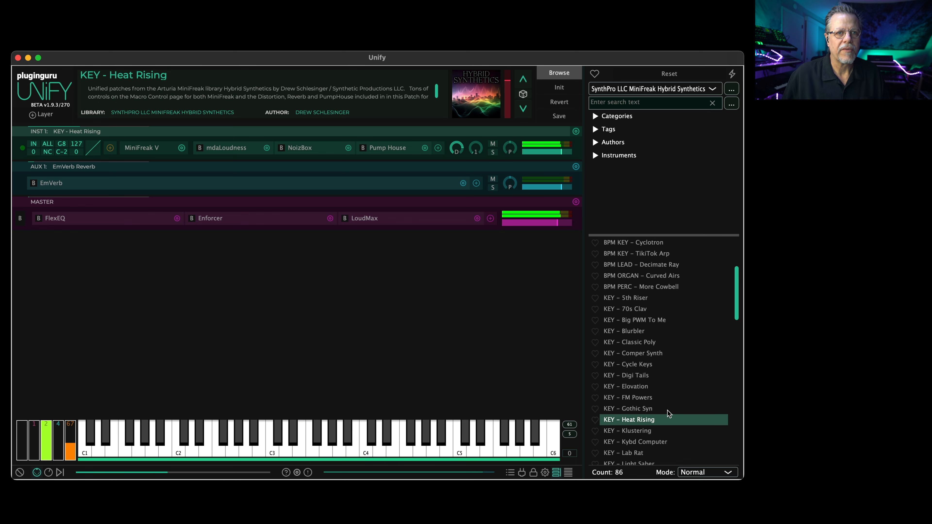
Step: Audition KEY - Lab Rat and MF-8000, then load KEY - Power Analog
scroll(down, 3)
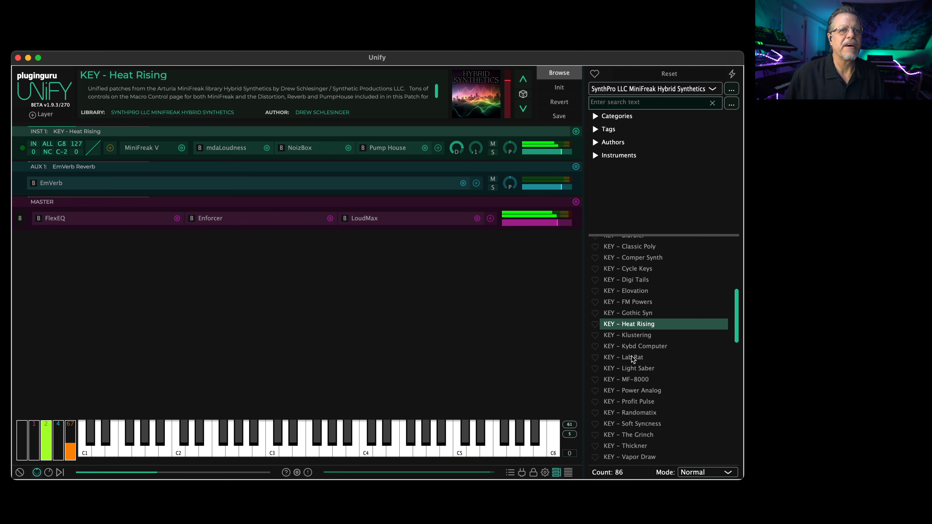
click(628, 357)
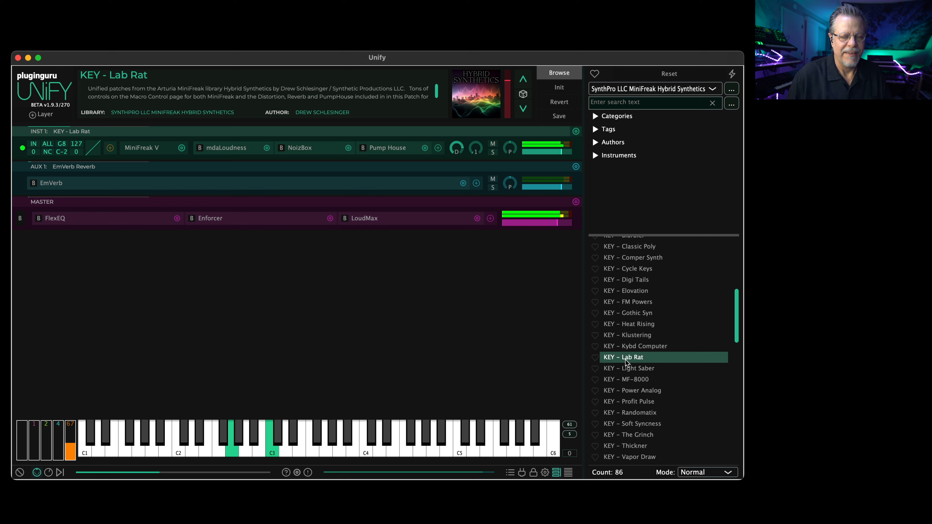
click(625, 379)
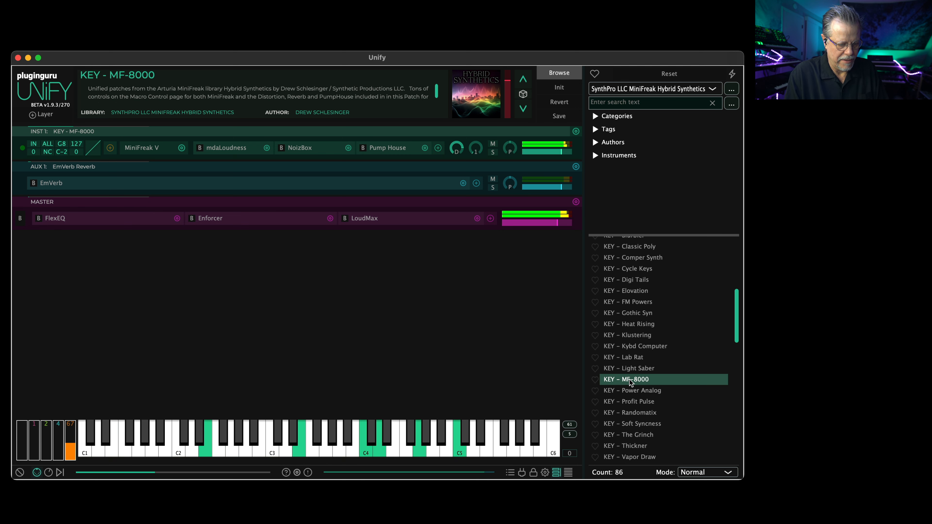
click(632, 378)
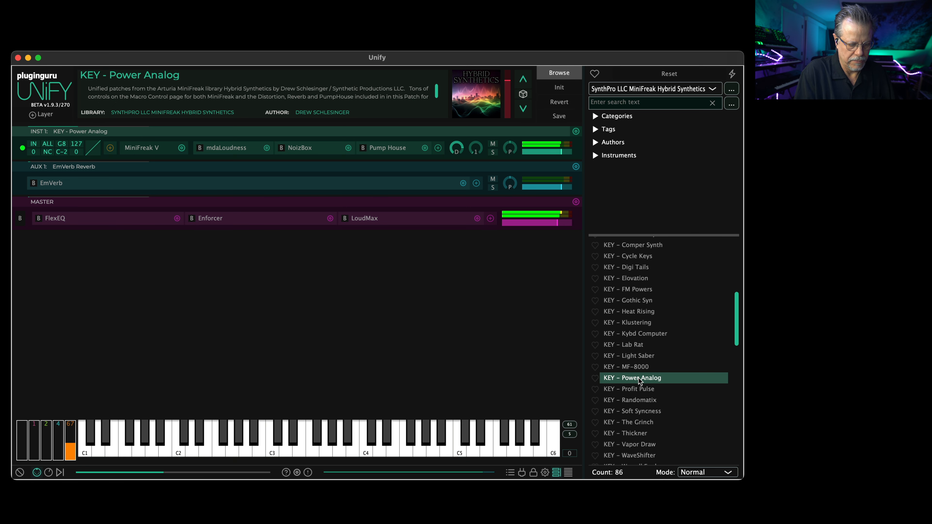
Step: Audition KEY - Randomatix and Soft Syncness
click(231, 440)
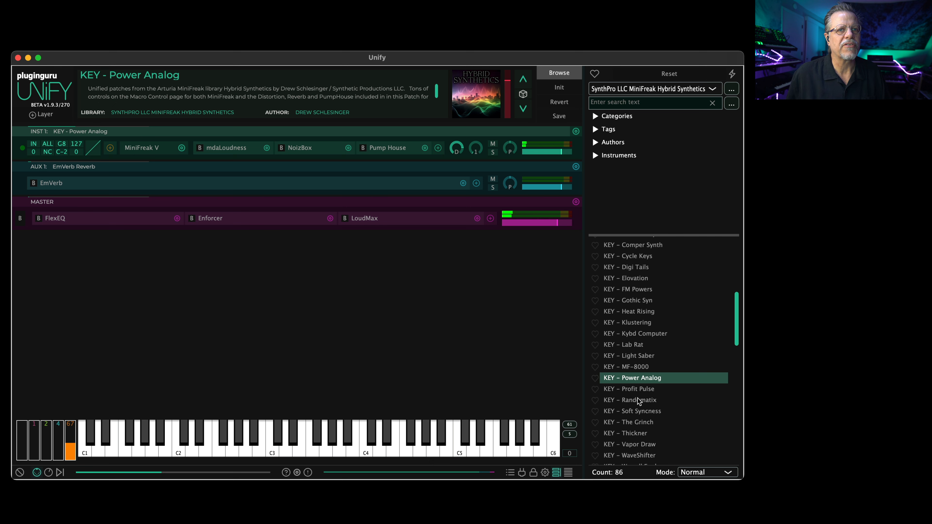
click(630, 399)
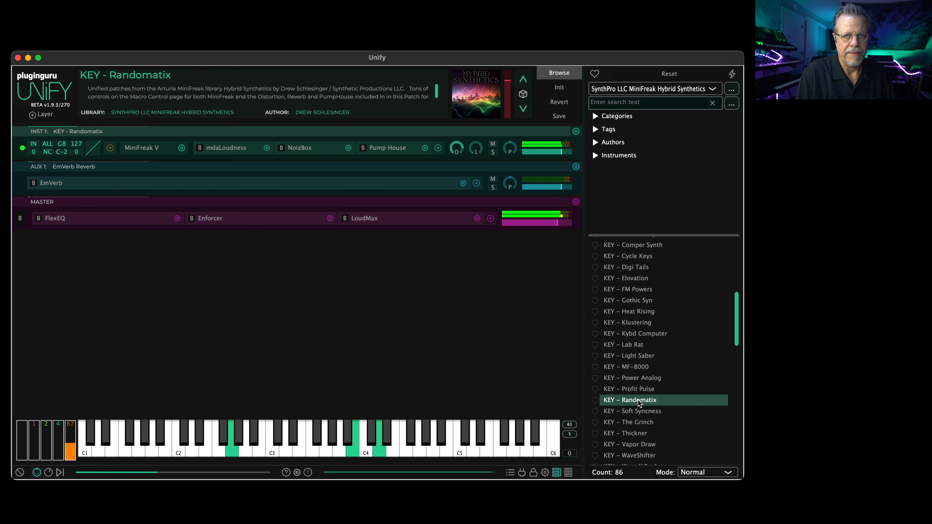
scroll(down, 3)
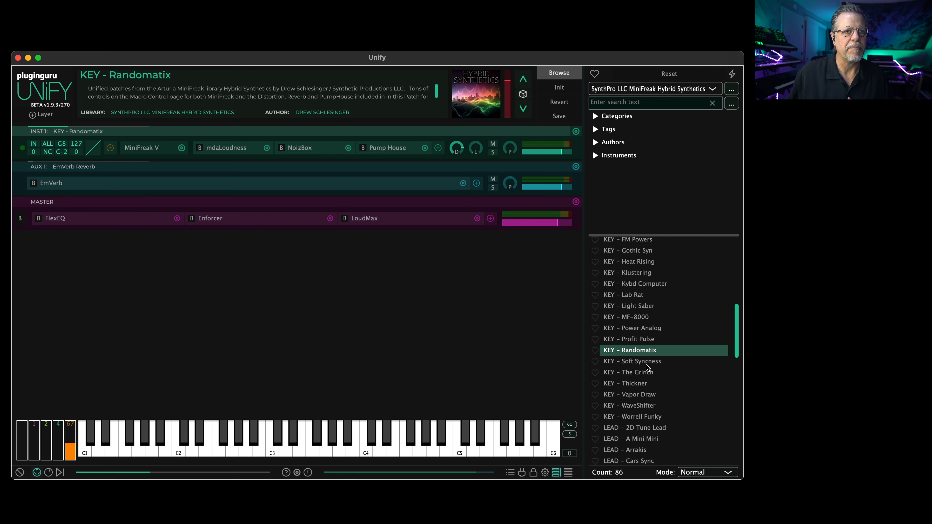
click(633, 360)
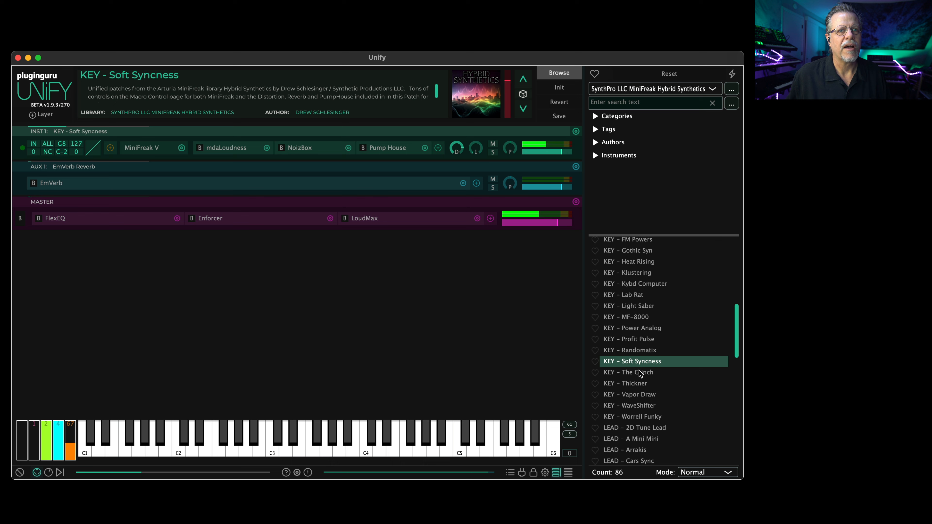
Step: Audition KEY - Vapor Draw and WaveShifter, then load KEY - Worrell Funky
click(630, 394)
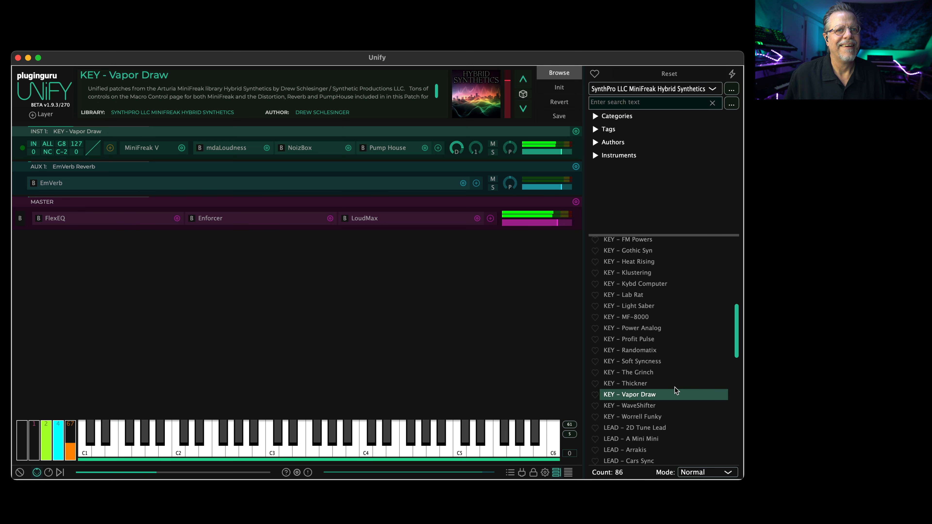
click(632, 405)
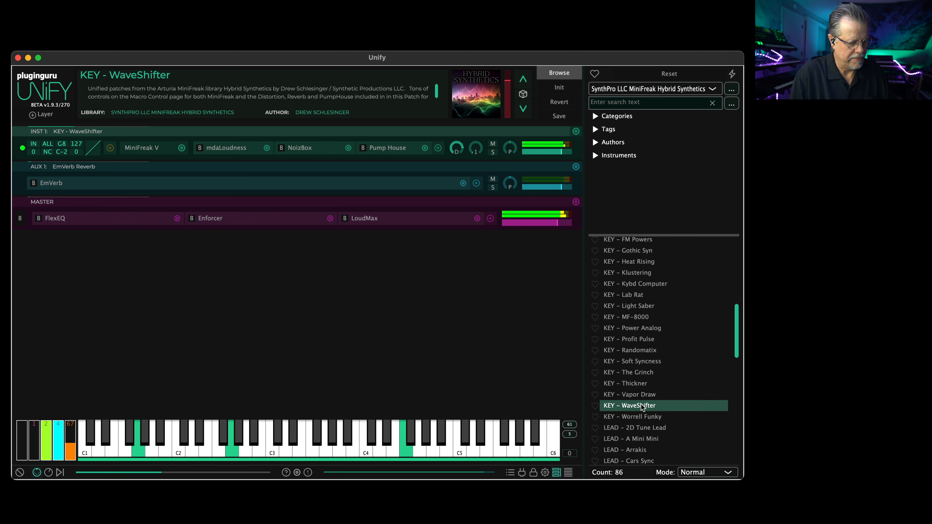
scroll(down, 3)
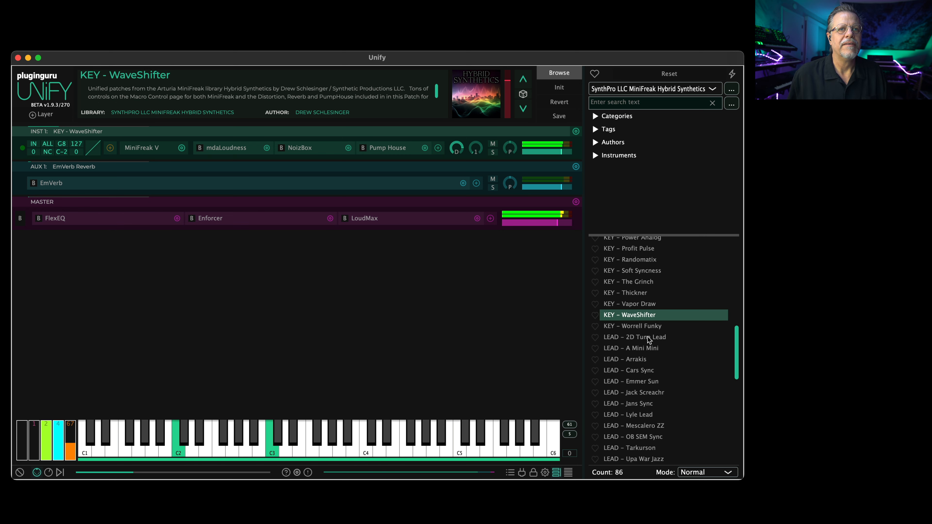
click(634, 326)
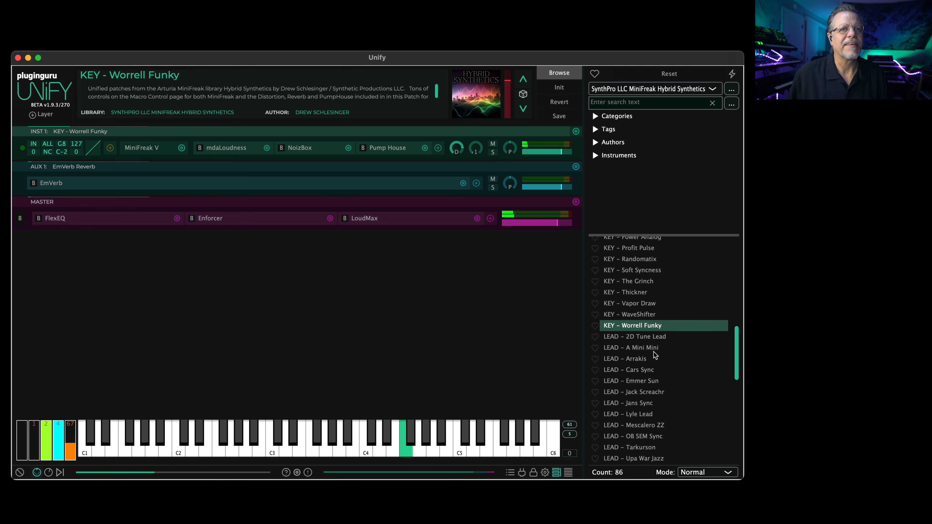
Step: Audition LEAD - A Mini Mini, Arrakis and Cars Sync, playing each
click(630, 347)
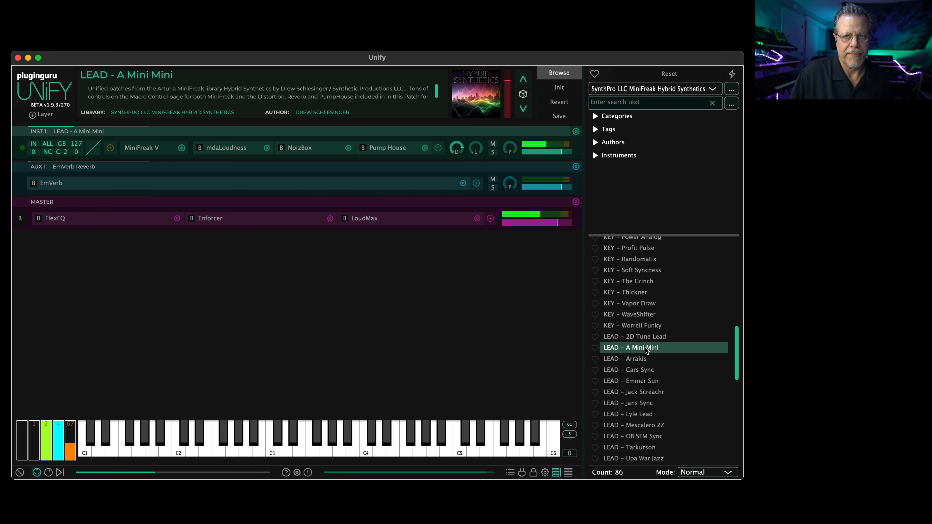
click(286, 434)
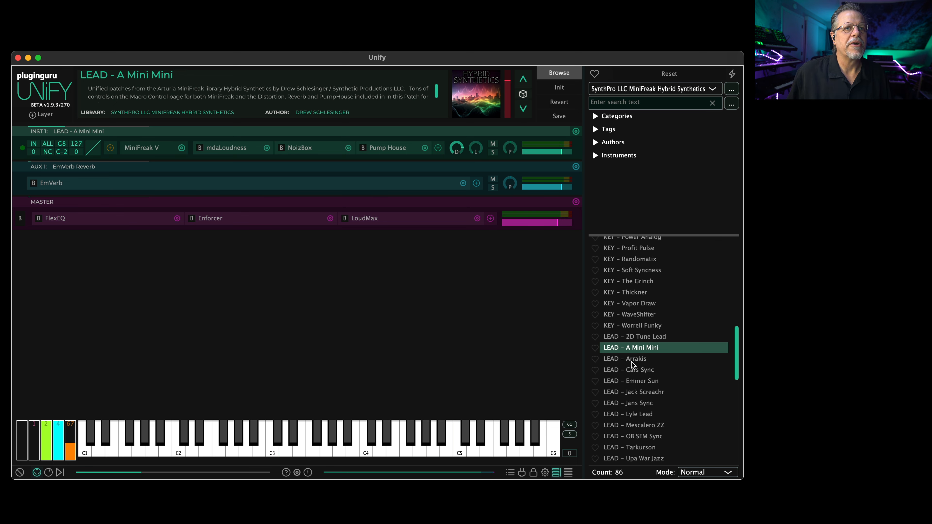
click(625, 358)
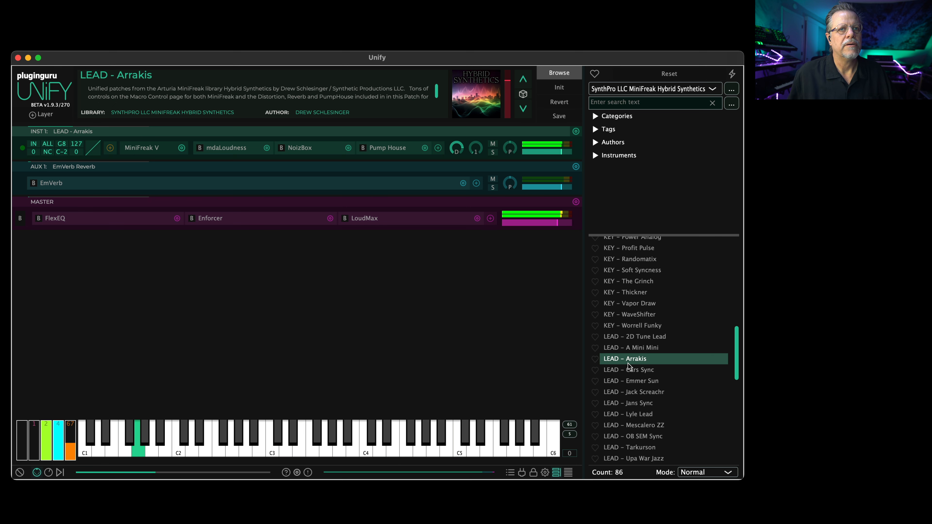
click(628, 370)
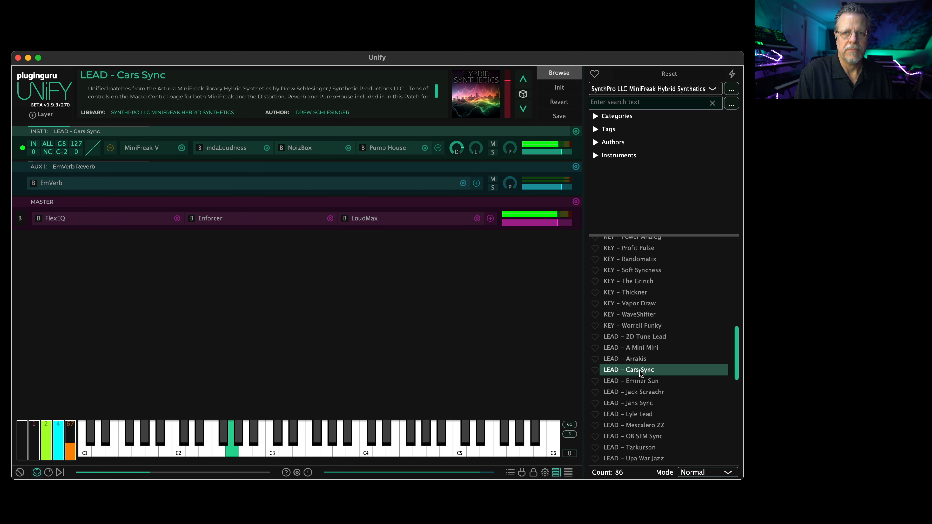
click(179, 434)
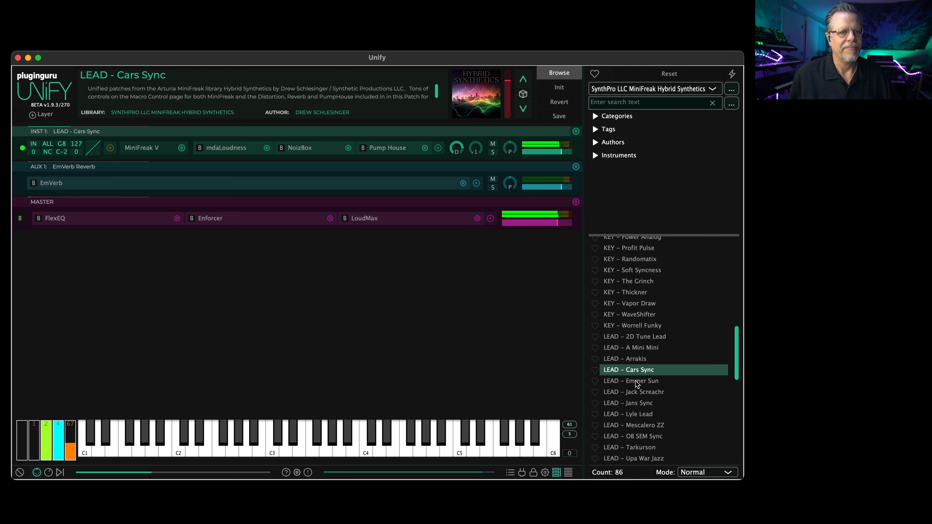
Step: Audition LEAD - Emmer Sun and load LEAD - Lyle Lead, playing it across the keyboard
click(633, 381)
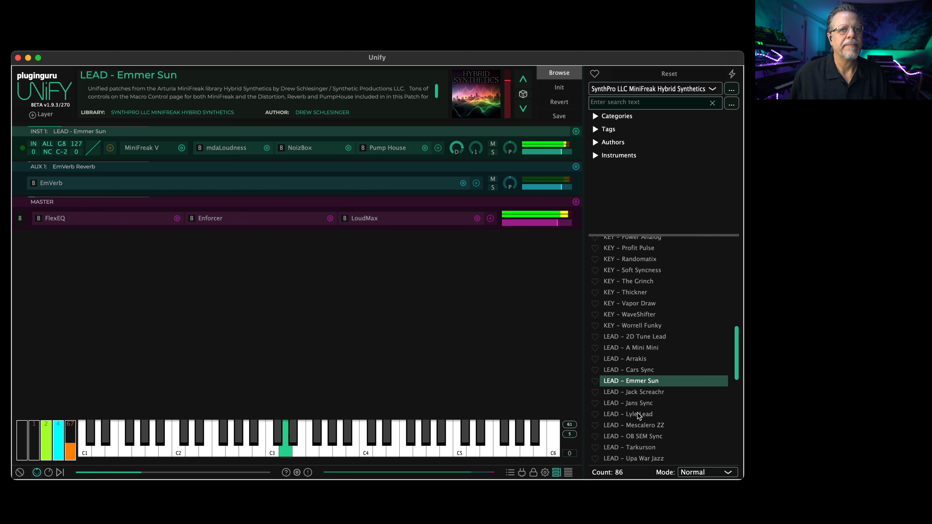
click(633, 413)
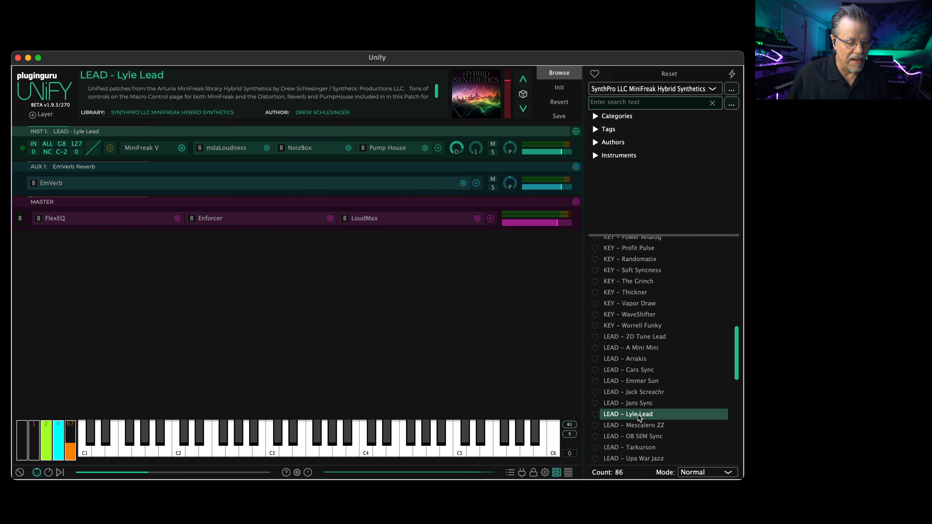
click(434, 434)
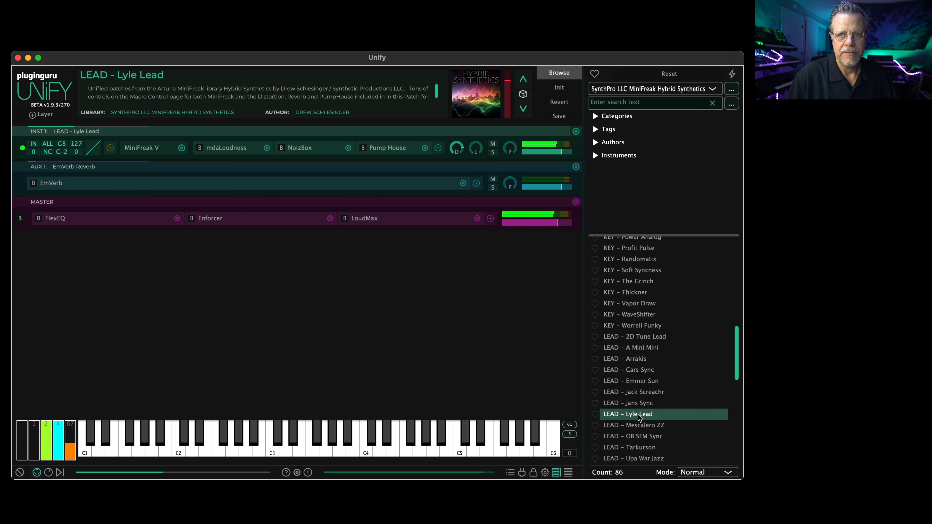
click(484, 434)
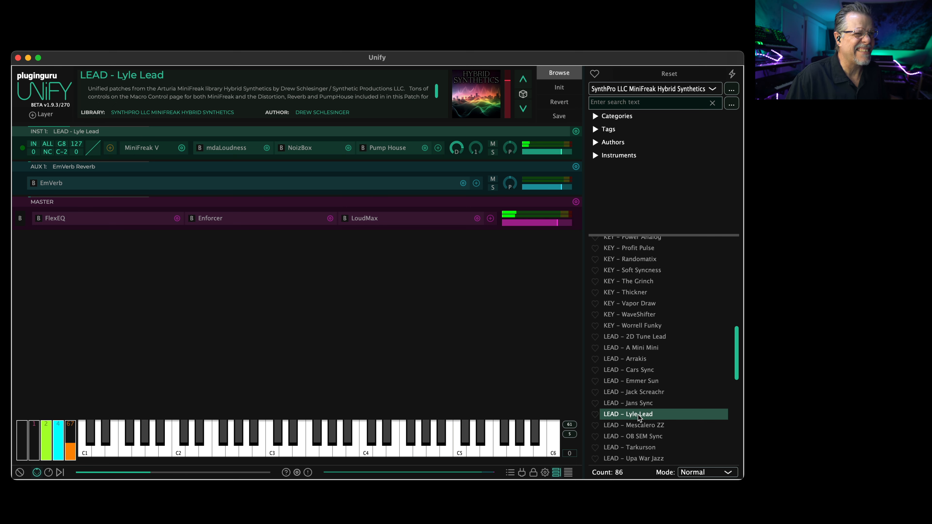
click(392, 434)
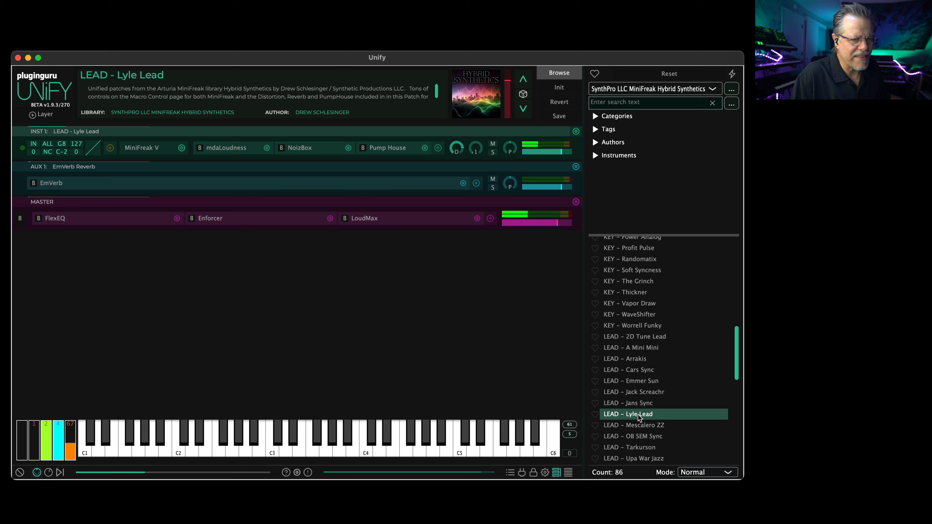
click(434, 434)
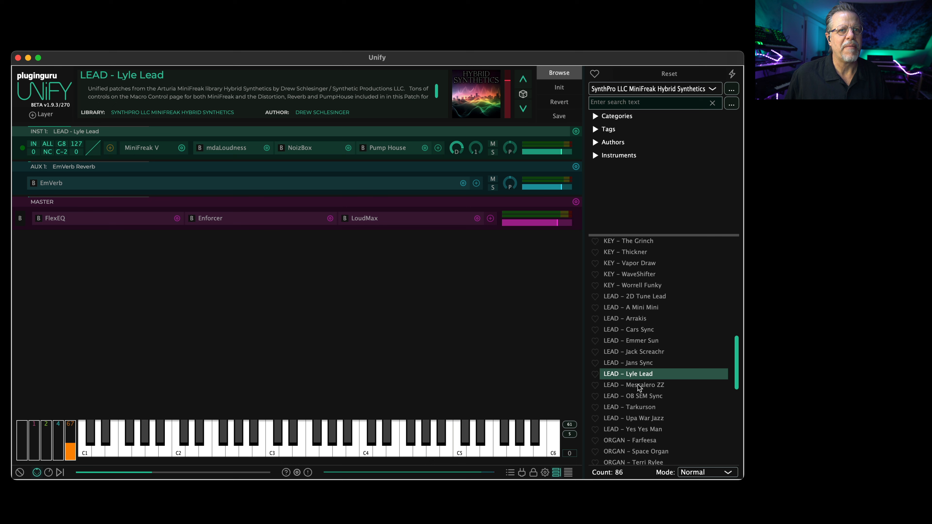
Step: Audition LEAD - Mescalero ZZ, Tarkurson and Yes Yes Man
click(632, 384)
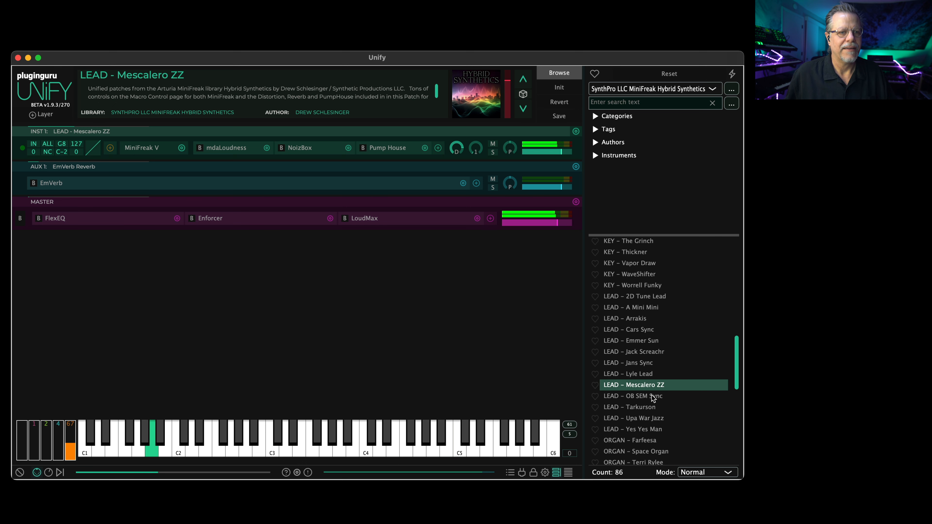
click(635, 396)
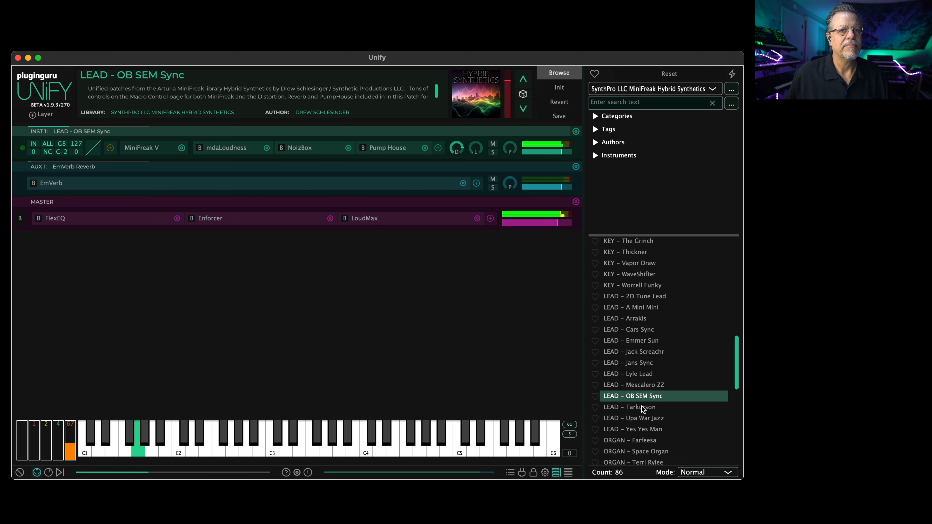
click(633, 407)
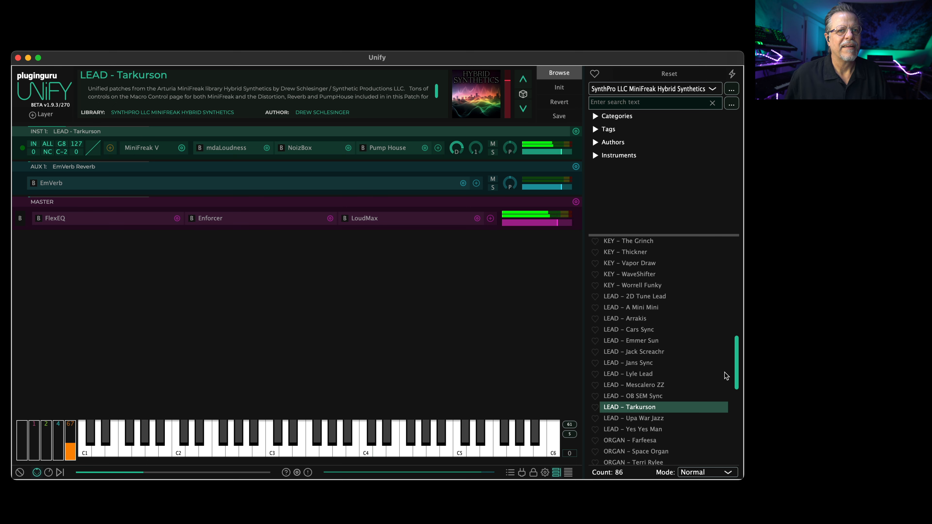
scroll(down, 3)
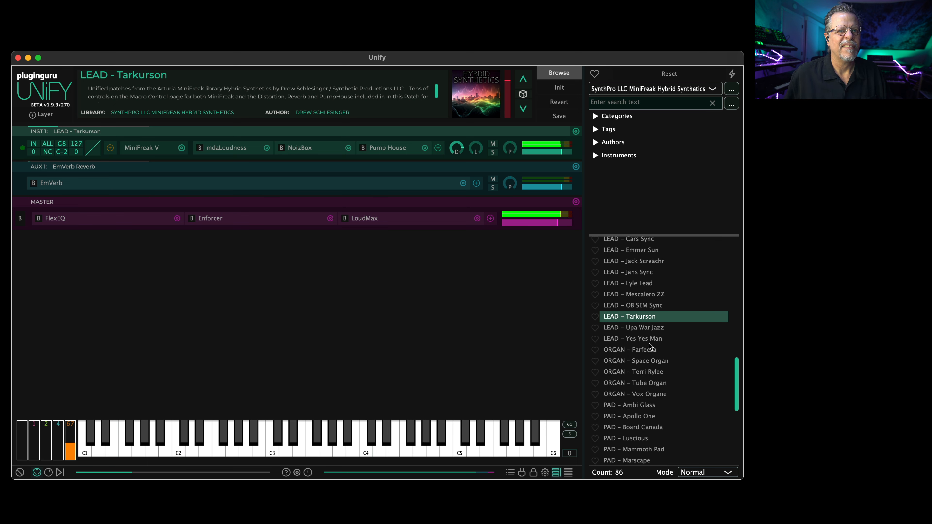
click(634, 339)
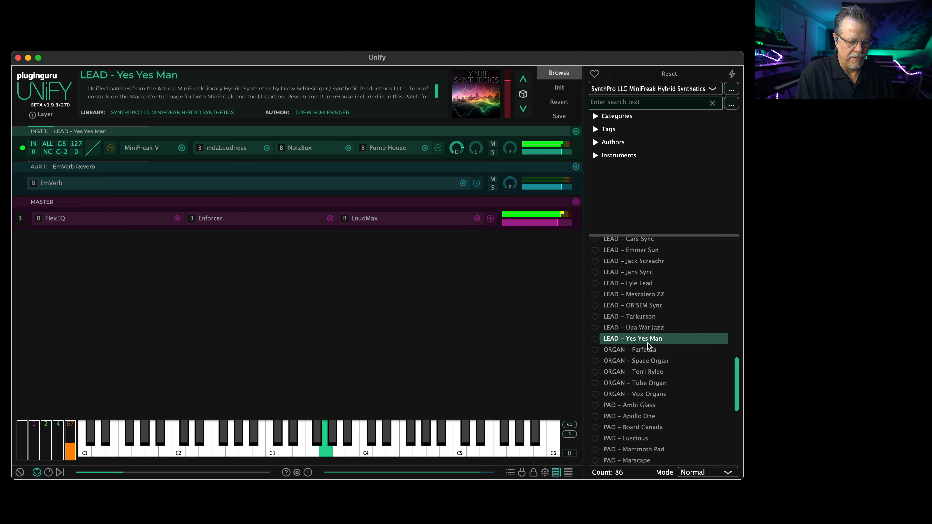
Step: Audition ORGAN - Farfeesa and Tube Organ, then load PAD - Apollo One
click(198, 428)
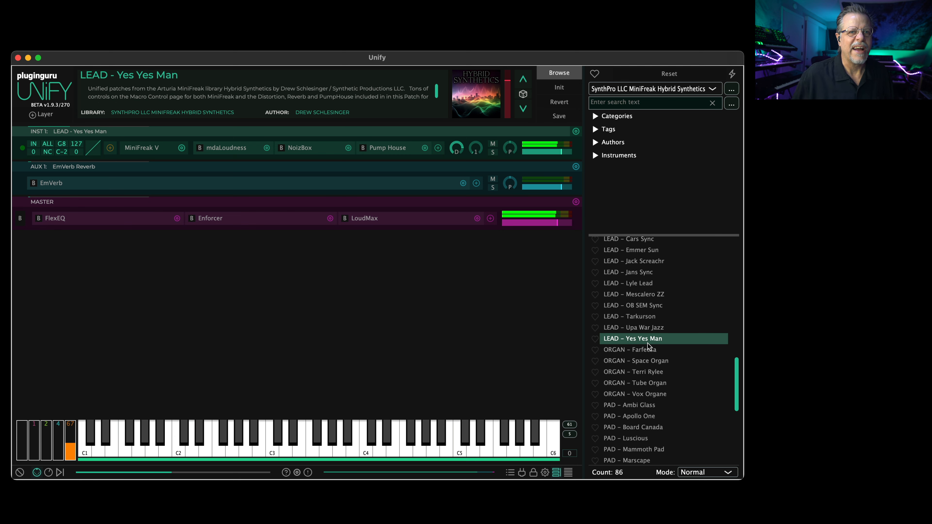
click(631, 345)
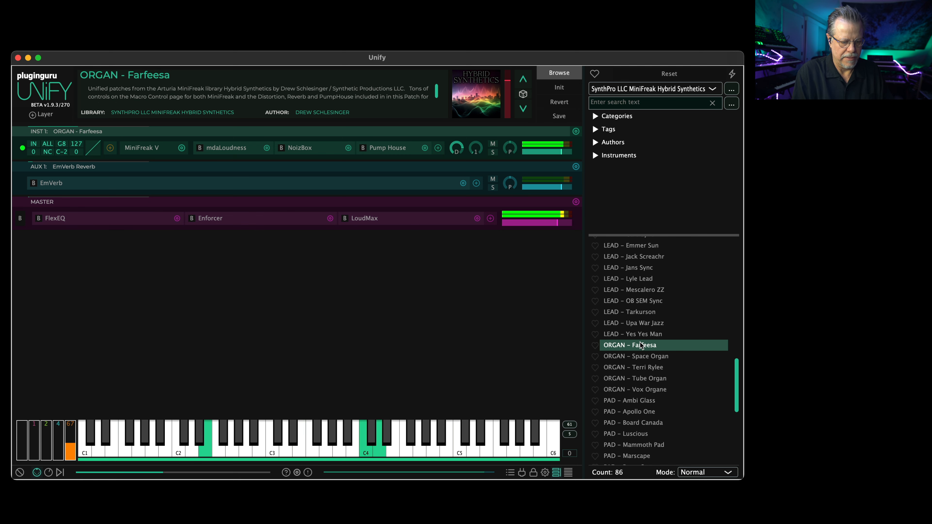
click(636, 356)
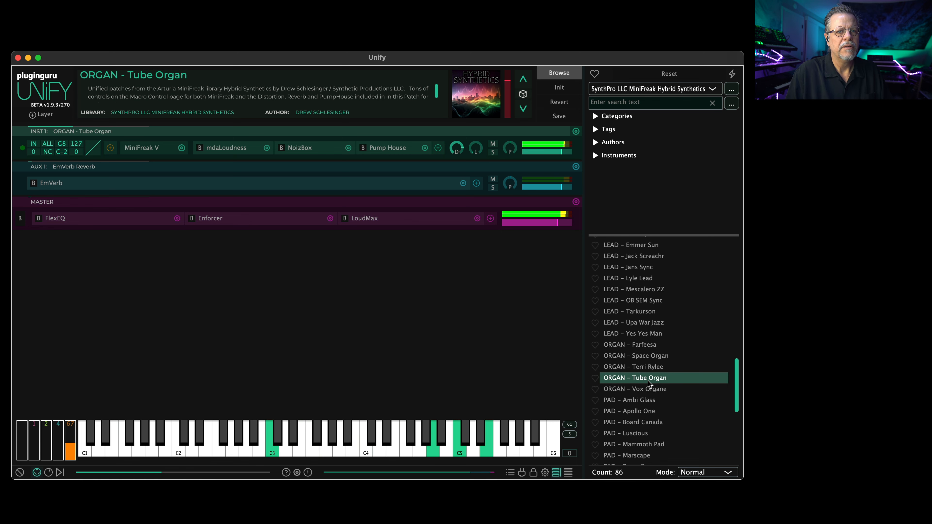
click(630, 411)
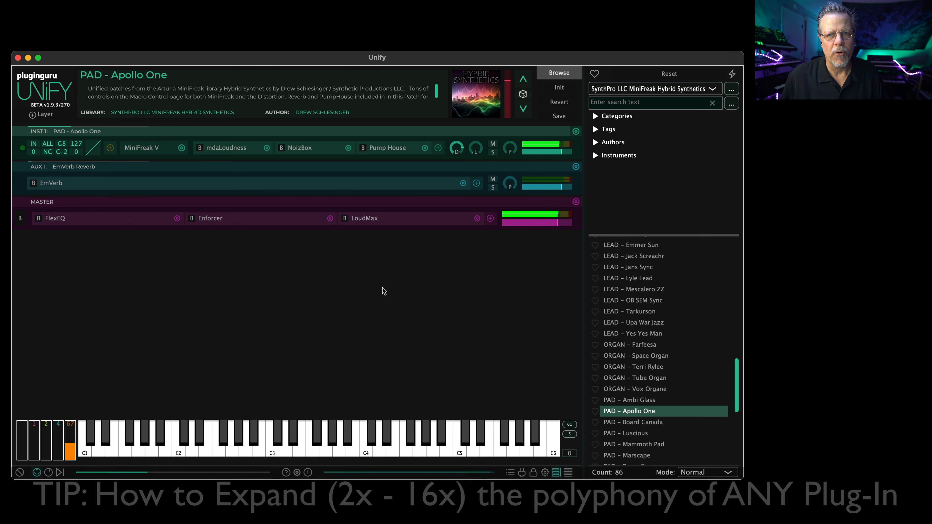
Step: Add a PolyBox - 4 Layers MIDI effect layer to the patch
click(419, 428)
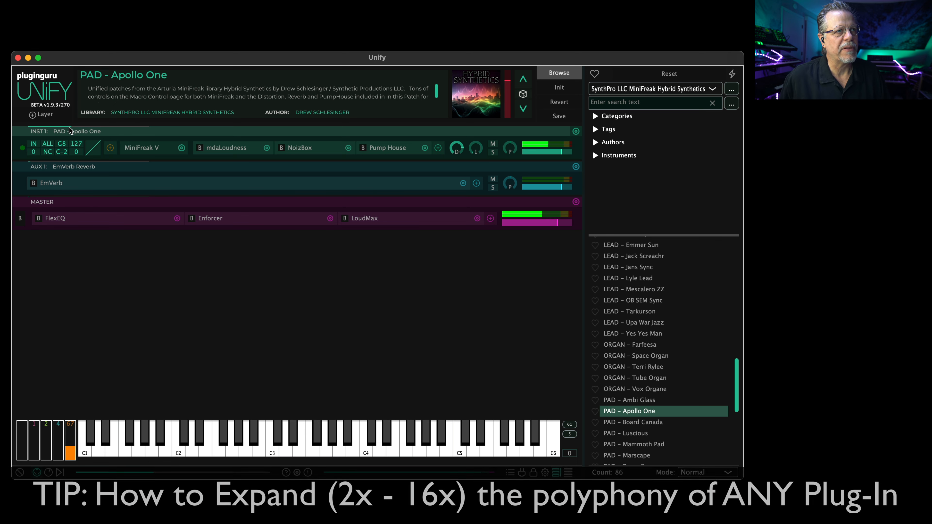
click(43, 114)
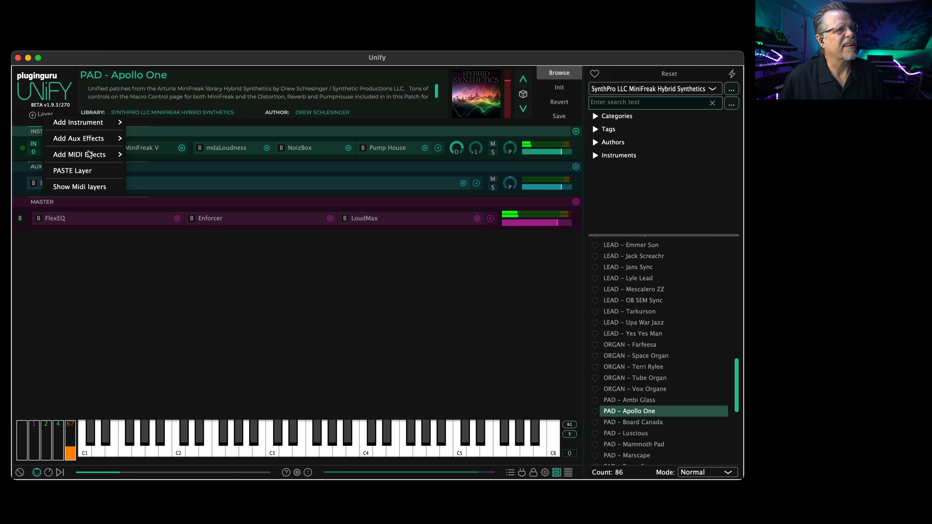
click(79, 154)
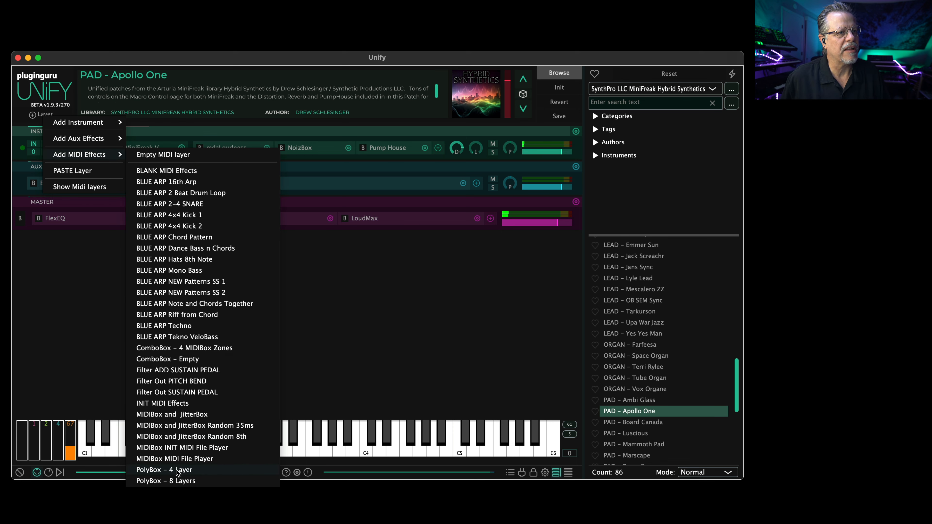
click(164, 469)
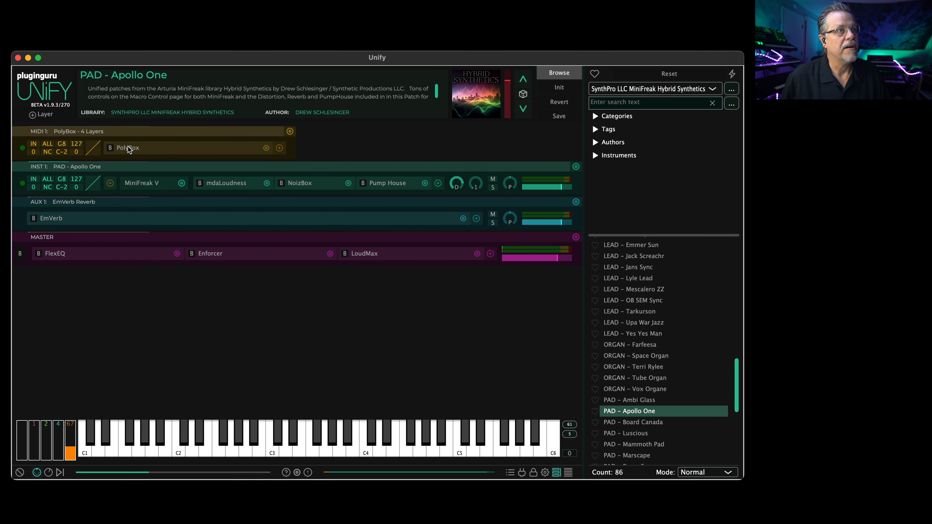
Step: Configure the PolyBox with pool size 2 and 6 voices per channel
click(145, 144)
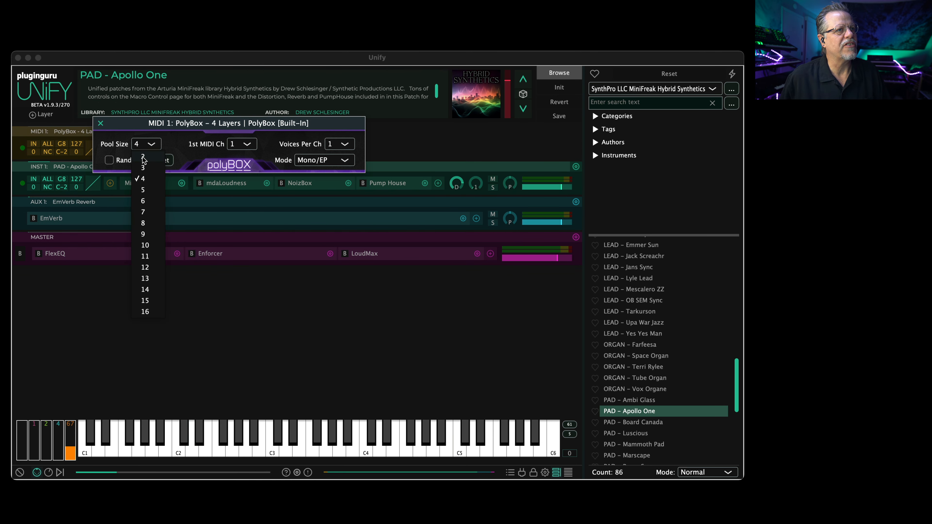
click(143, 167)
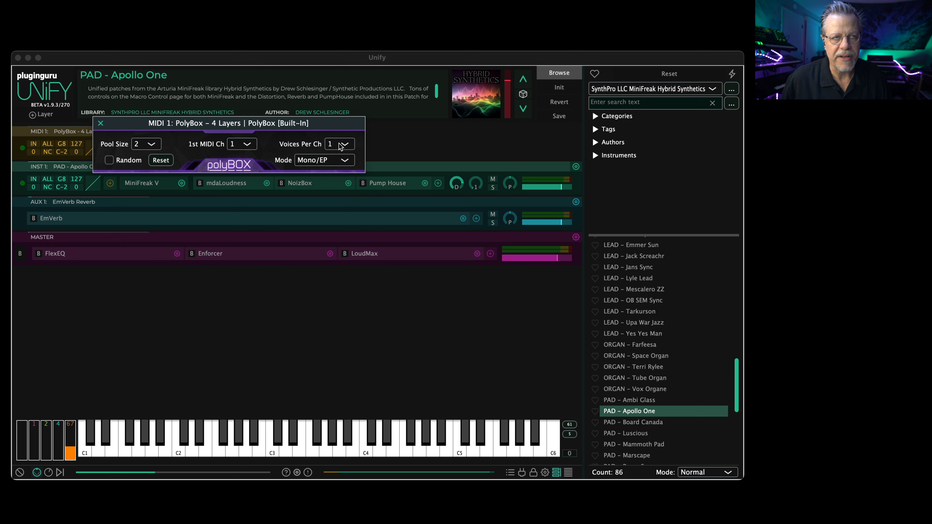
click(339, 143)
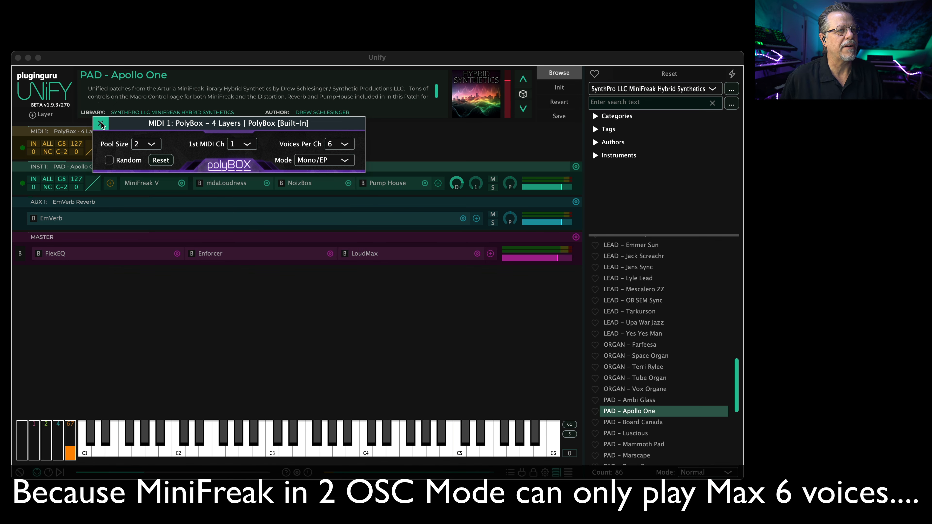
click(101, 123)
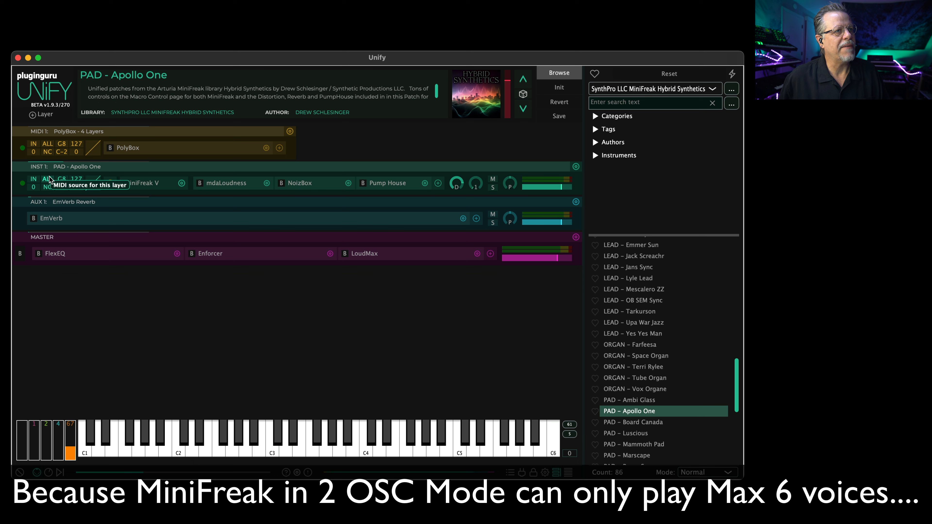
Step: Route the Apollo One layer from PolyBox M1 on channel 1 and duplicate it onto channel 2
click(33, 179)
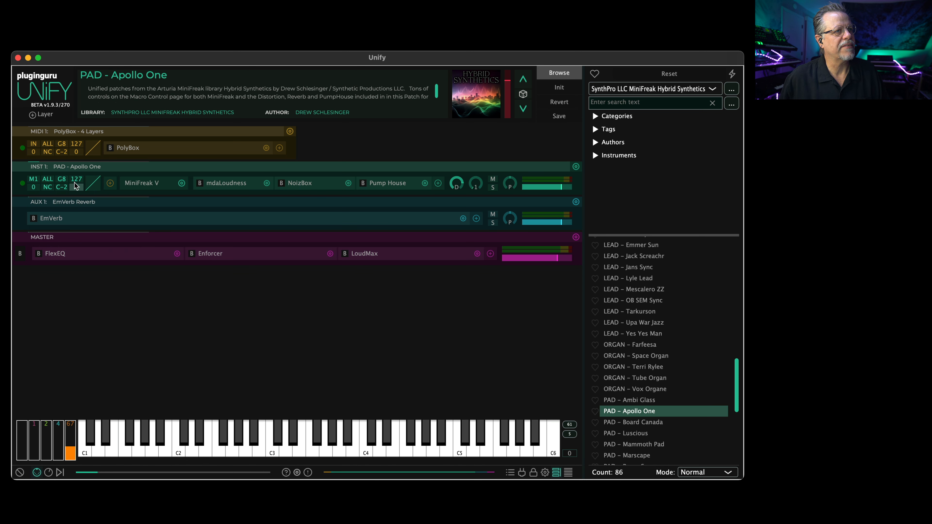
click(47, 182)
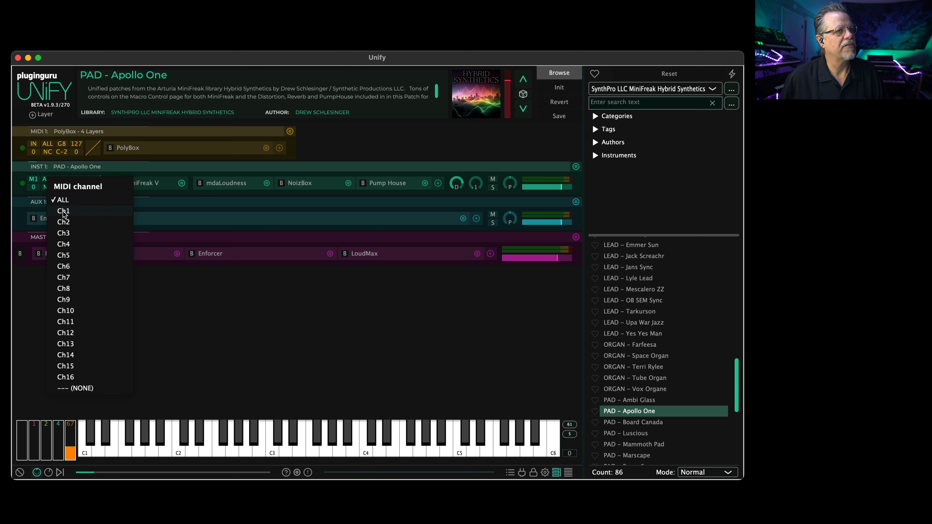
click(63, 210)
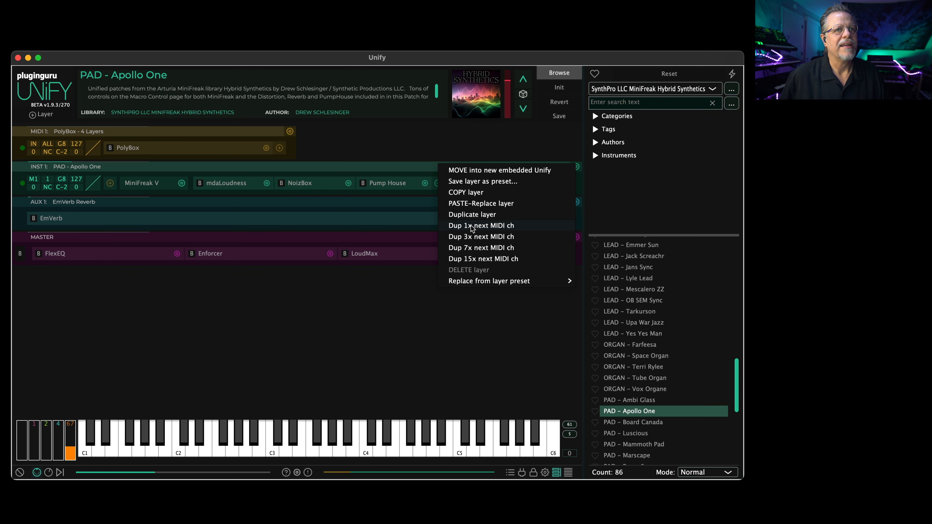
click(481, 225)
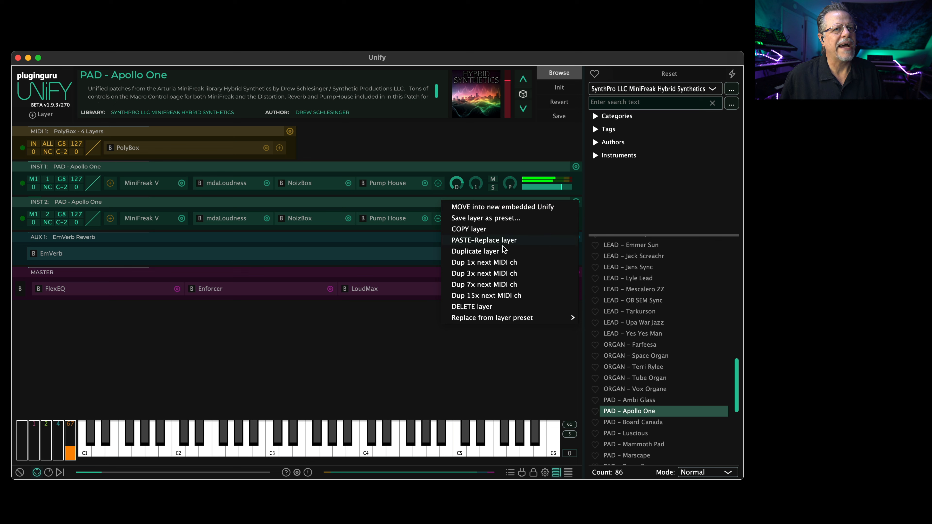
Step: Duplicate Apollo One onto channel 3, raise the PolyBox pool size to 3, then load PAD - Board Canada
click(475, 251)
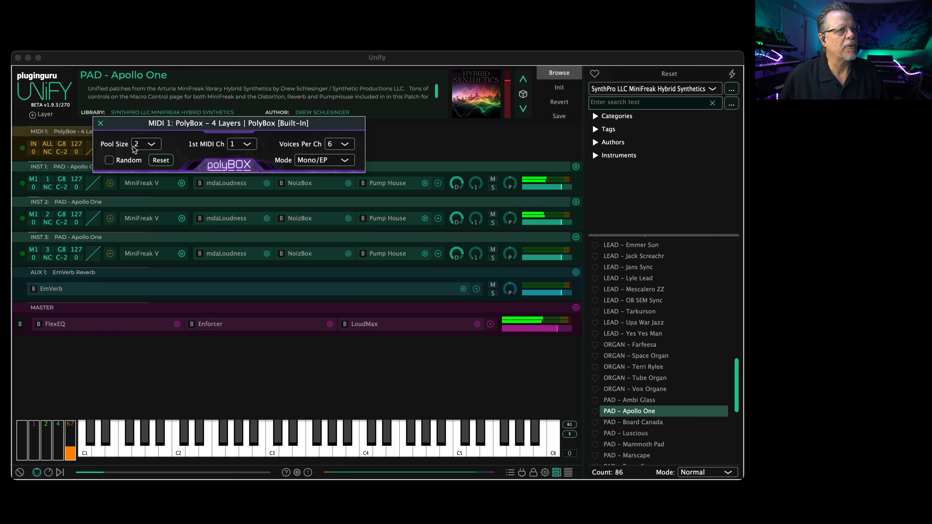
click(145, 143)
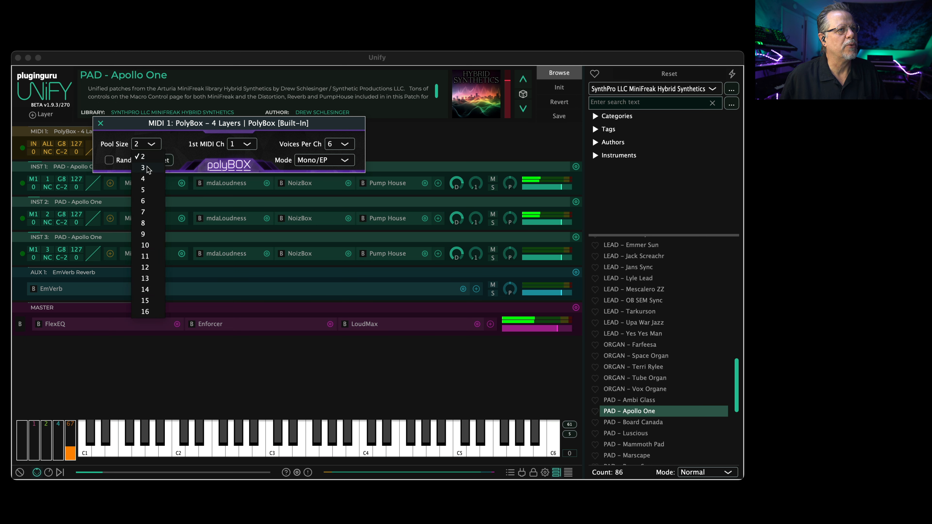
click(143, 168)
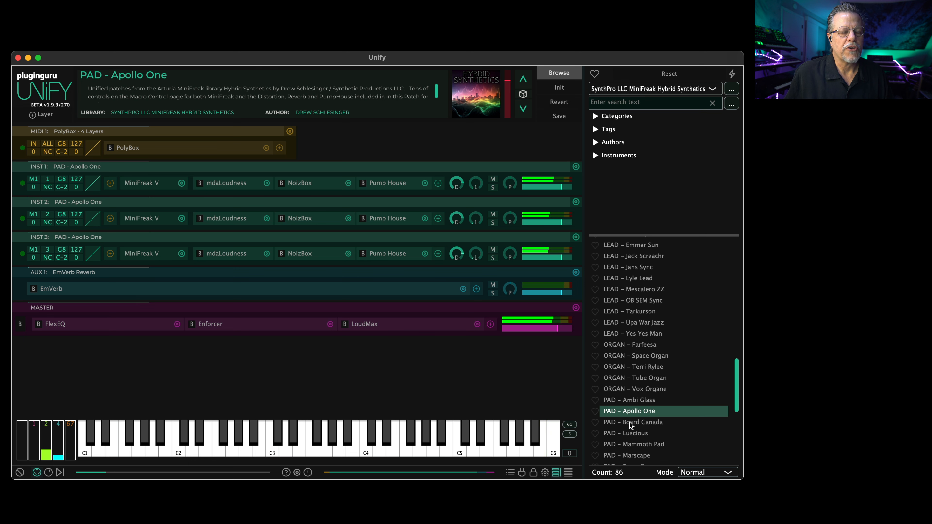
click(634, 422)
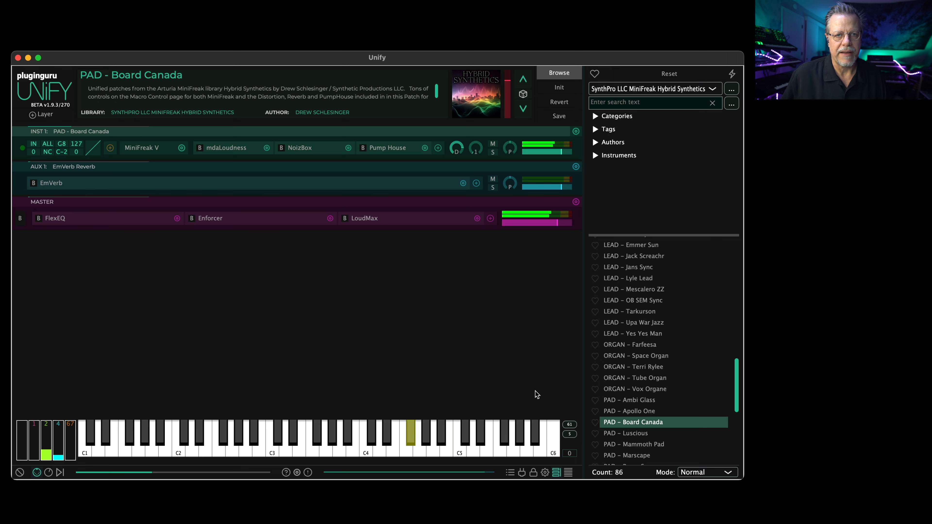
Step: Audition the pads Luscious, Reversals, Starlings and Warm Pad from the browser list
click(630, 432)
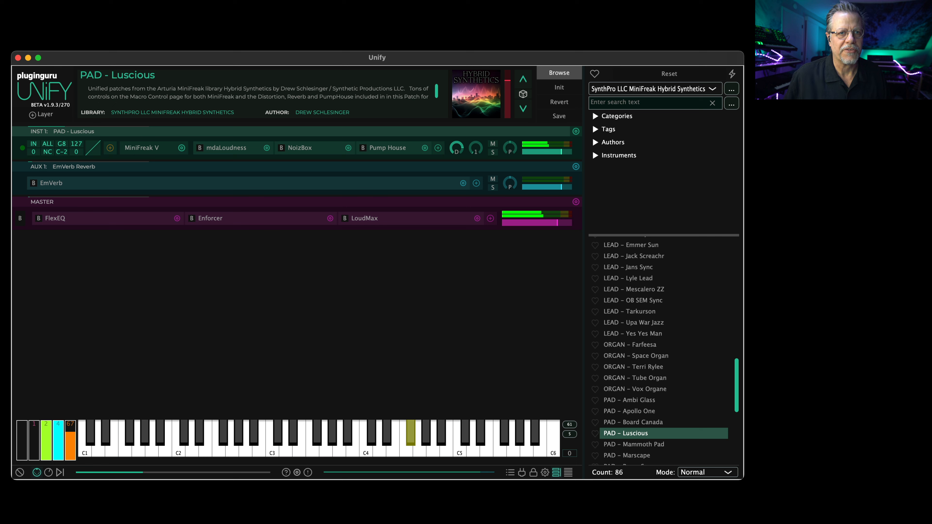
scroll(down, 3)
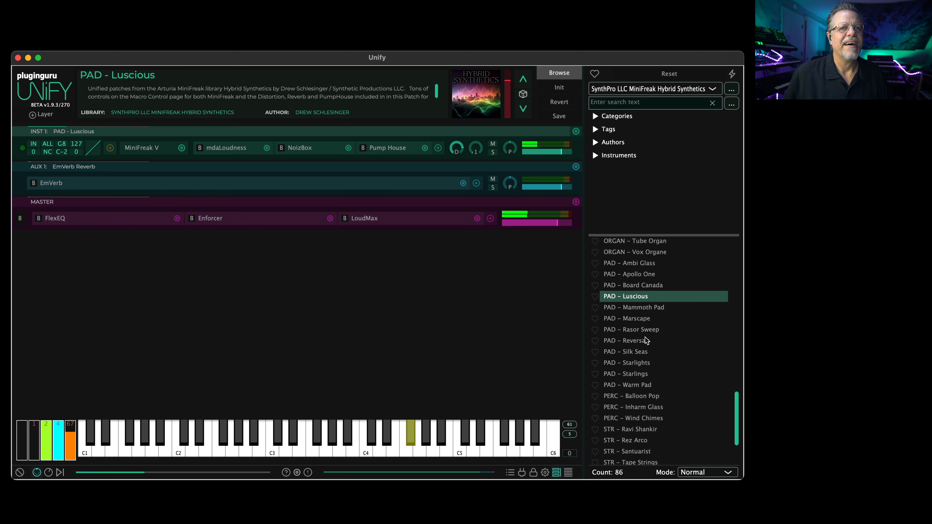
click(631, 341)
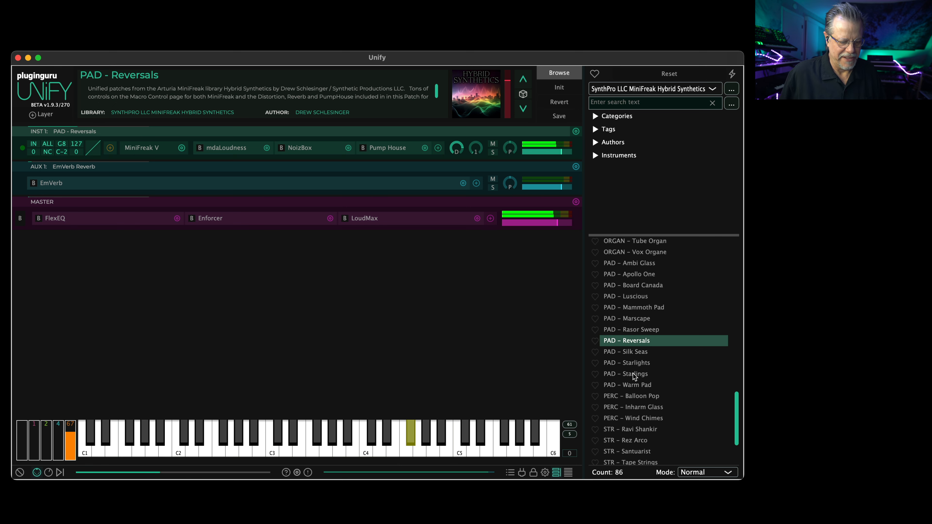
click(626, 373)
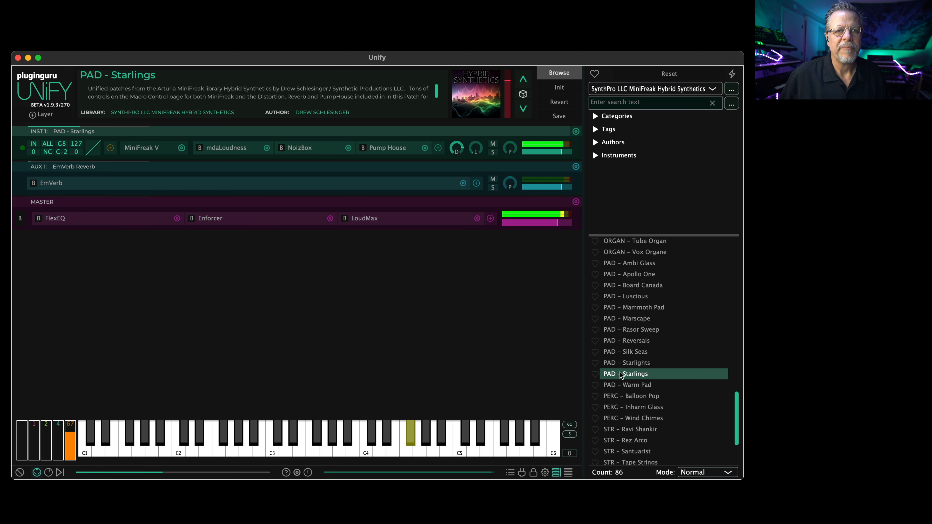
click(628, 385)
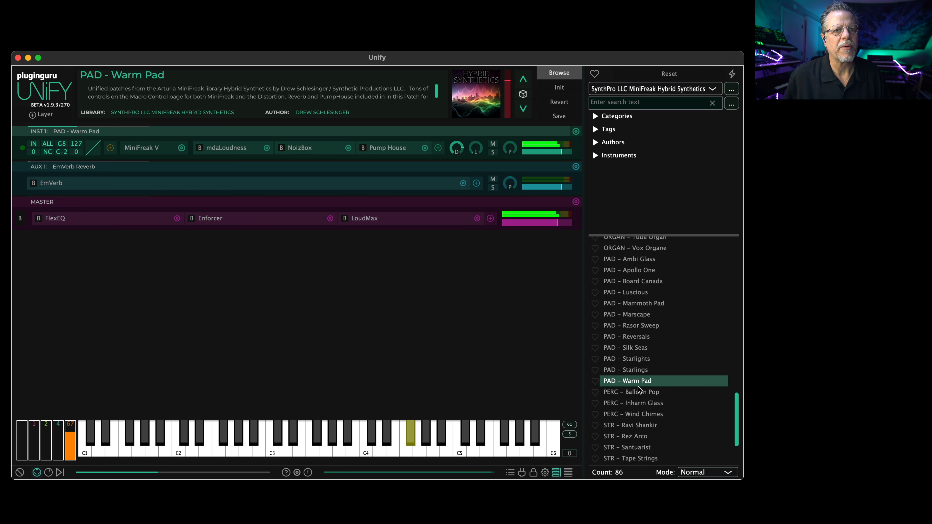
click(633, 403)
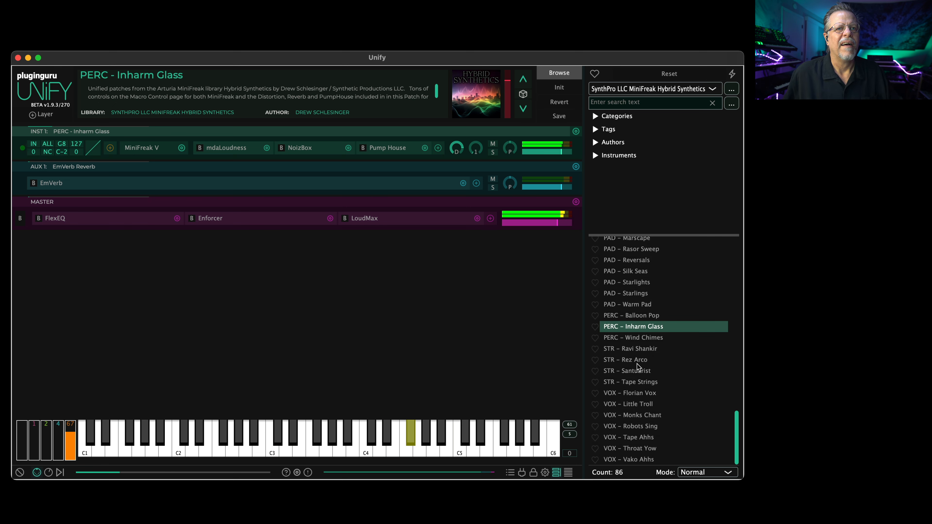
Step: Audition STR - Ravi Shankir and STR - Rez Arco, then bring up the library list
click(631, 349)
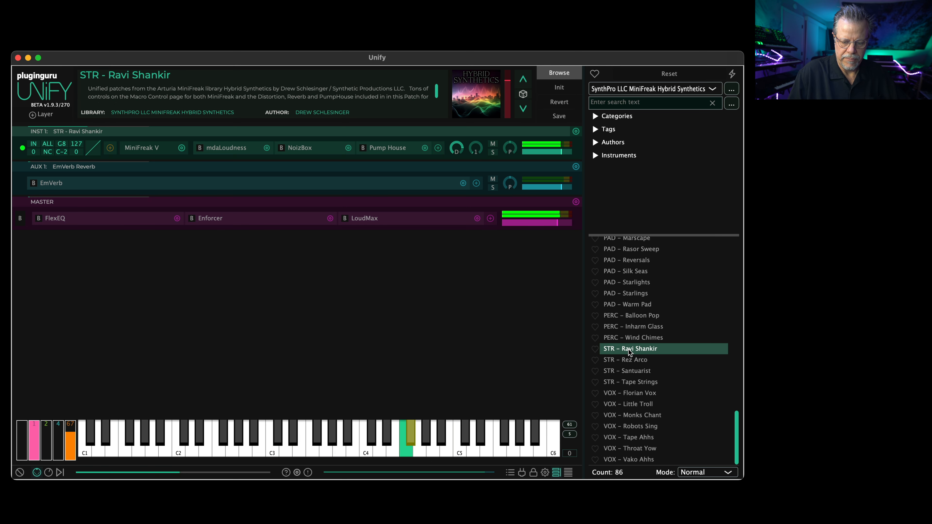
click(347, 431)
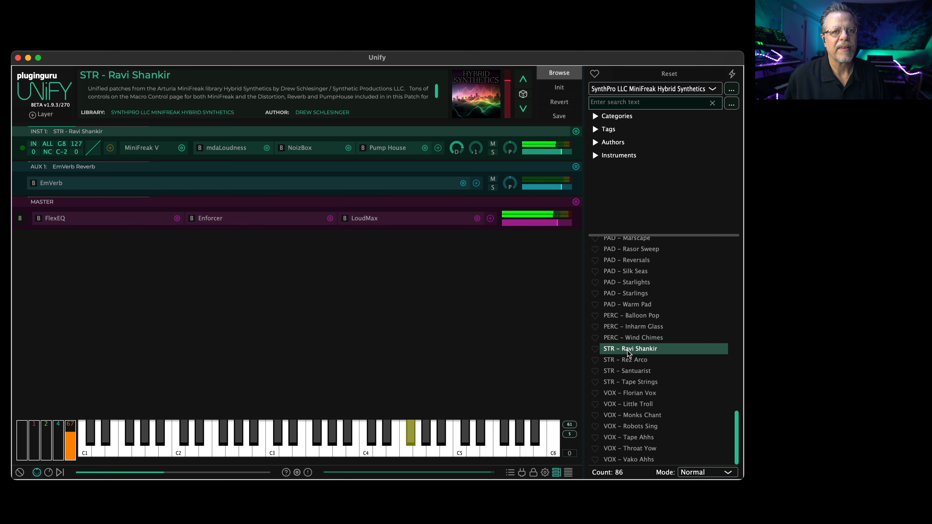
click(628, 359)
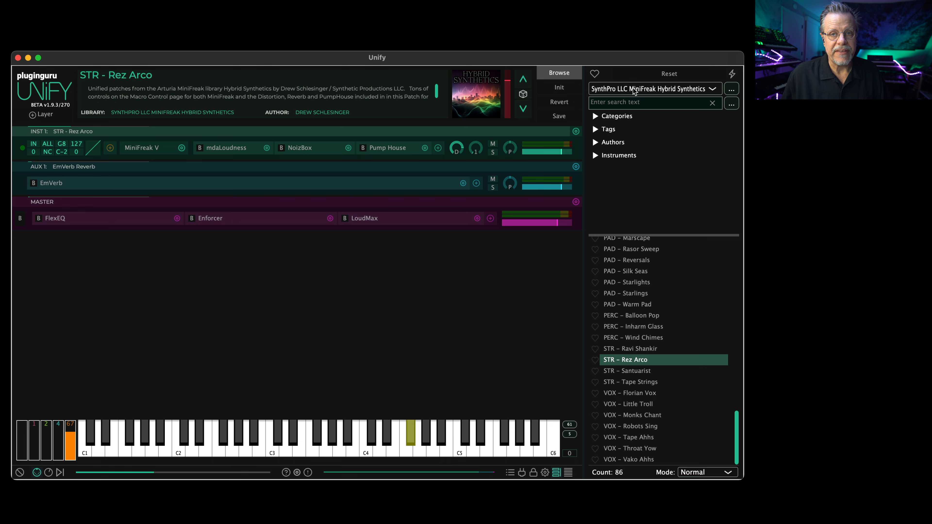
click(654, 88)
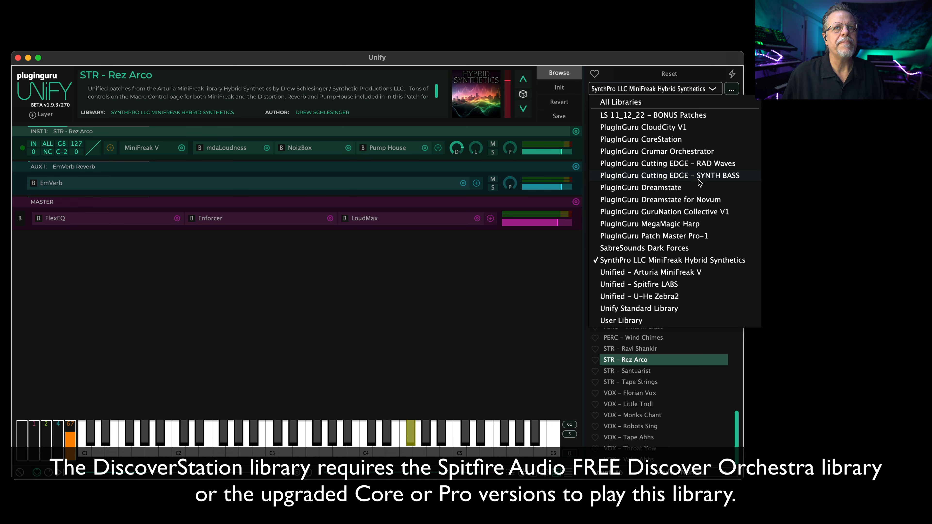
Step: Switch to PlugInGuru CoreStation and load STR - Ensemble Staccato into a new Unify layer
click(641, 140)
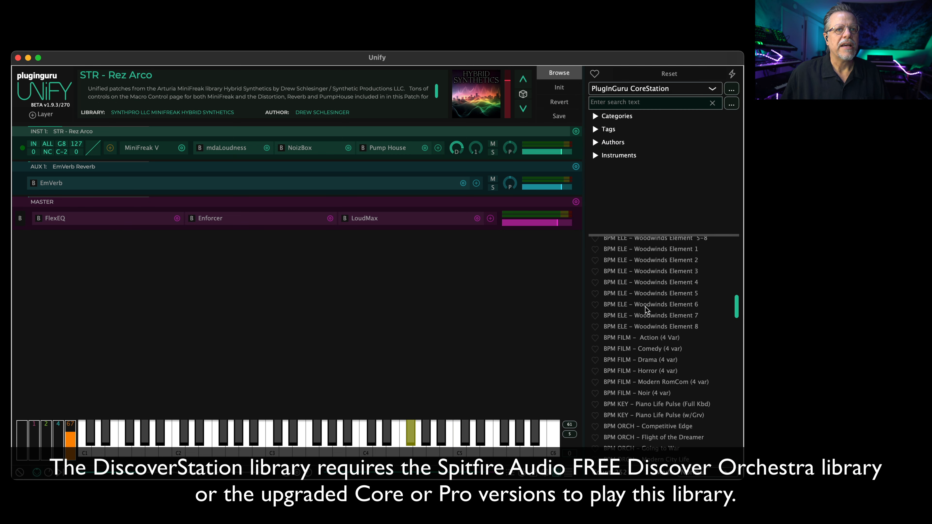
scroll(down, 3)
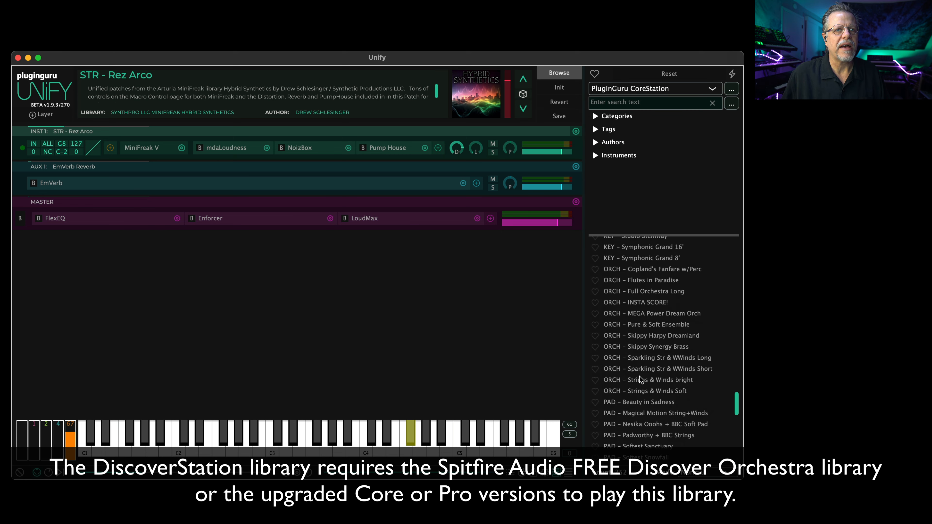
scroll(down, 3)
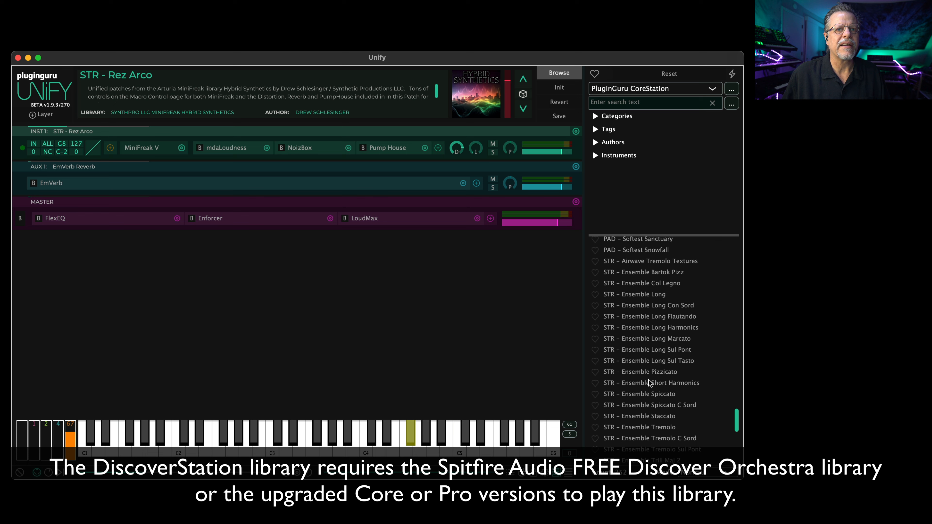
right_click(640, 416)
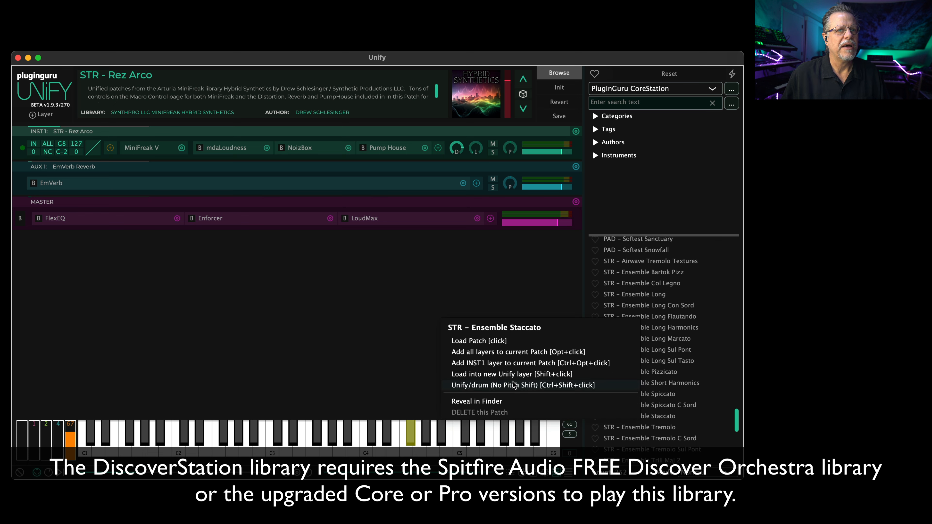
click(516, 369)
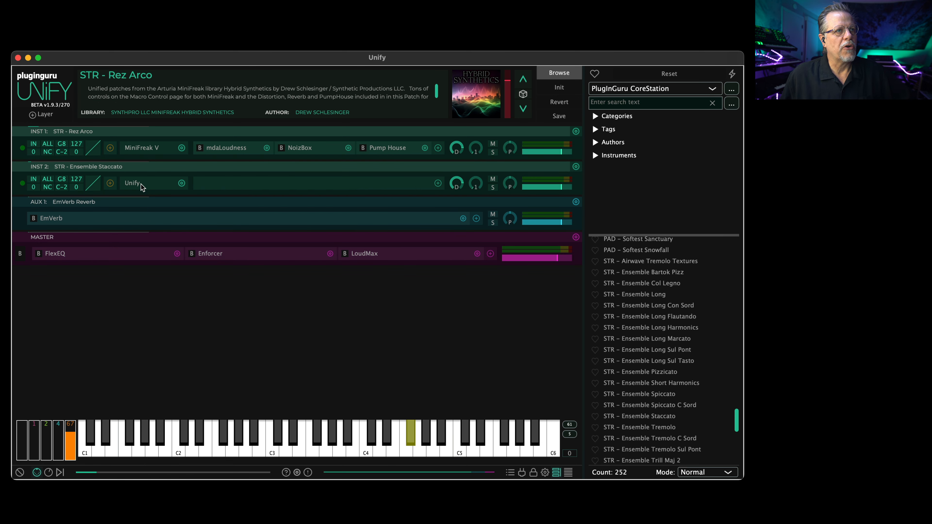
Step: Adjust the Rez Arco layer level up, down and back up against Ensemble Staccato
click(133, 183)
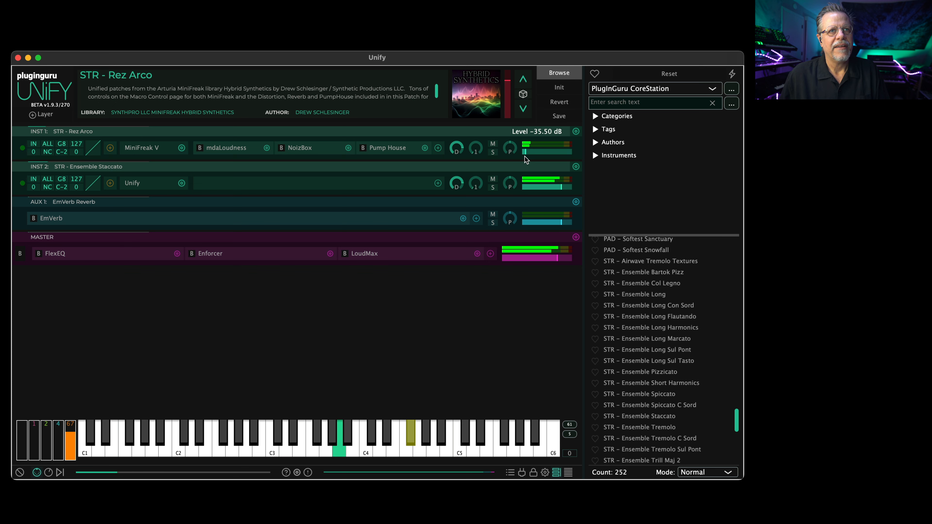
drag(553, 154, 553, 146)
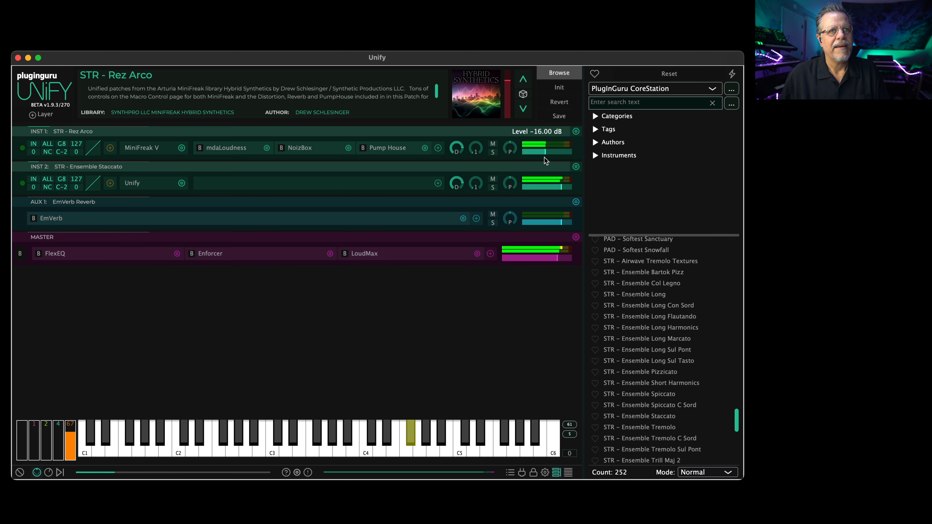
click(339, 432)
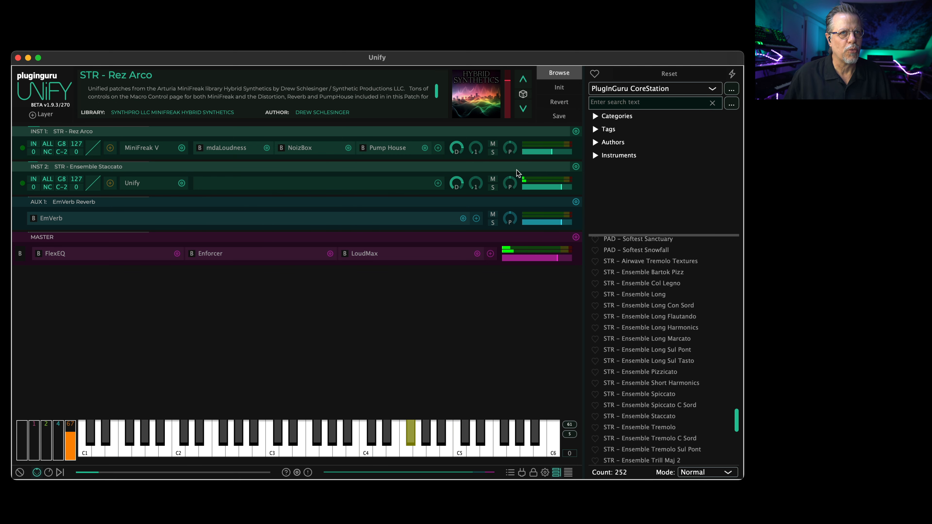
drag(535, 147, 547, 147)
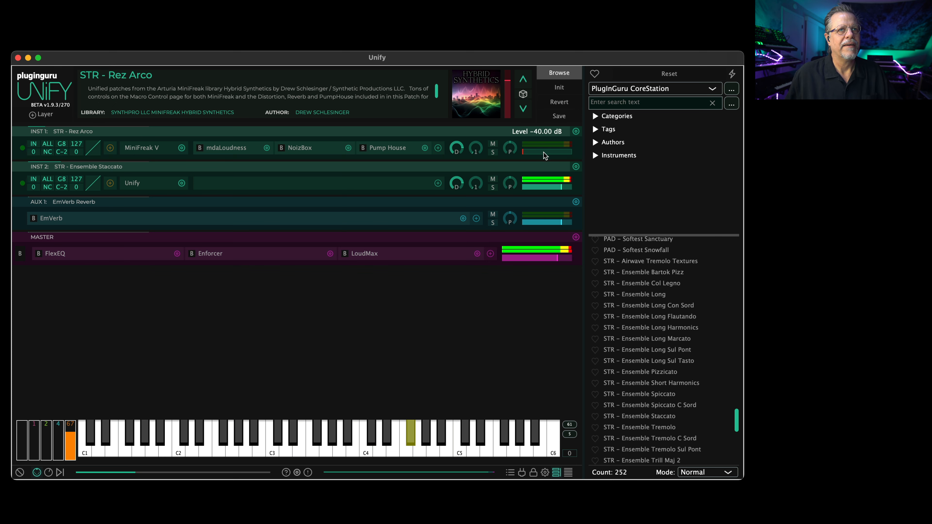
drag(523, 156, 544, 151)
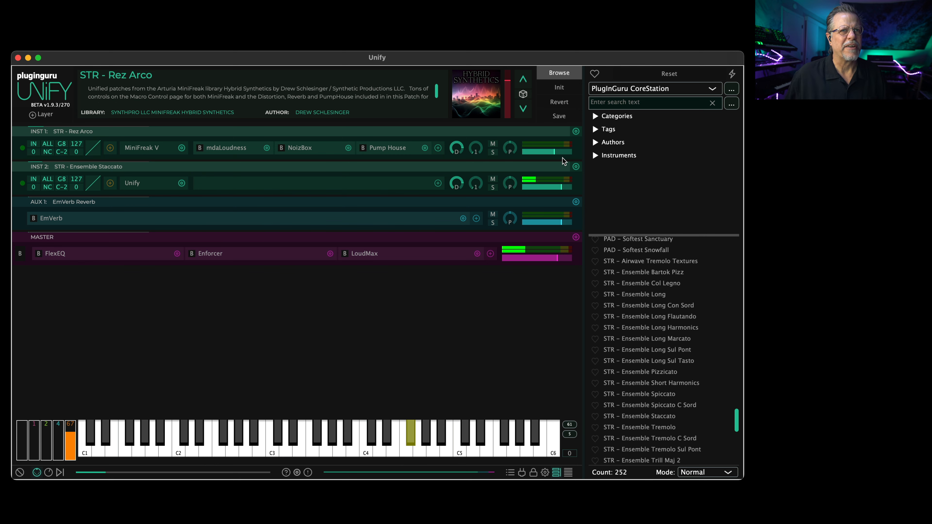
Step: Switch the browser back to the MiniFreak Hybrid Synthetics library
click(653, 88)
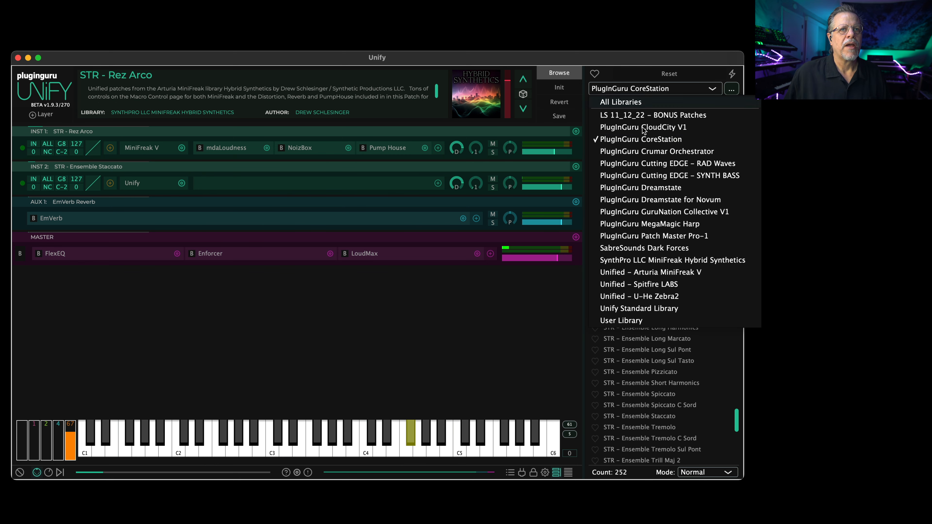
mouse_move(676, 244)
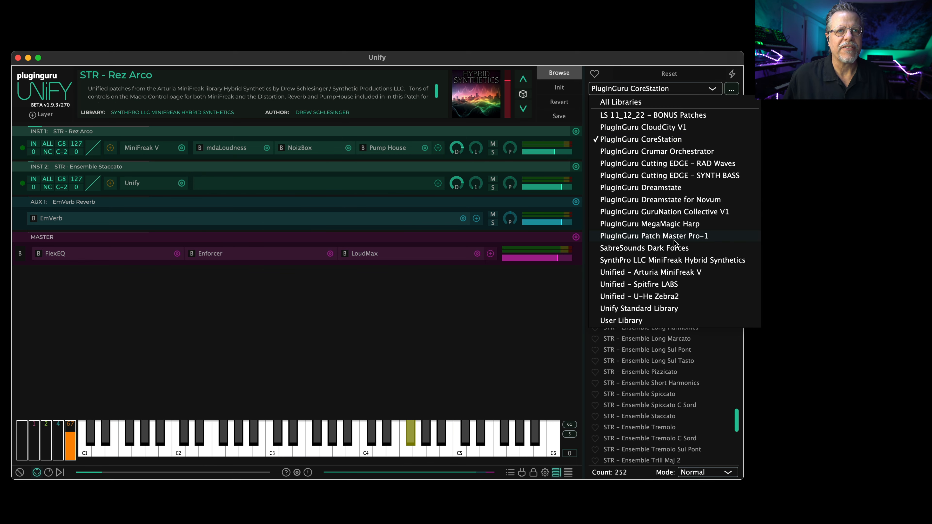
click(672, 260)
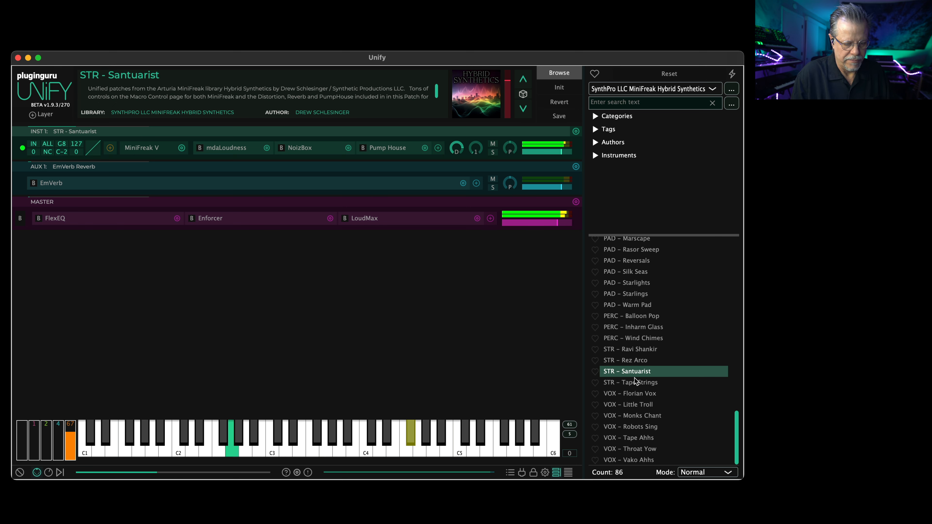
Step: Audition VOX Little Troll, Florian Vox, Robots Sing and Throat Yow, ending on VOX - Vako Ahhs
click(630, 405)
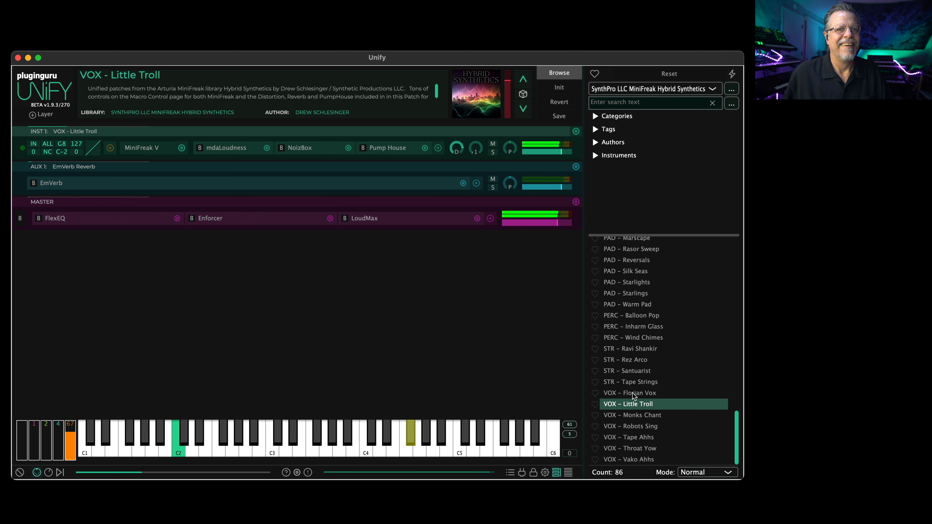
click(629, 393)
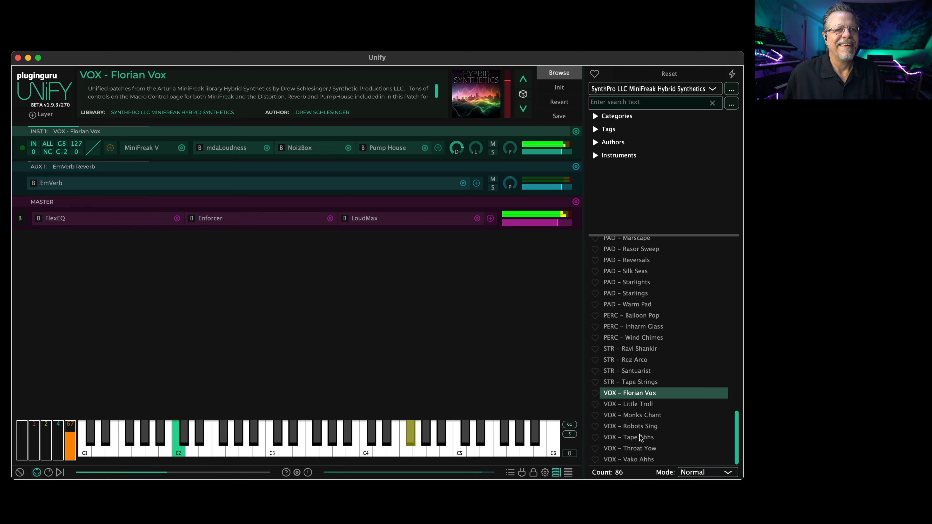
click(630, 426)
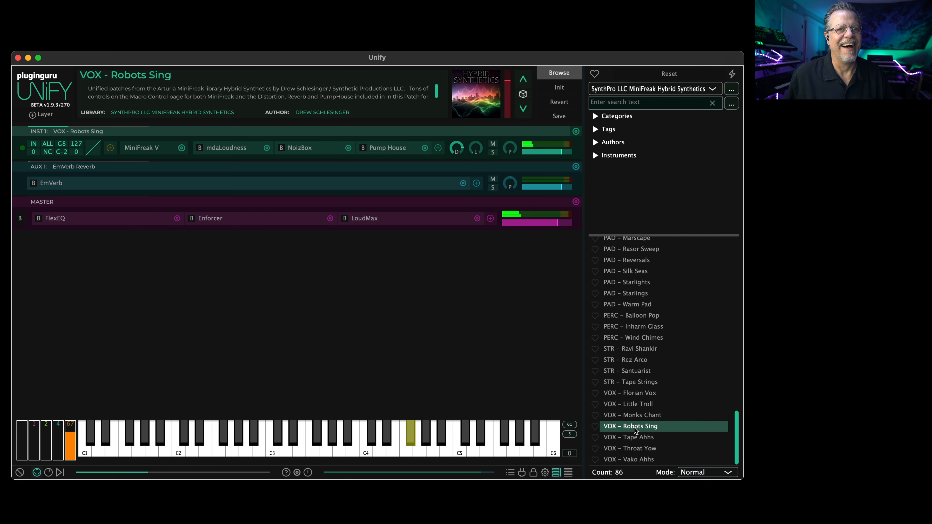
click(635, 449)
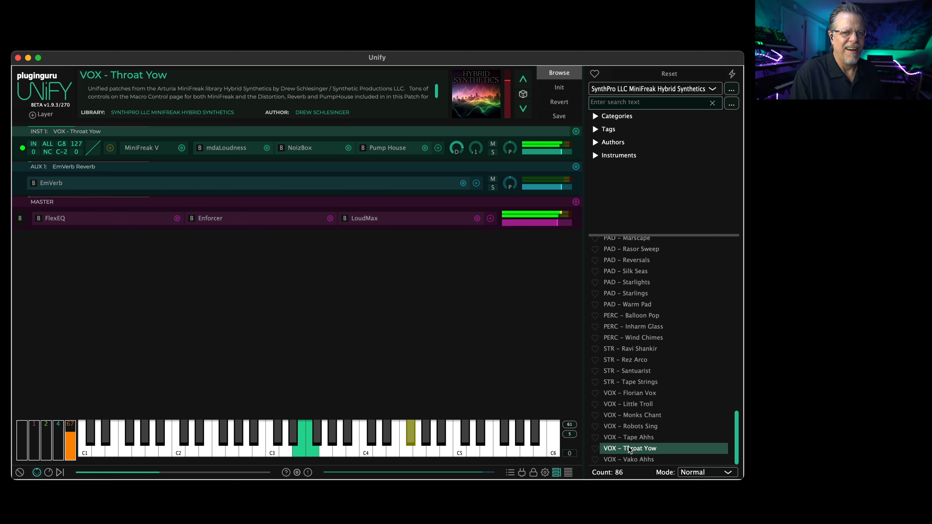
click(631, 459)
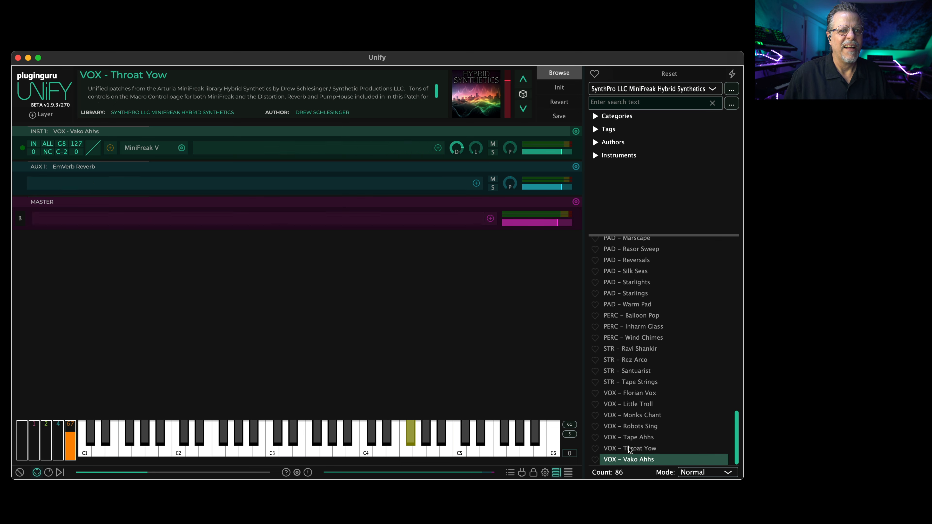
double_click(628, 459)
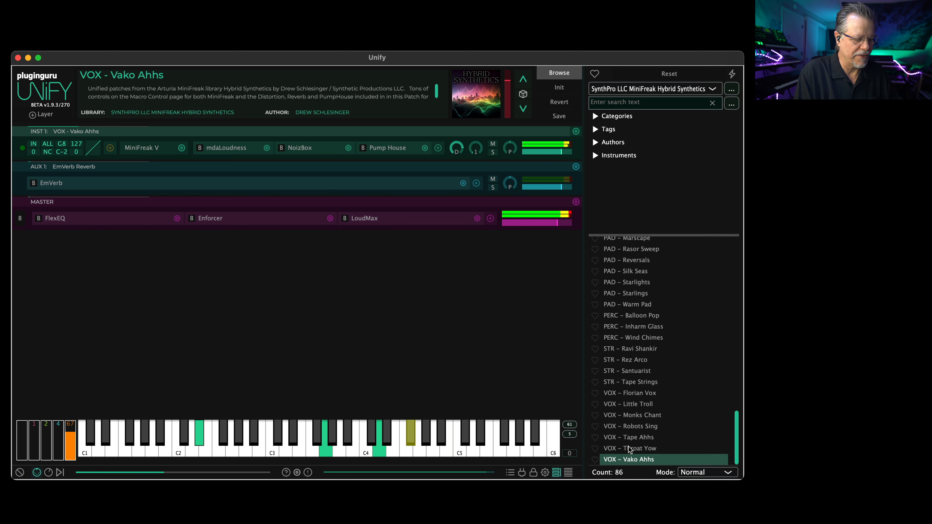